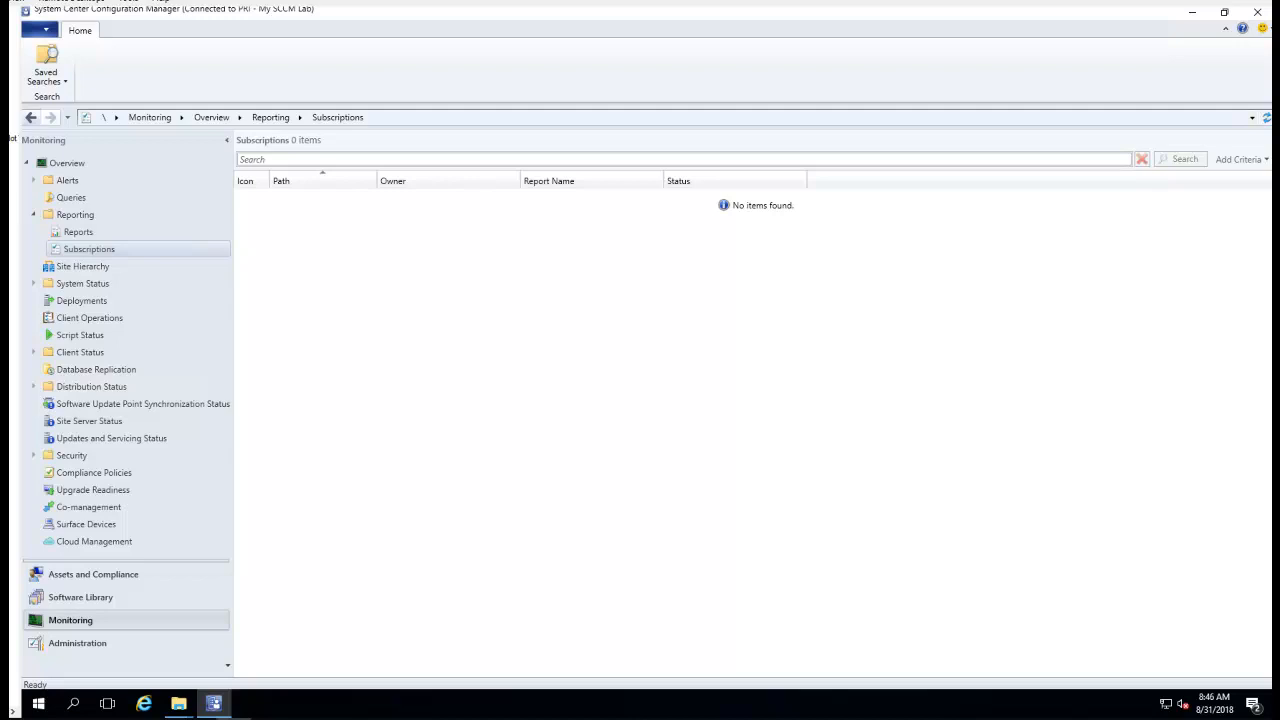
pyautogui.moveTo(675, 441)
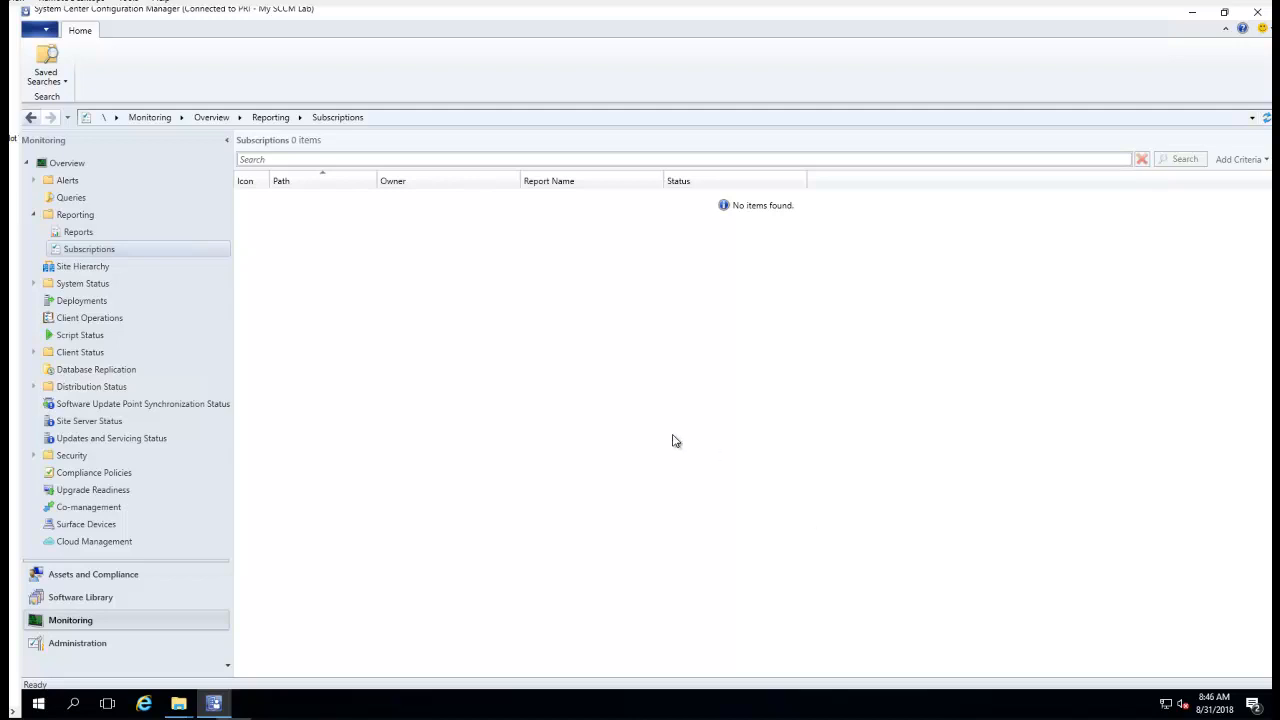
pyautogui.moveTo(38, 704)
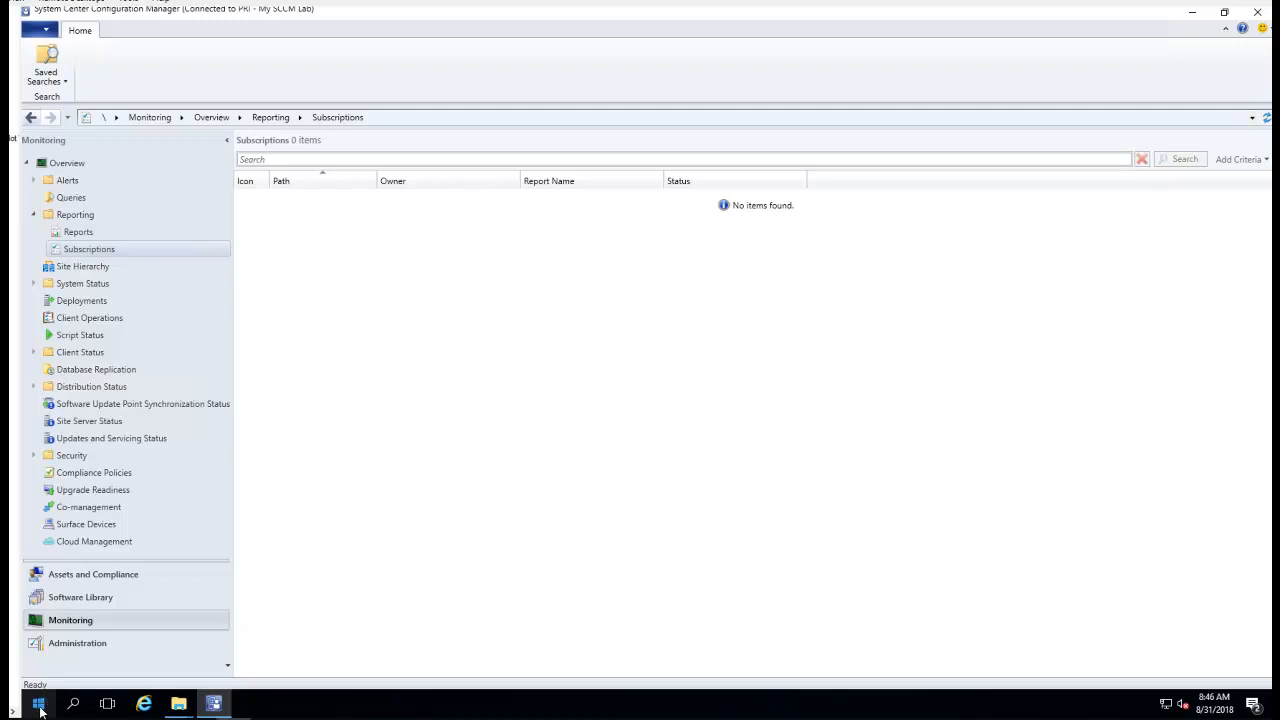
# Step: Open the Start menu and scroll down to the Microsoft SQL Server 2014 program folder
pyautogui.click(38, 703)
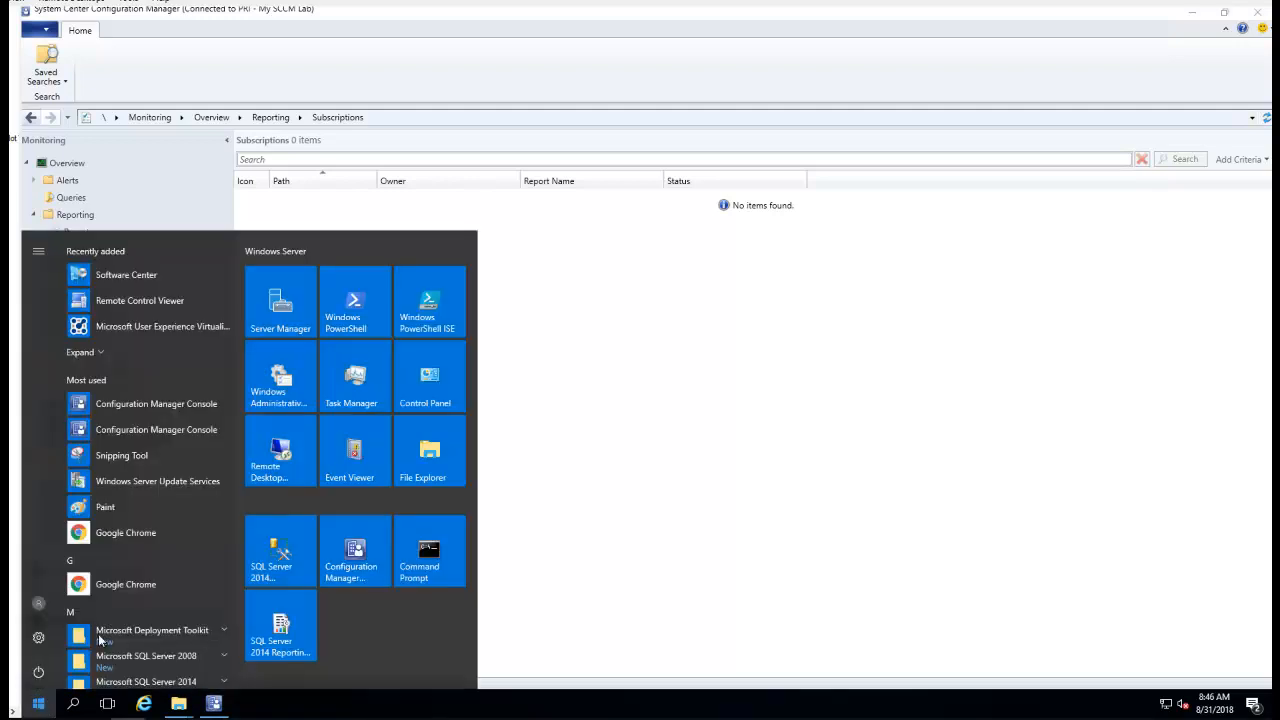
pyautogui.scroll(-3)
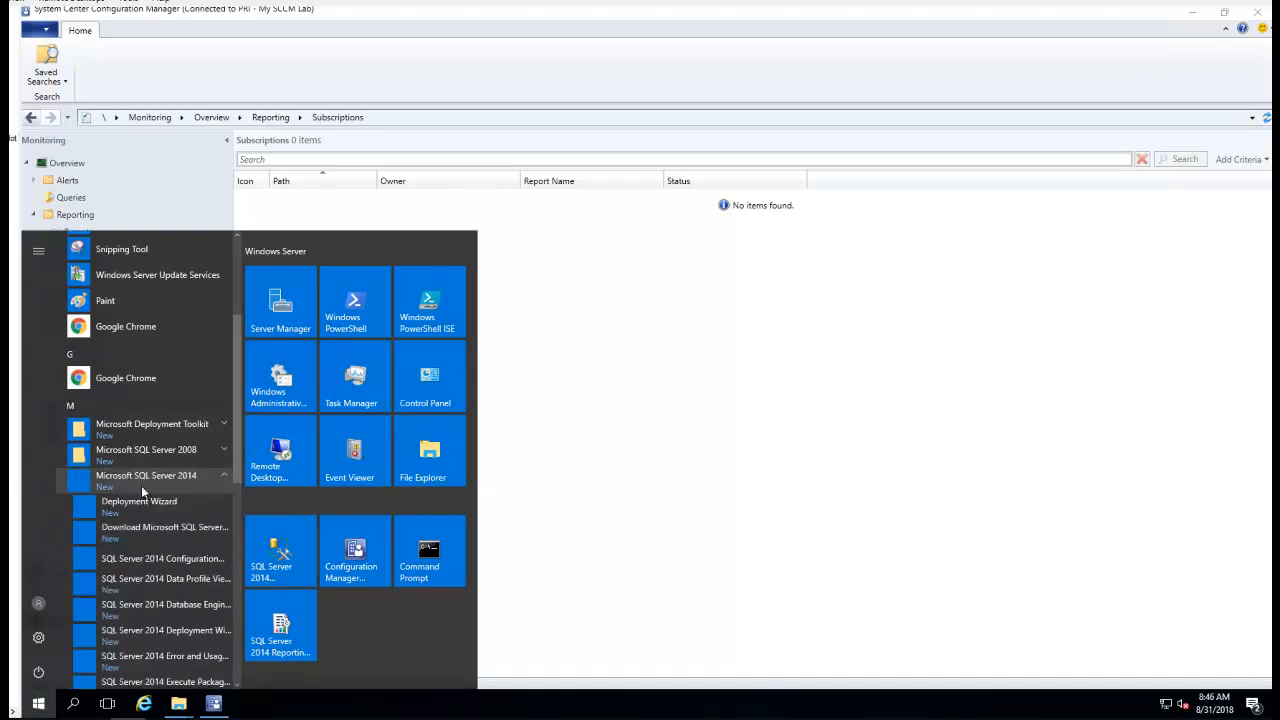
pyautogui.scroll(-3)
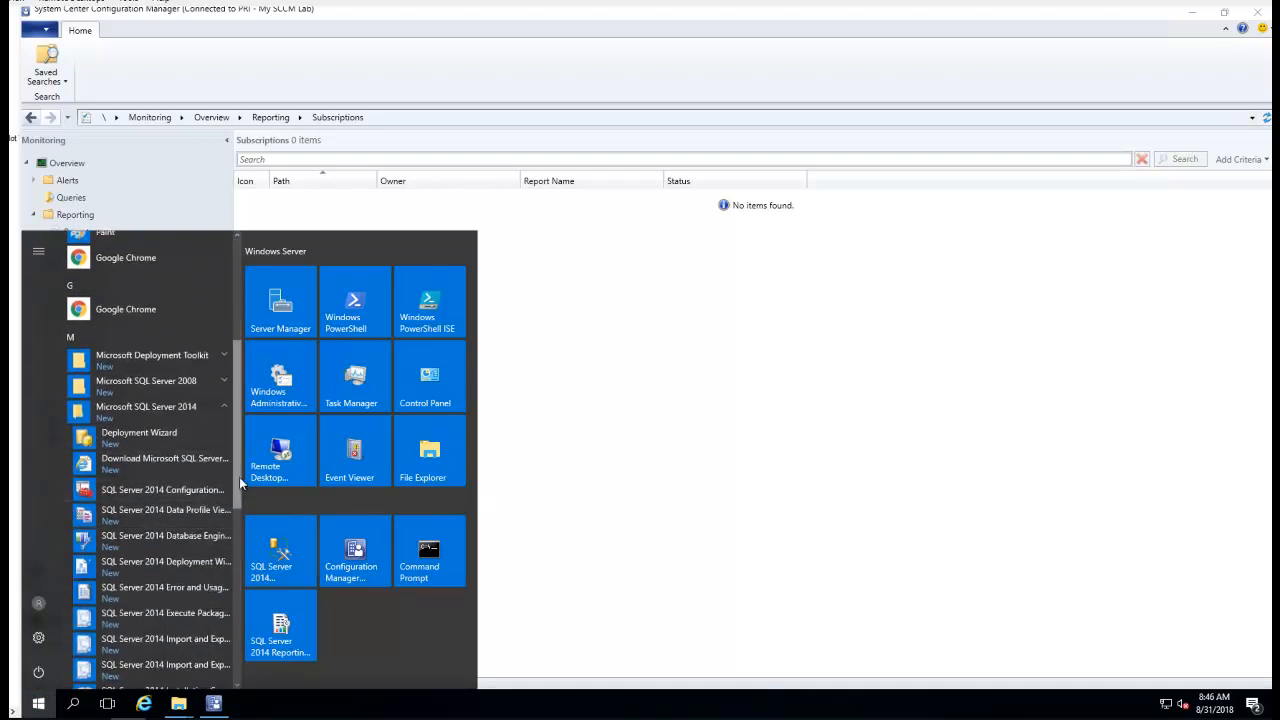
pyautogui.scroll(-3)
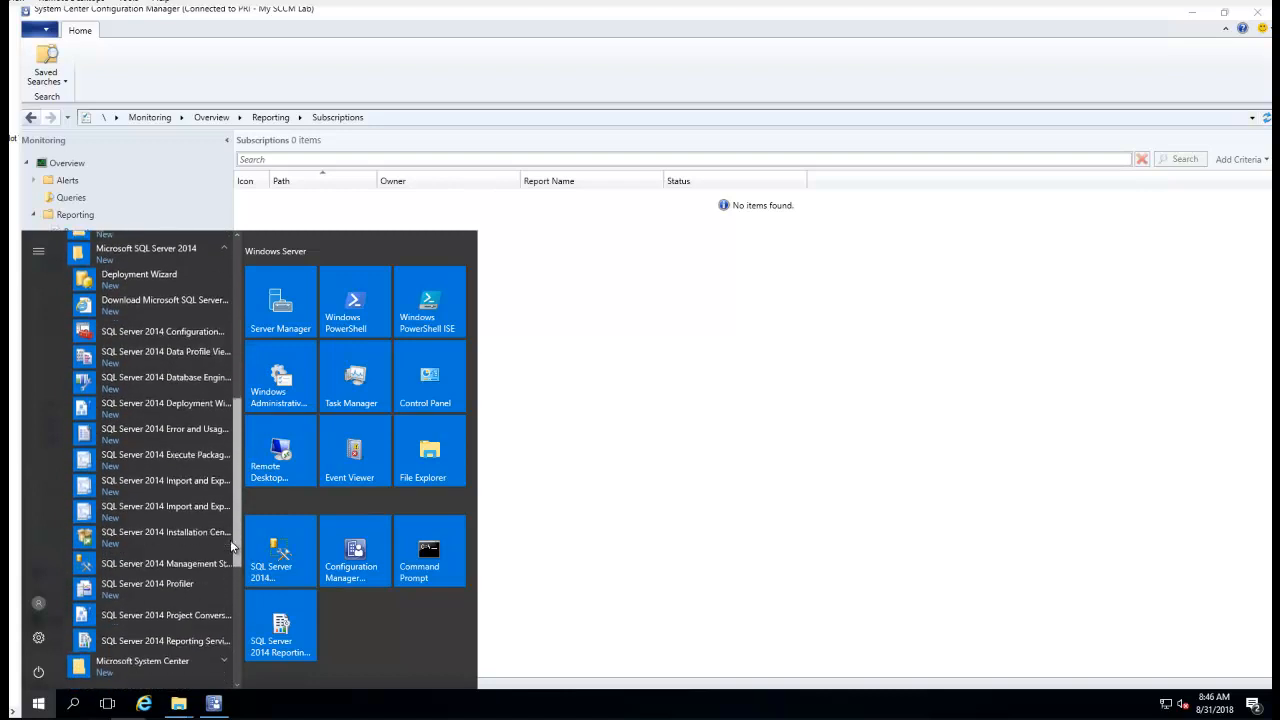
pyautogui.scroll(-3)
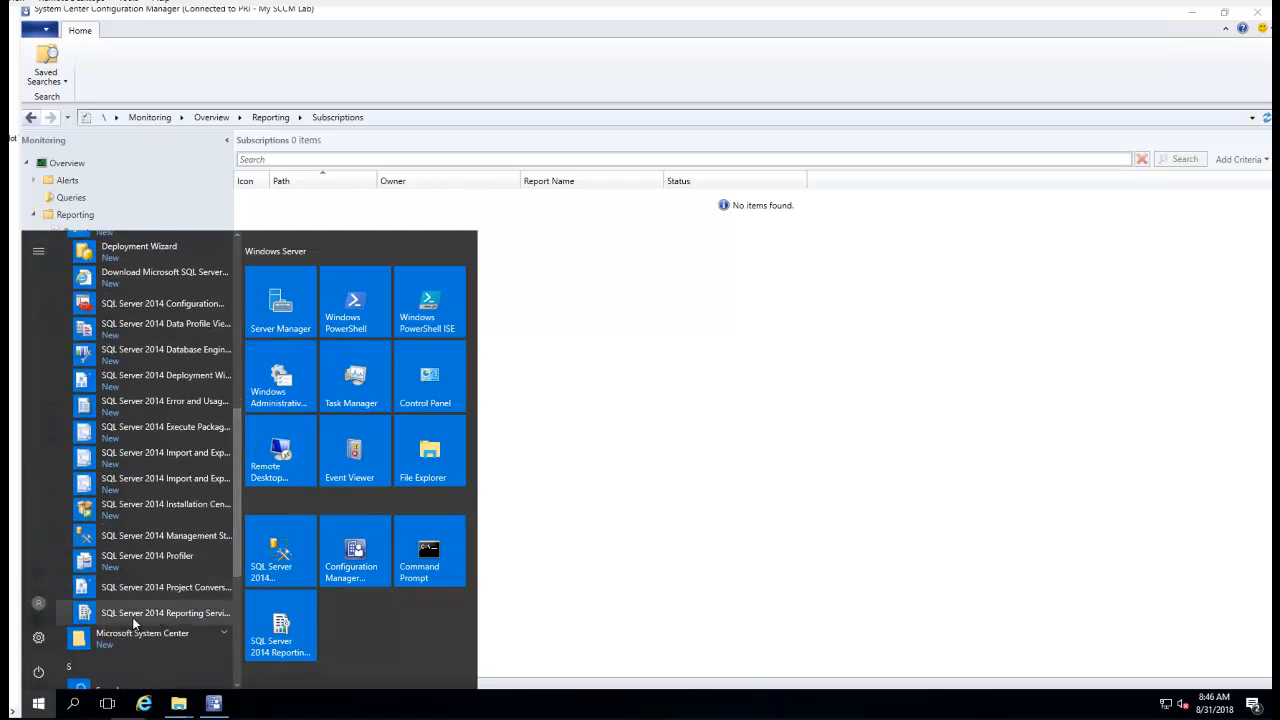
pyautogui.moveTo(165, 613)
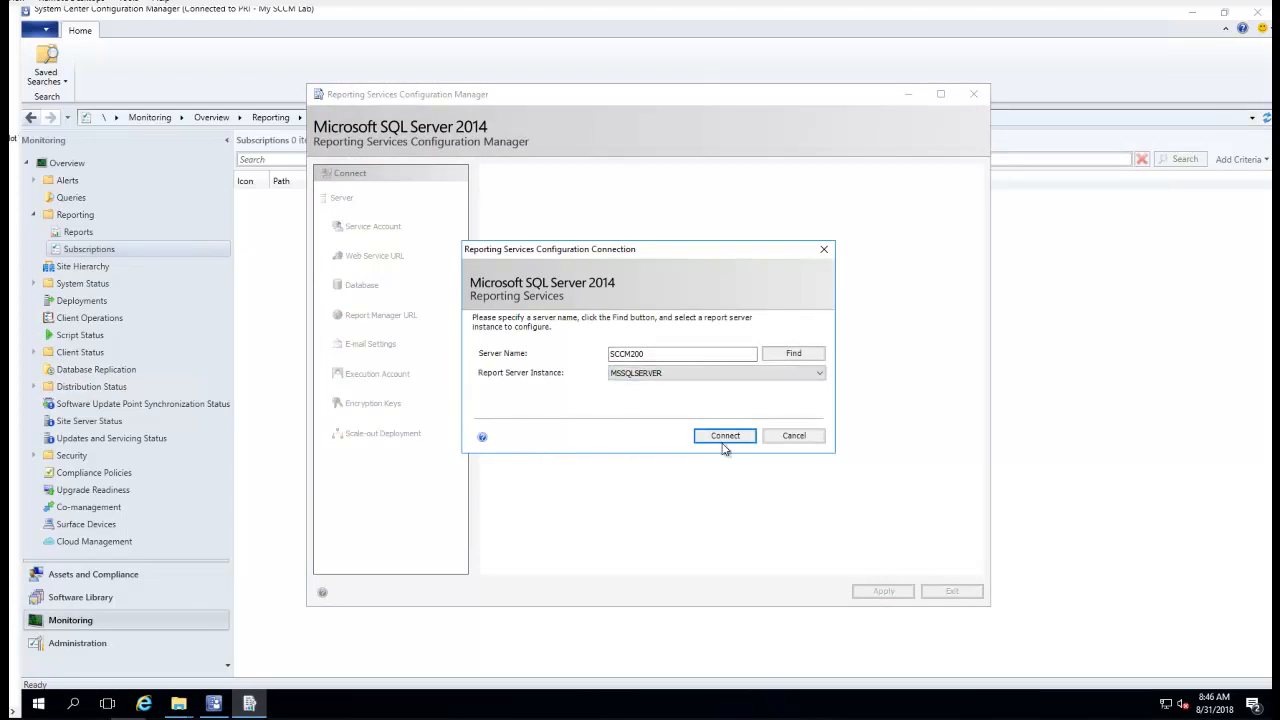
# Step: Connect to SCCM200\MSSQLSERVER and review Service Account, reverting to the built-in account
pyautogui.click(725, 435)
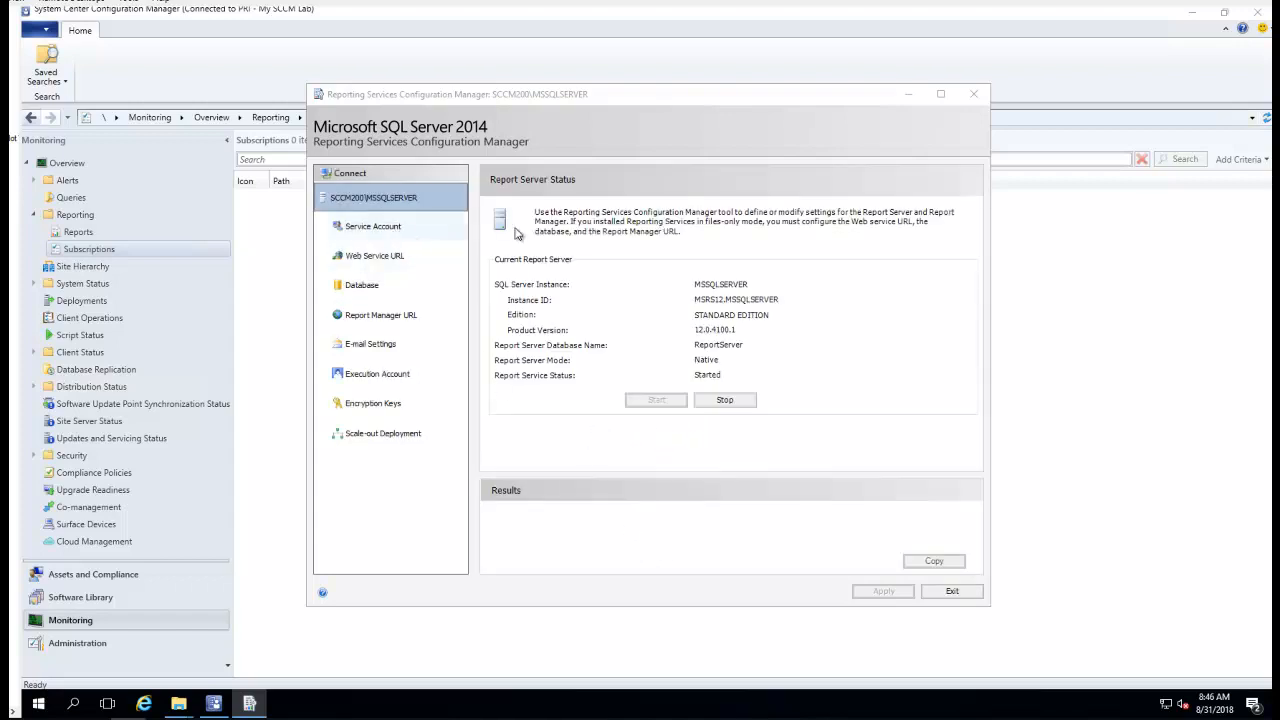
pyautogui.moveTo(738, 320)
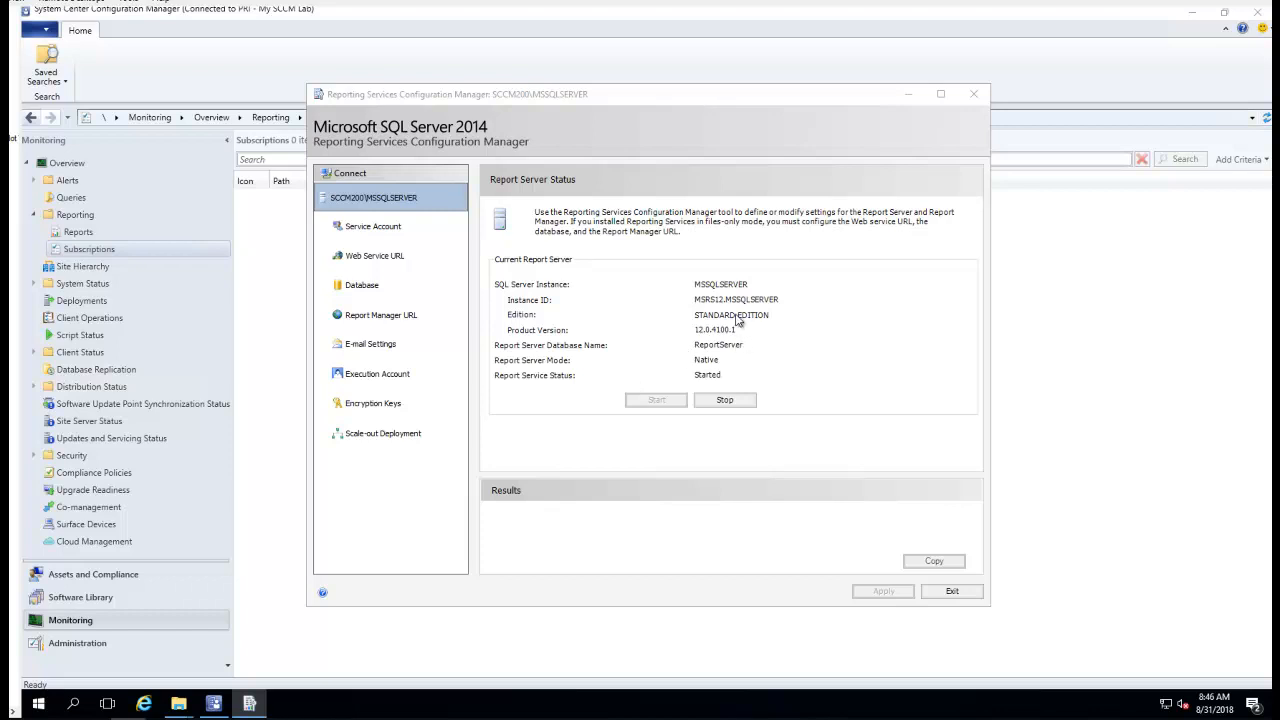
pyautogui.moveTo(672, 318)
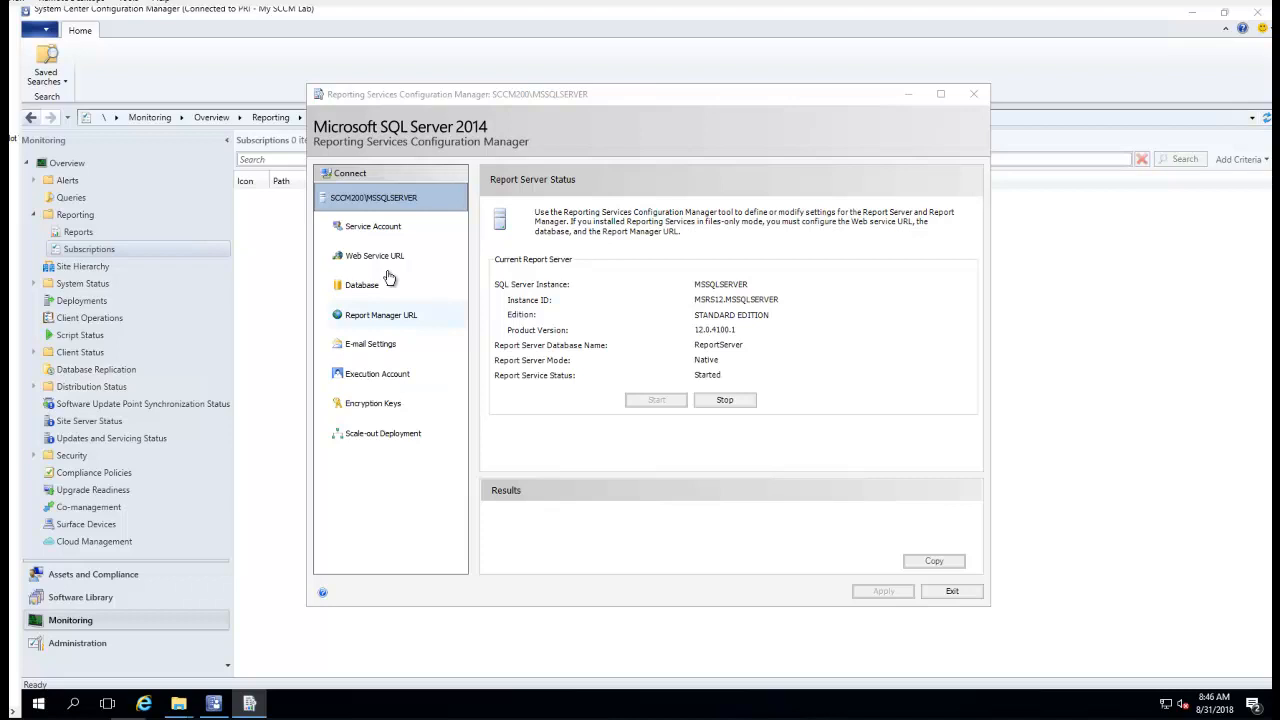
pyautogui.click(373, 226)
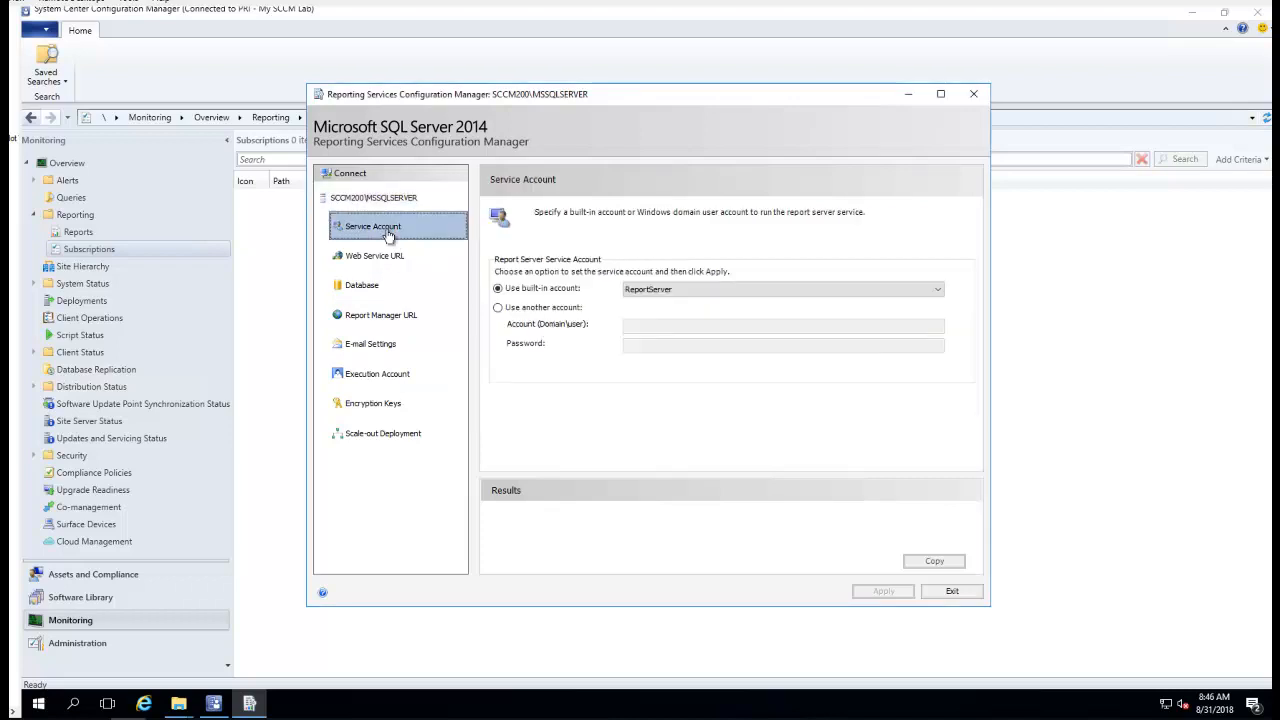
pyautogui.moveTo(471, 287)
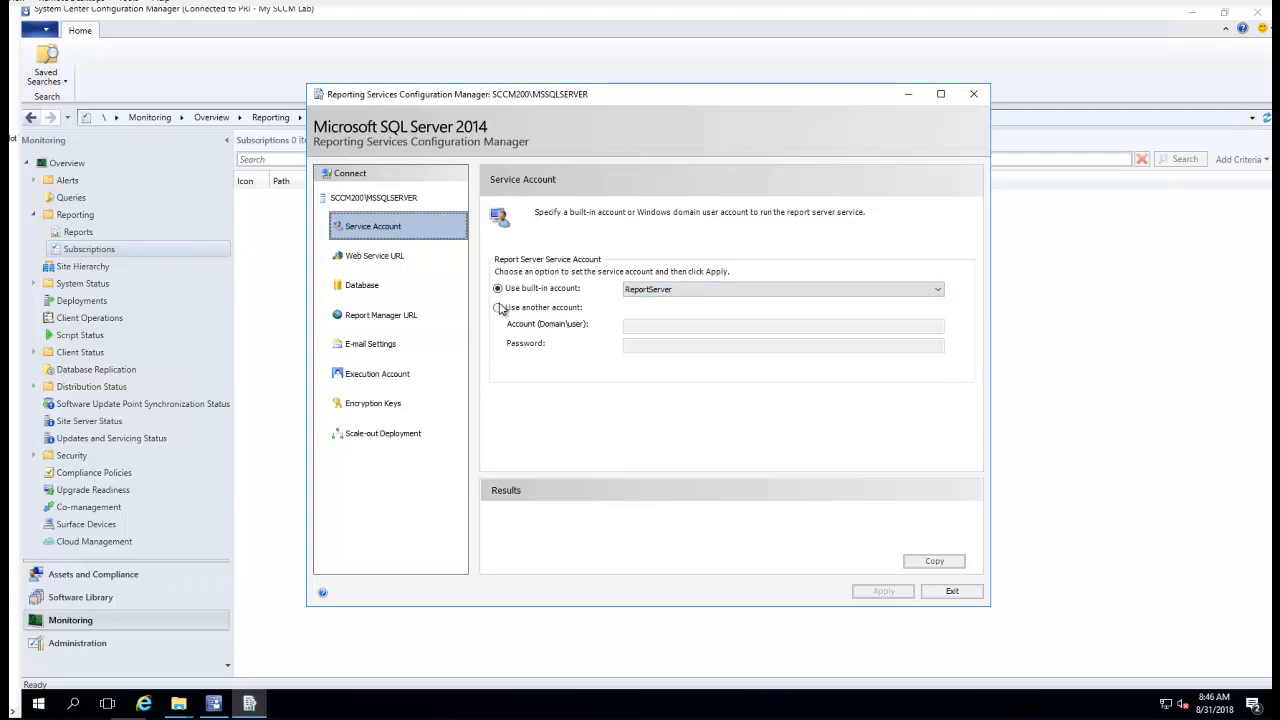
pyautogui.click(498, 307)
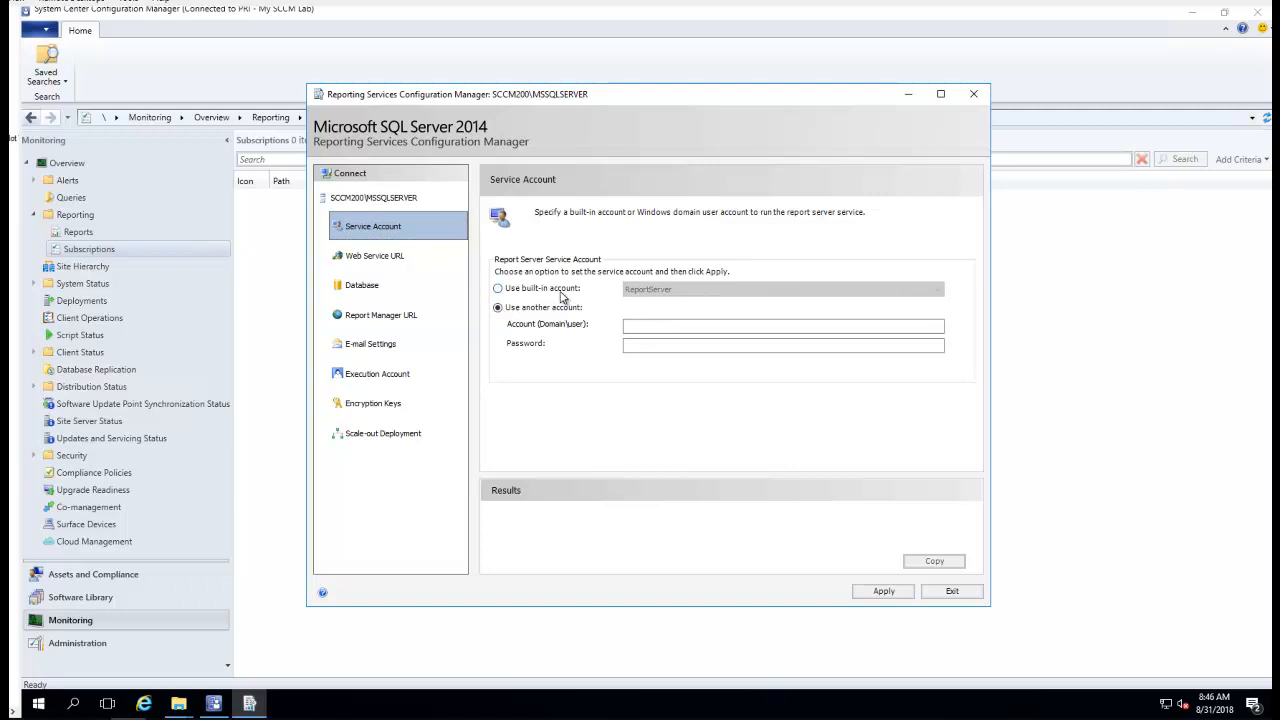
pyautogui.click(783, 325)
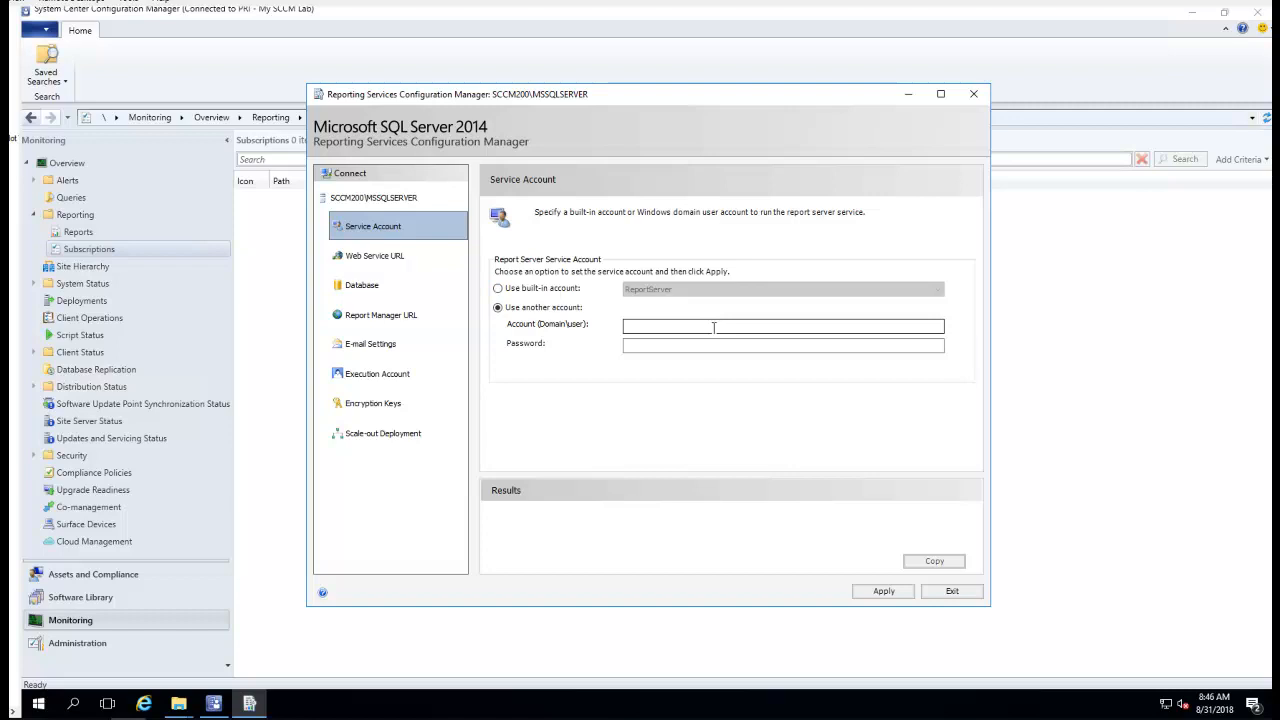
pyautogui.click(498, 288)
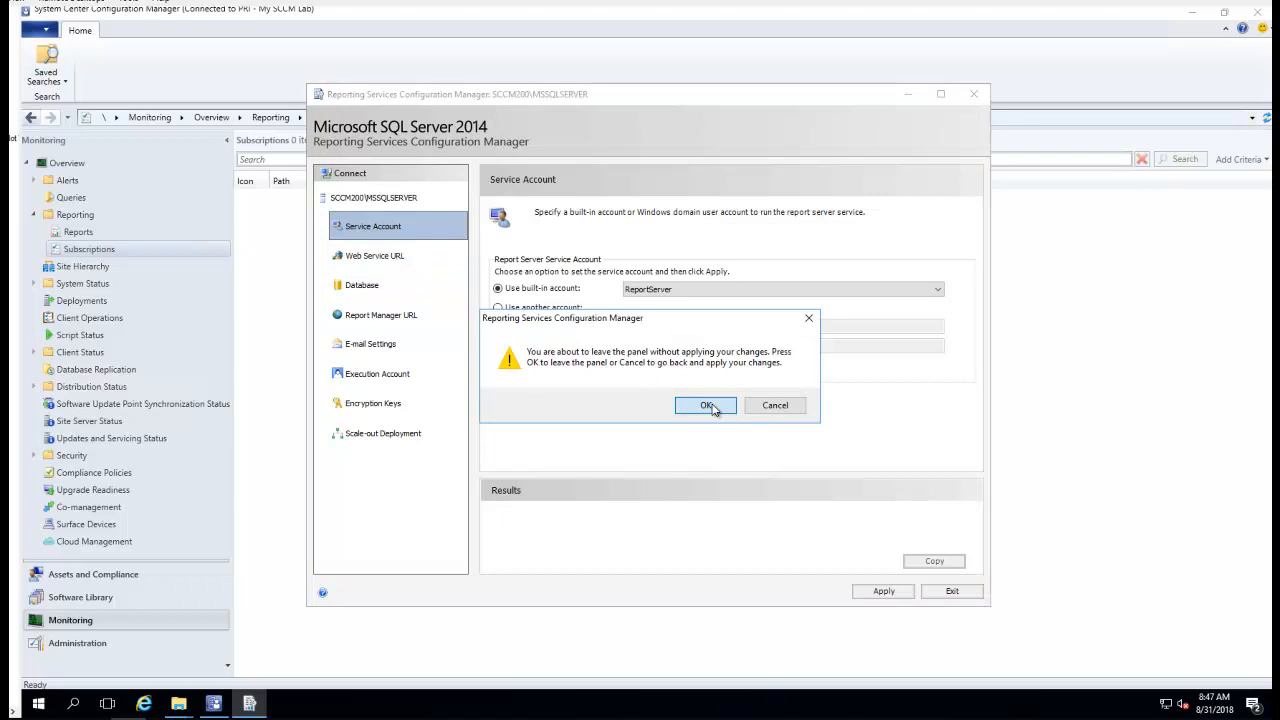
# Step: Skip unapplied account changes and review Database, Report Manager URL, E-mail, Execution Account and Scale-out pages
pyautogui.click(706, 405)
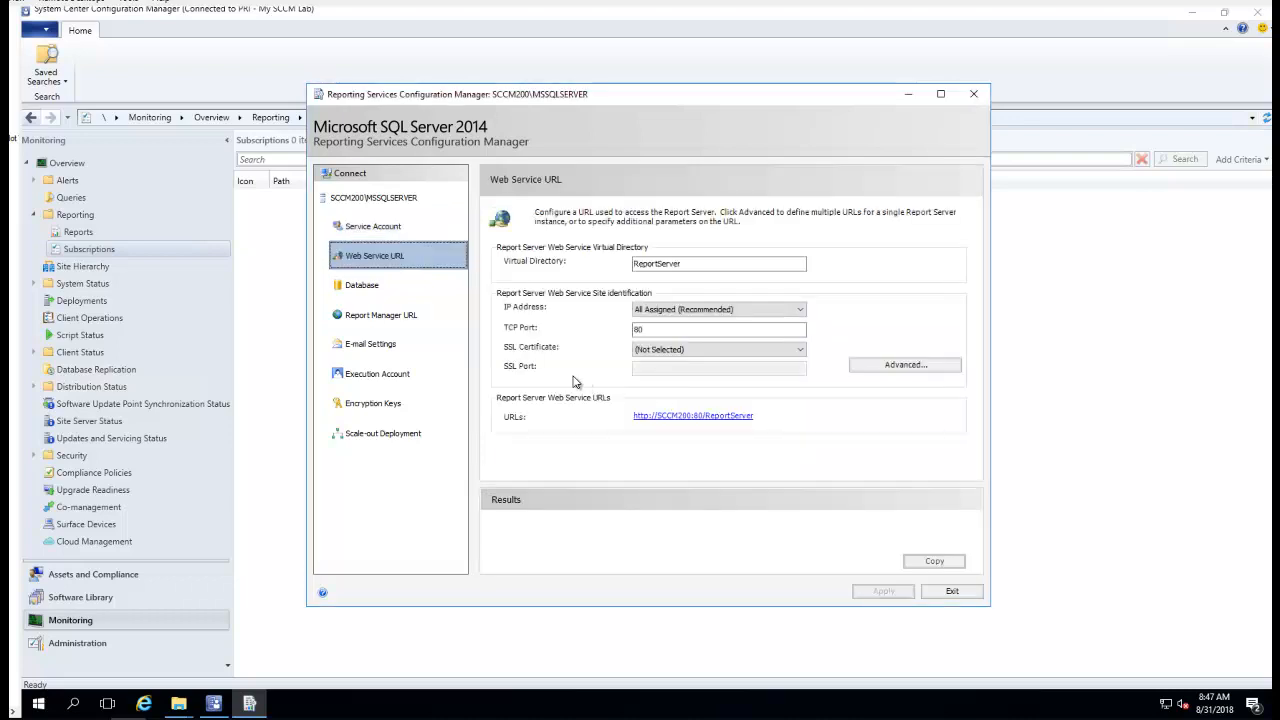
pyautogui.moveTo(386, 278)
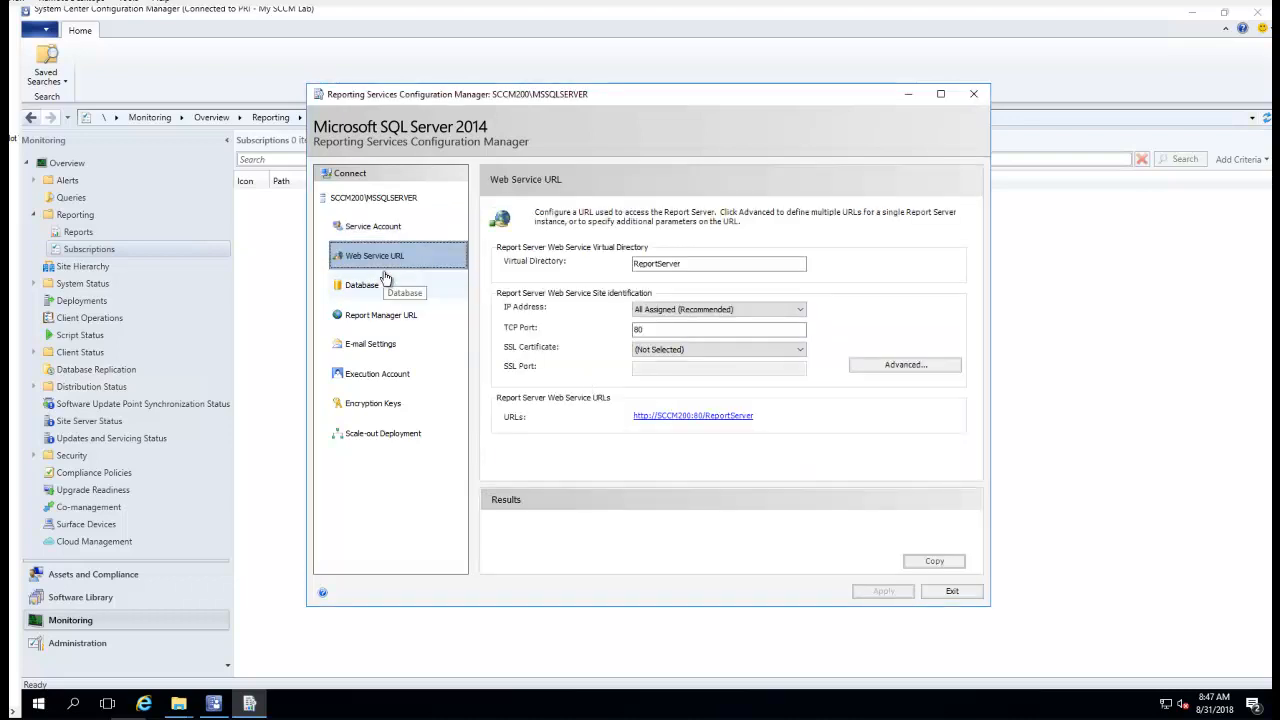
pyautogui.moveTo(563, 425)
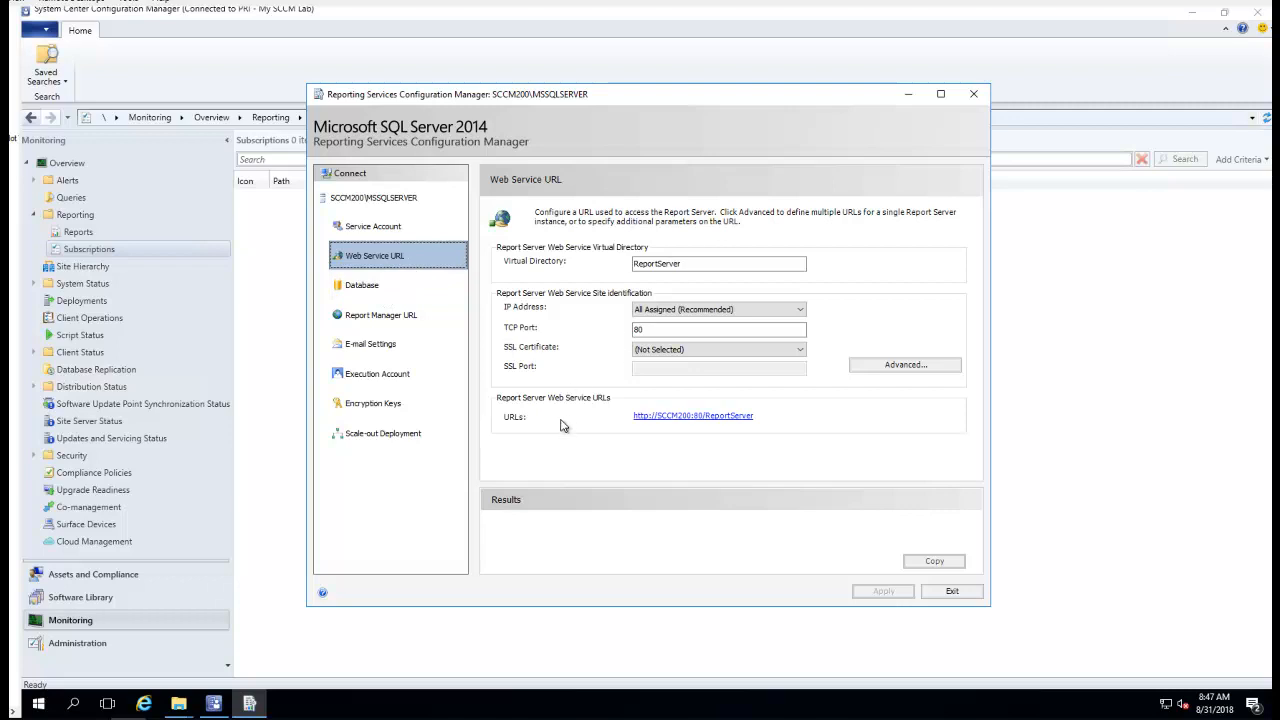
pyautogui.click(362, 285)
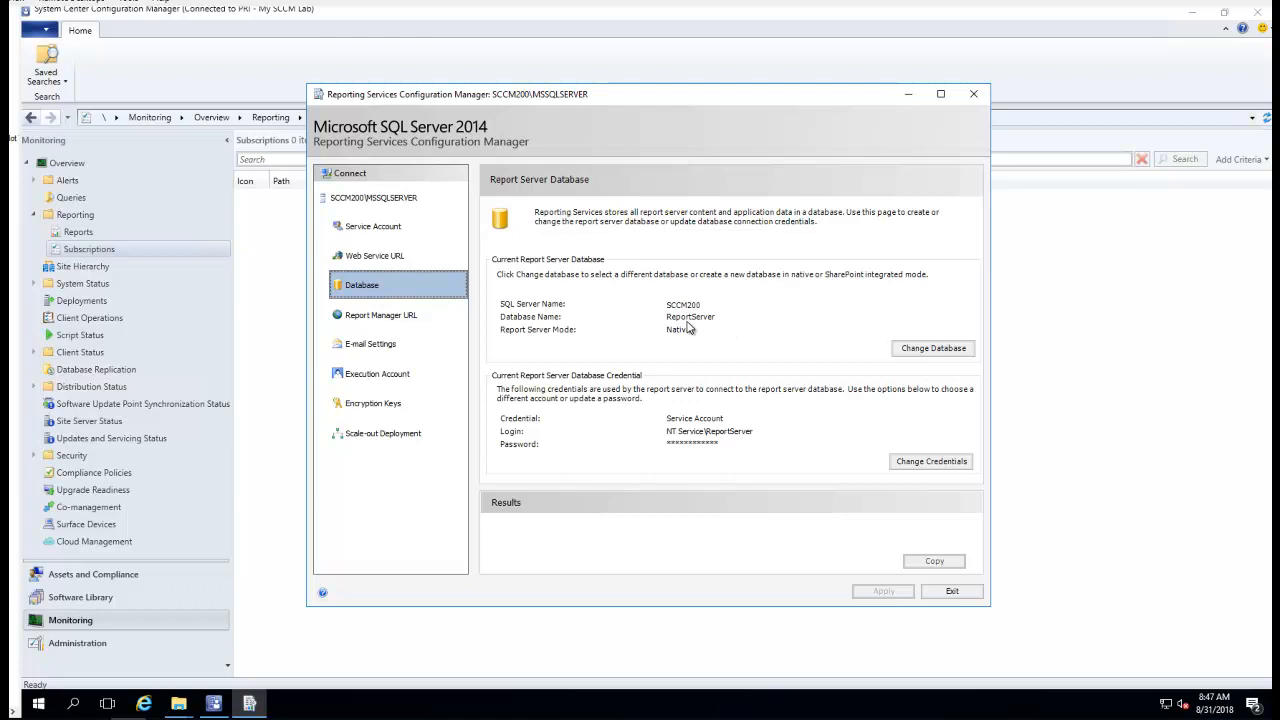
pyautogui.moveTo(393, 327)
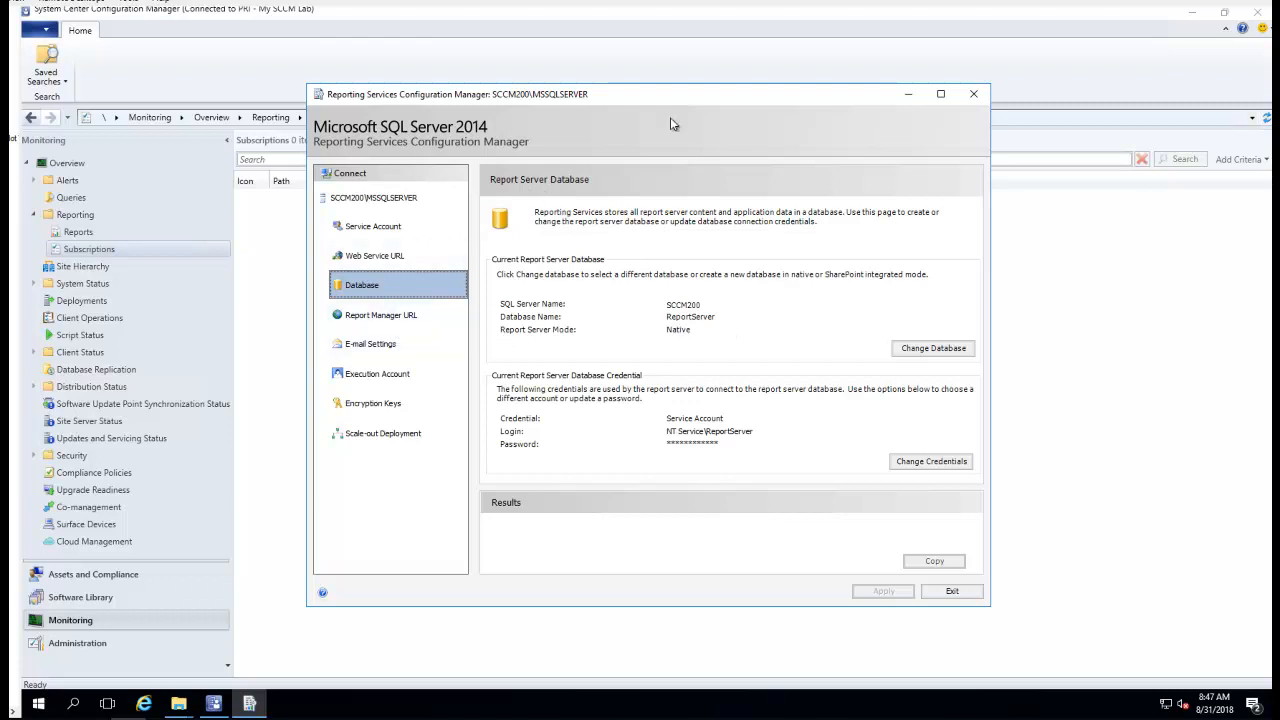
pyautogui.moveTo(659, 353)
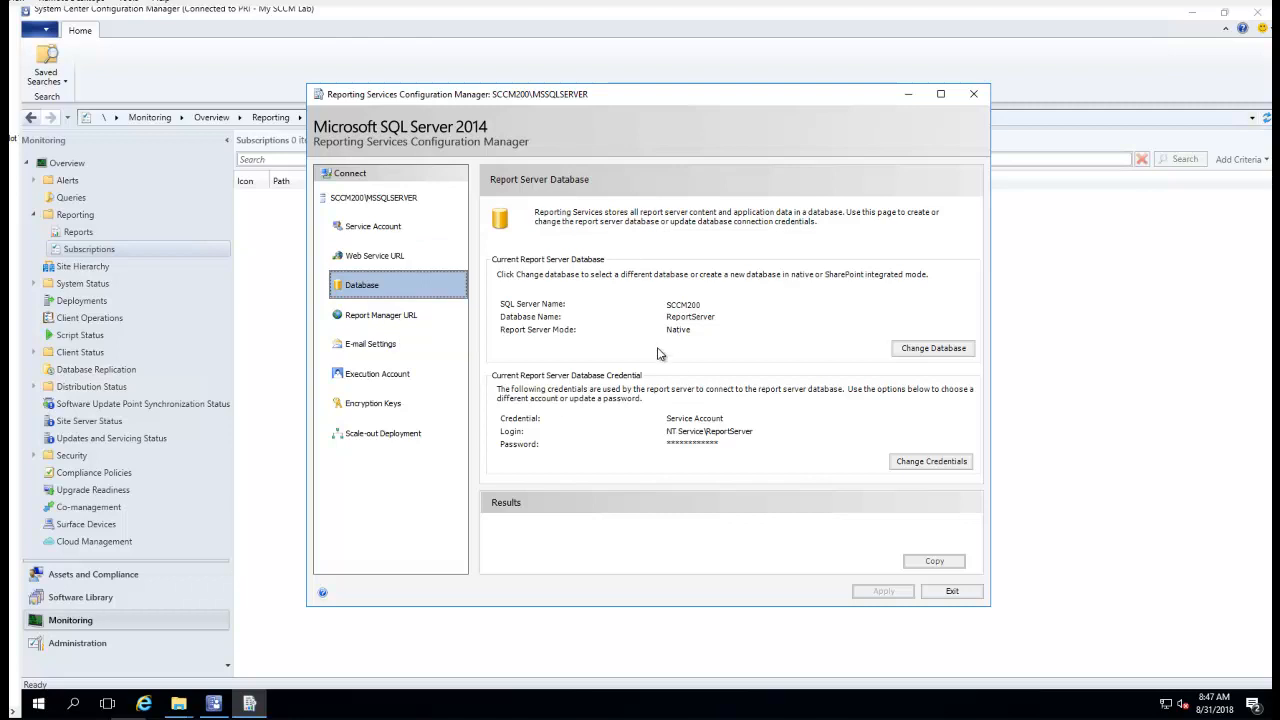
pyautogui.moveTo(545, 255)
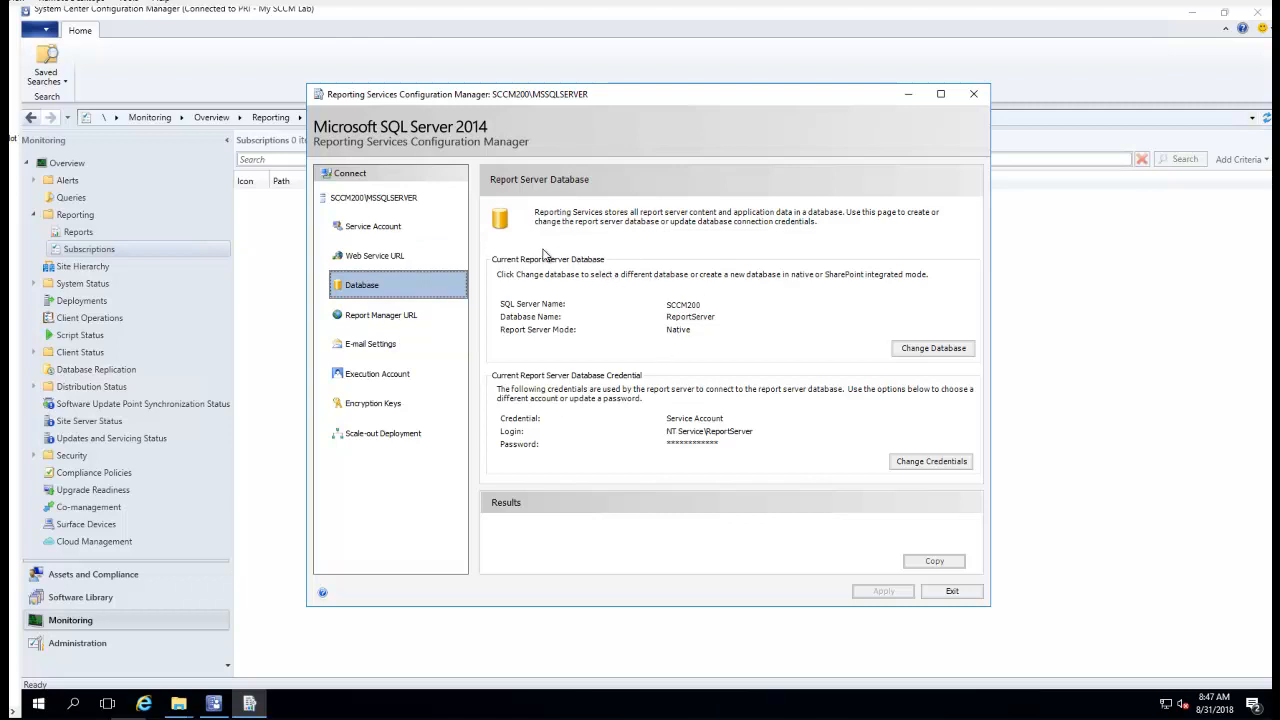
pyautogui.moveTo(392, 320)
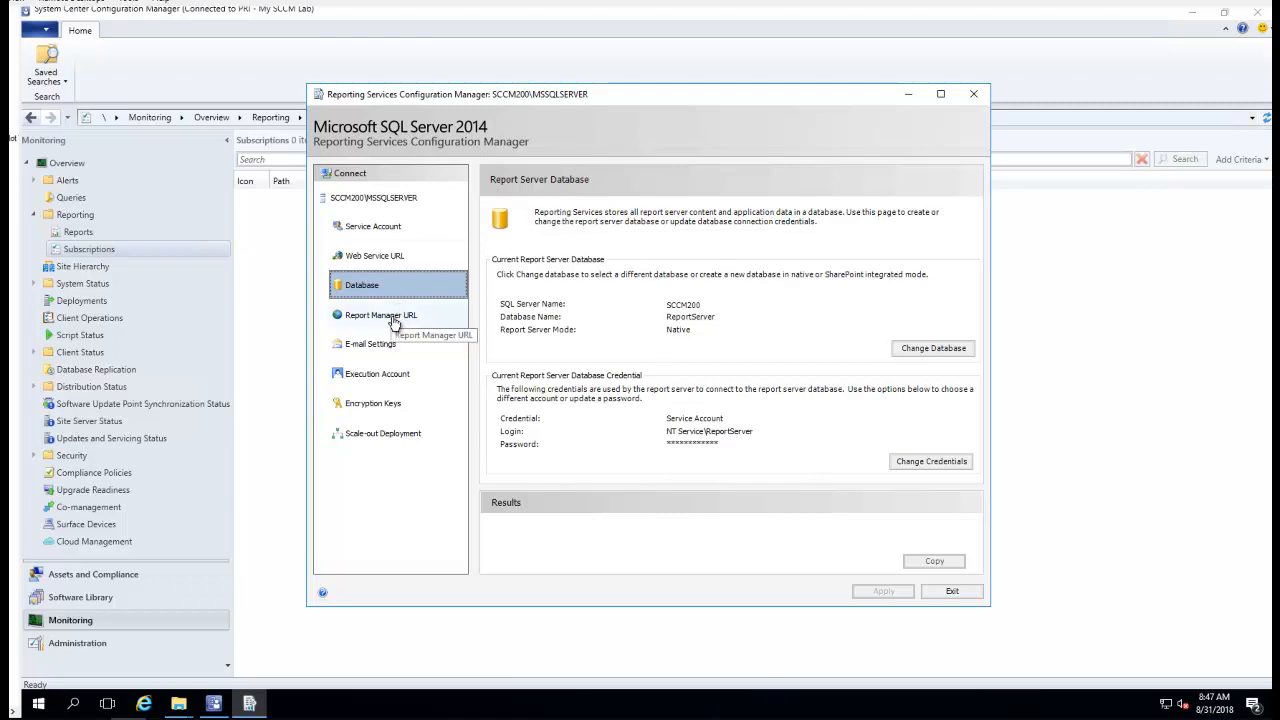
pyautogui.click(381, 315)
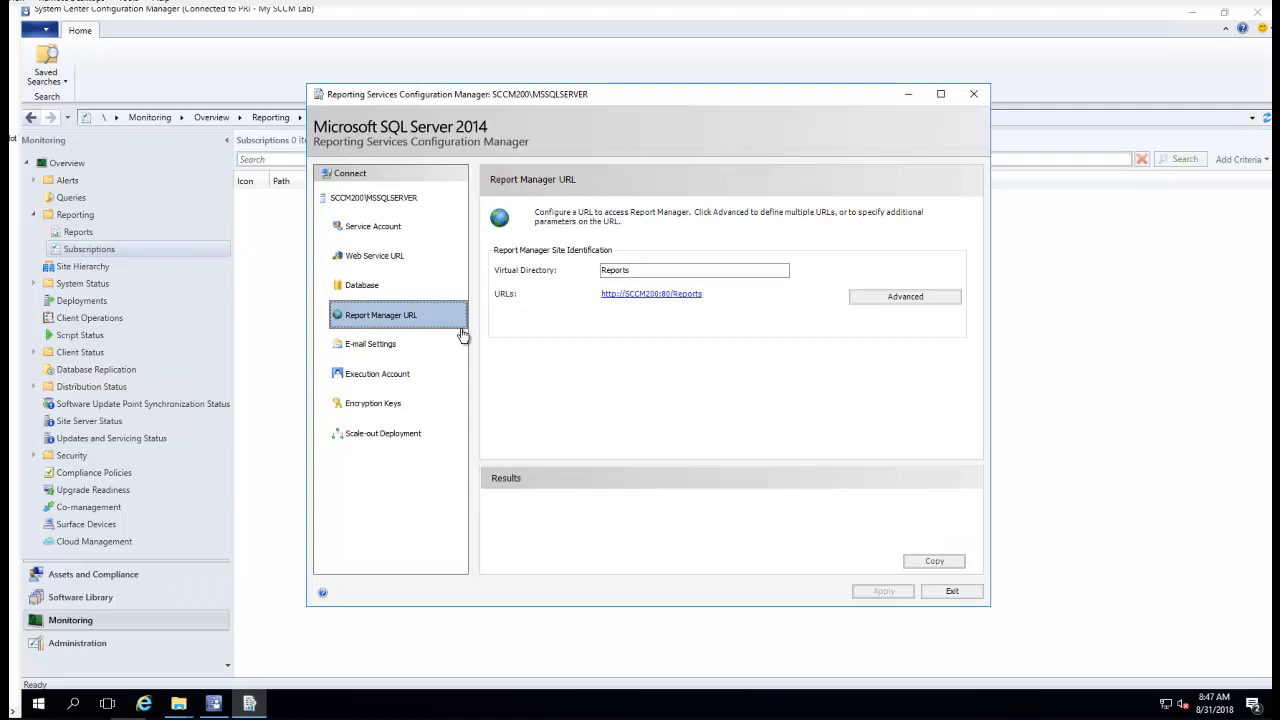
pyautogui.click(370, 343)
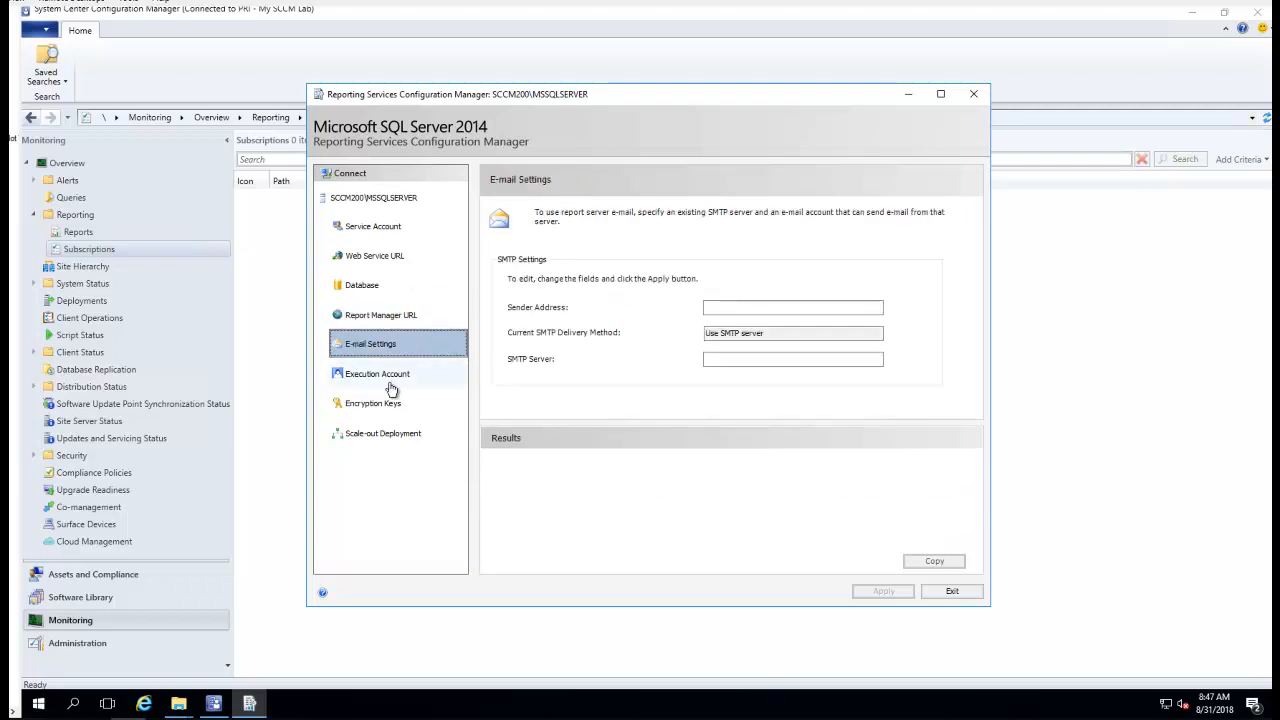
pyautogui.click(377, 373)
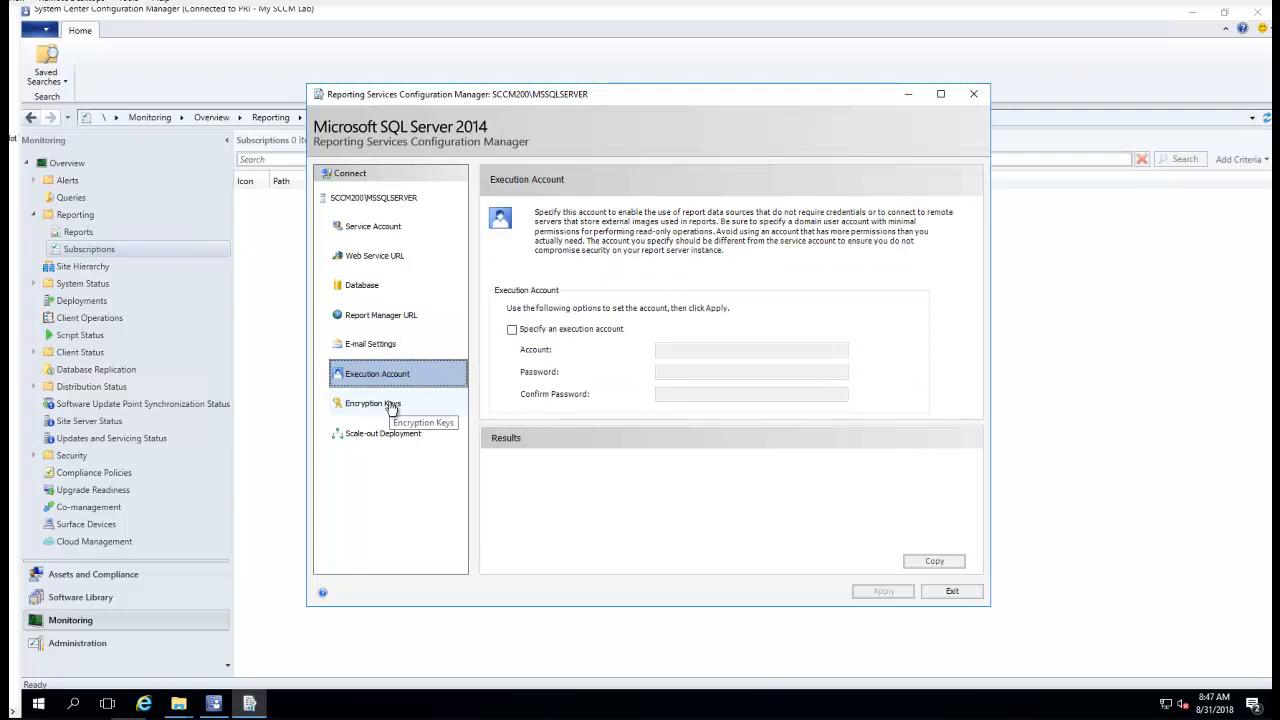
pyautogui.click(382, 433)
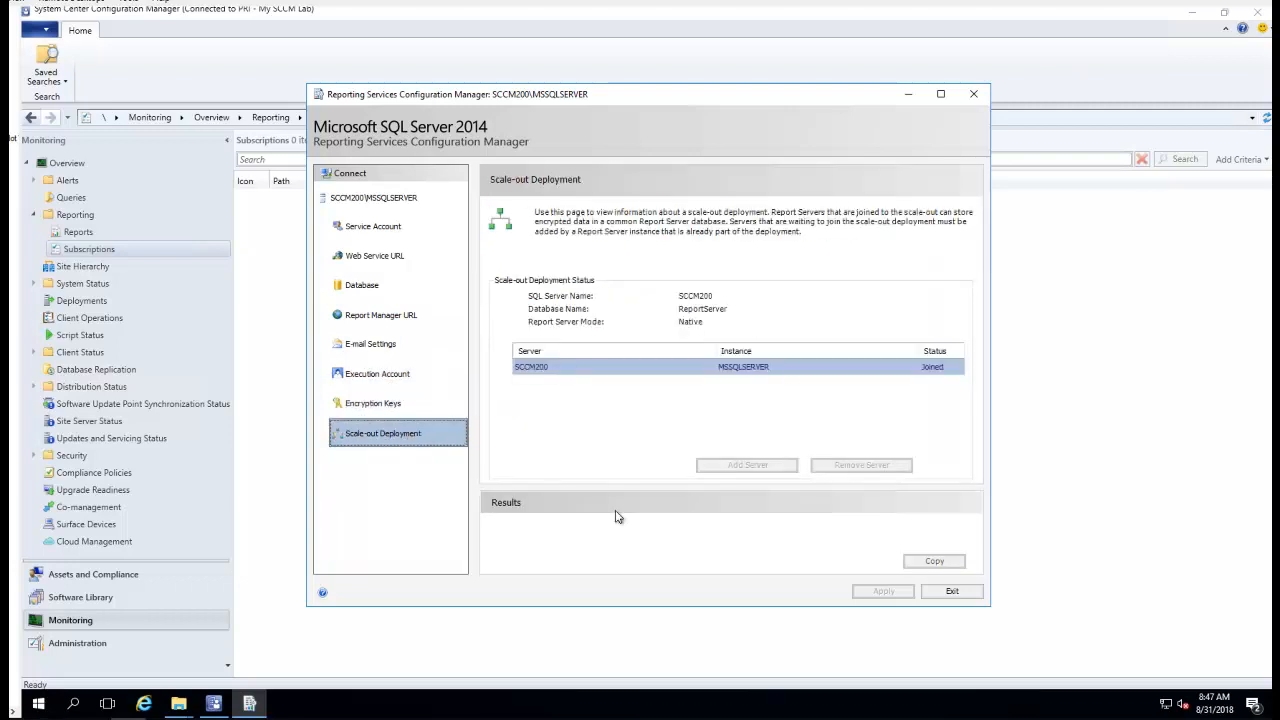
pyautogui.moveTo(893, 97)
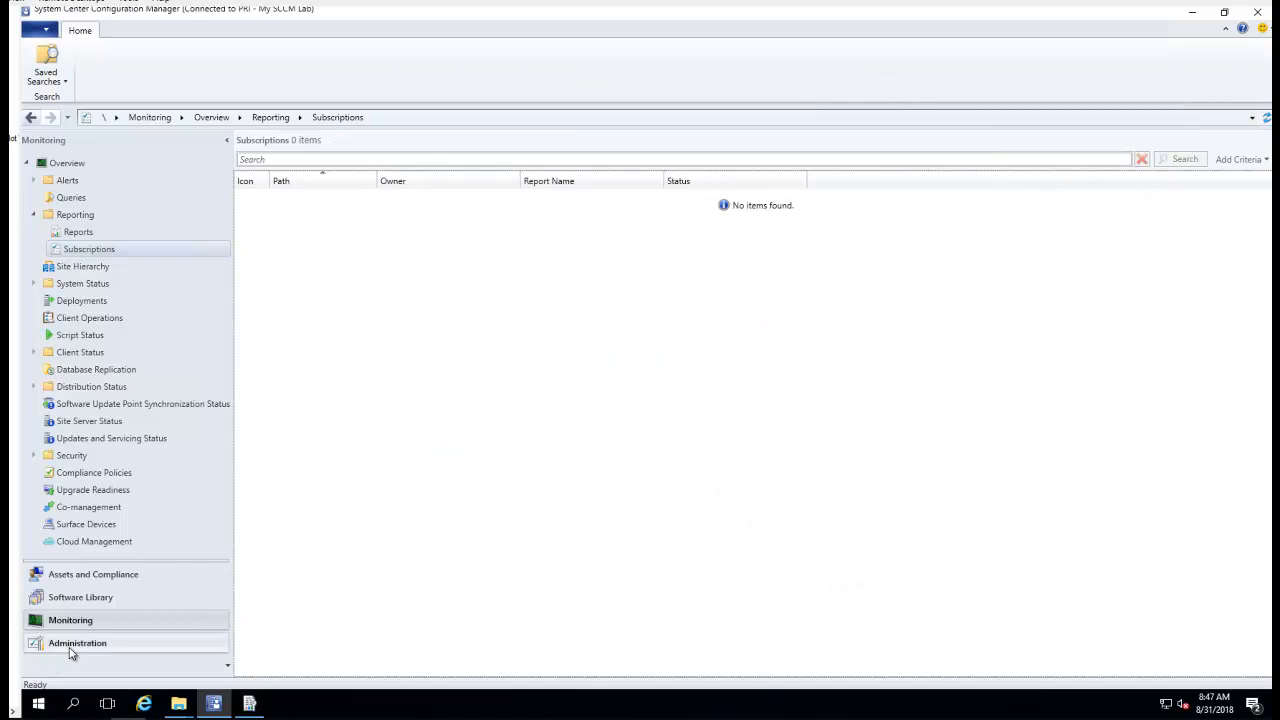
# Step: In Administration > Sites, bring up the context menu for PRI - My SCCM Lab
pyautogui.click(77, 643)
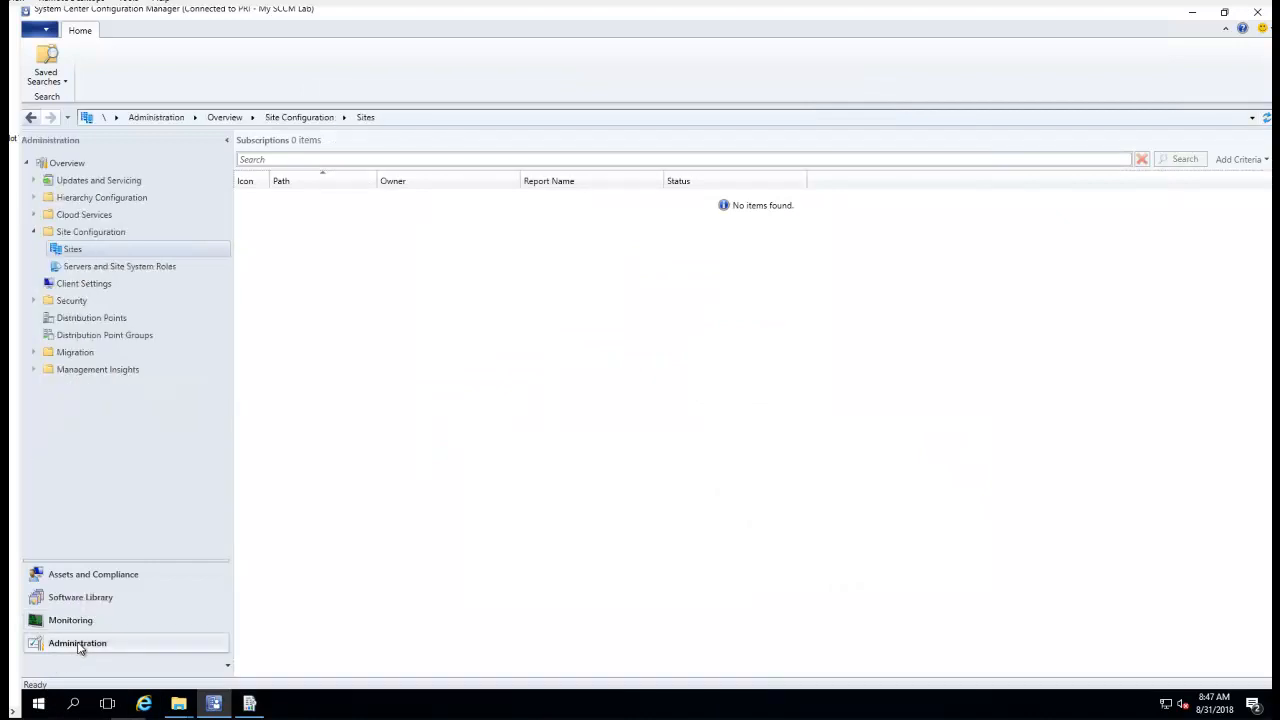
pyautogui.click(72, 248)
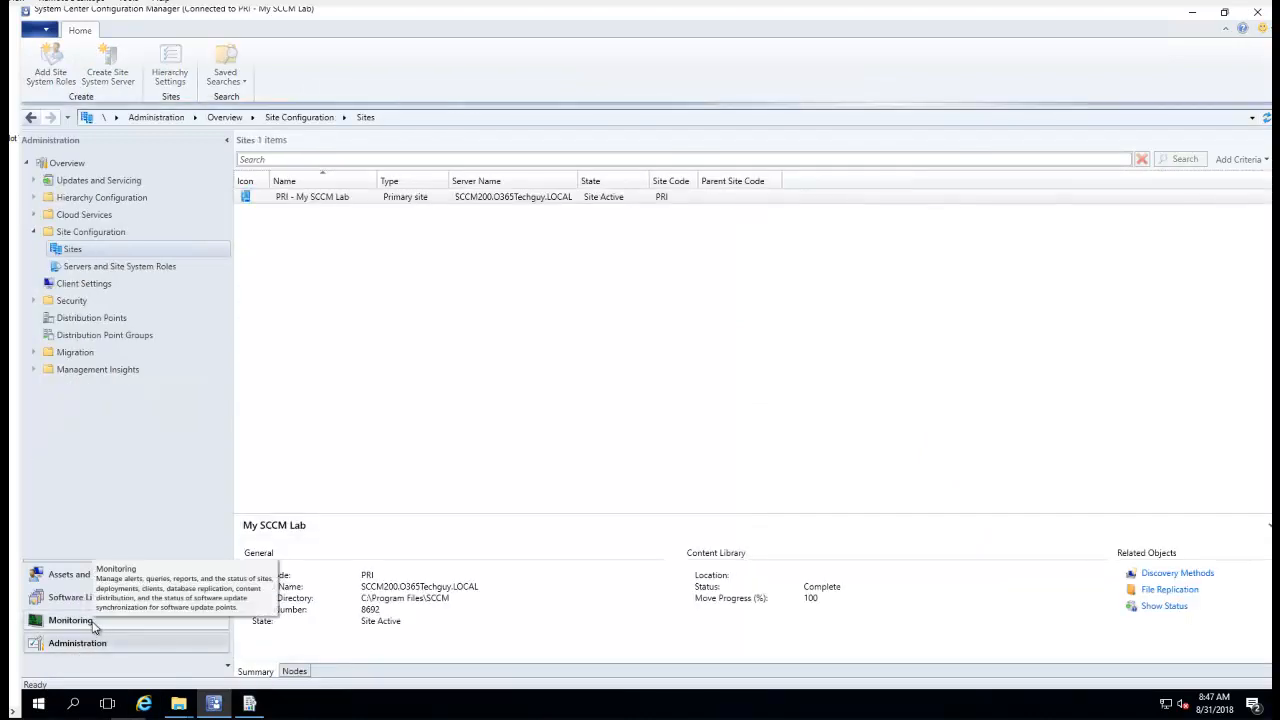
pyautogui.click(311, 196)
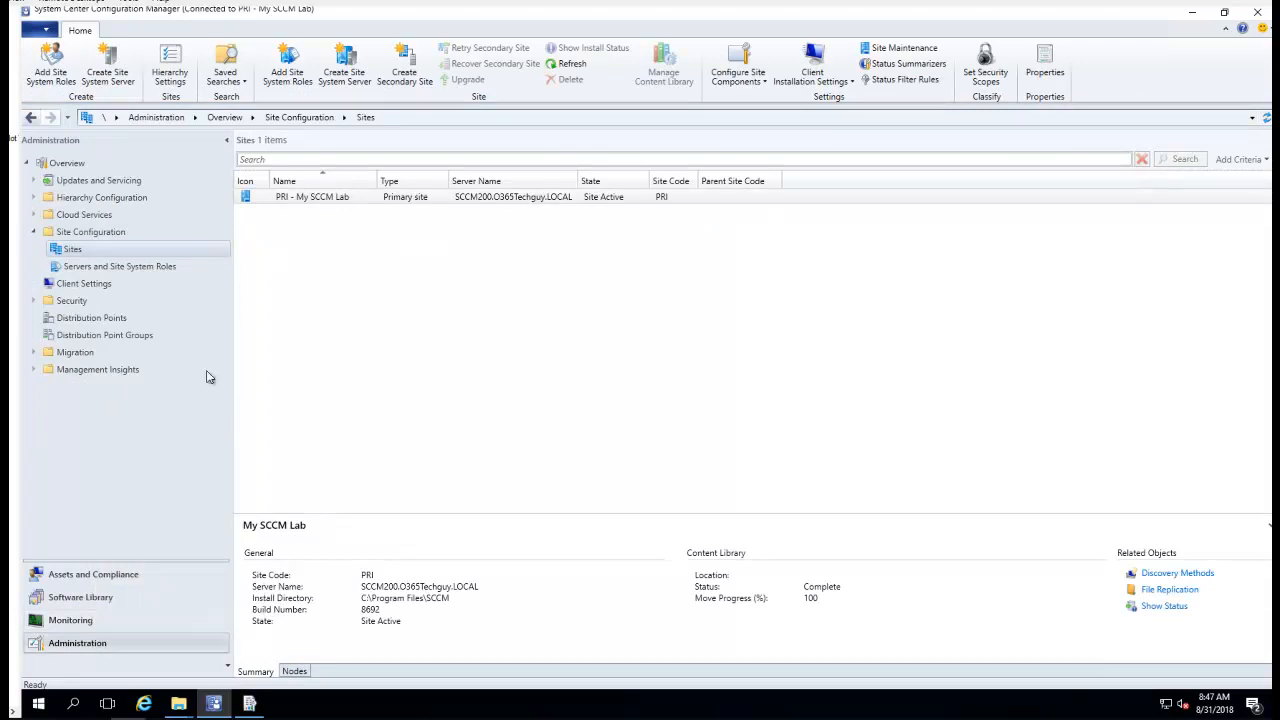
pyautogui.moveTo(128, 355)
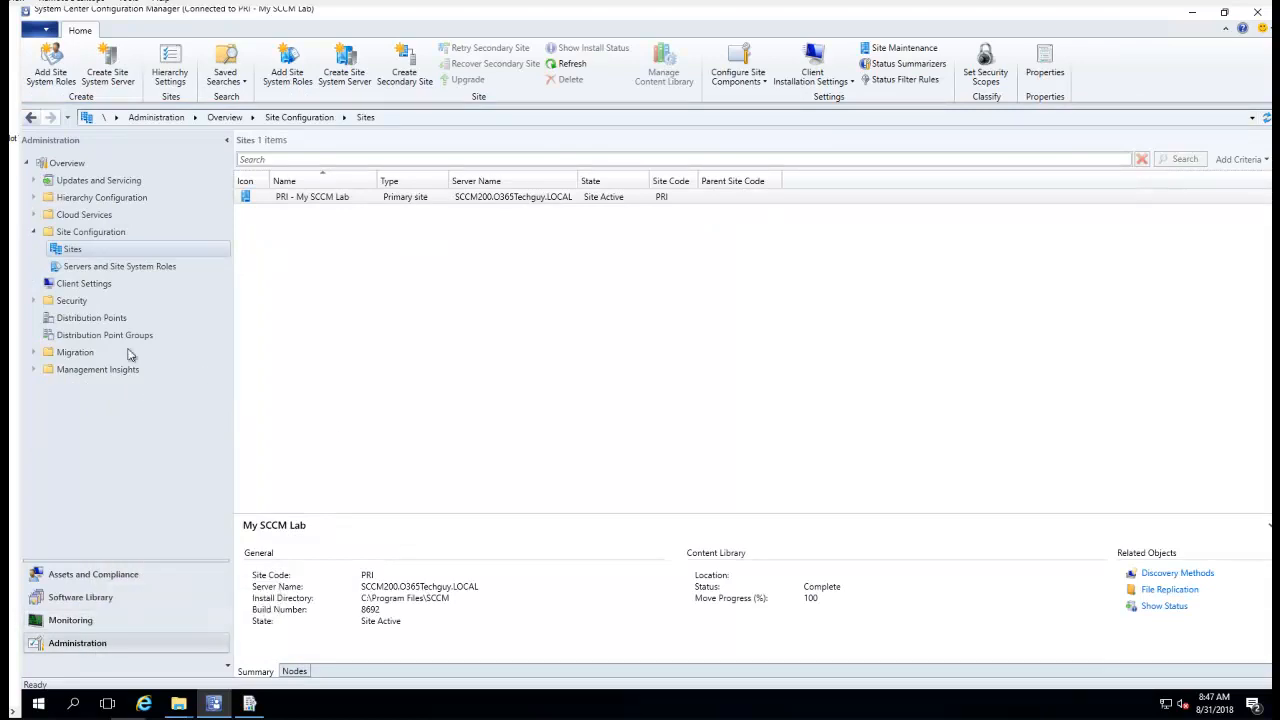
pyautogui.click(311, 196)
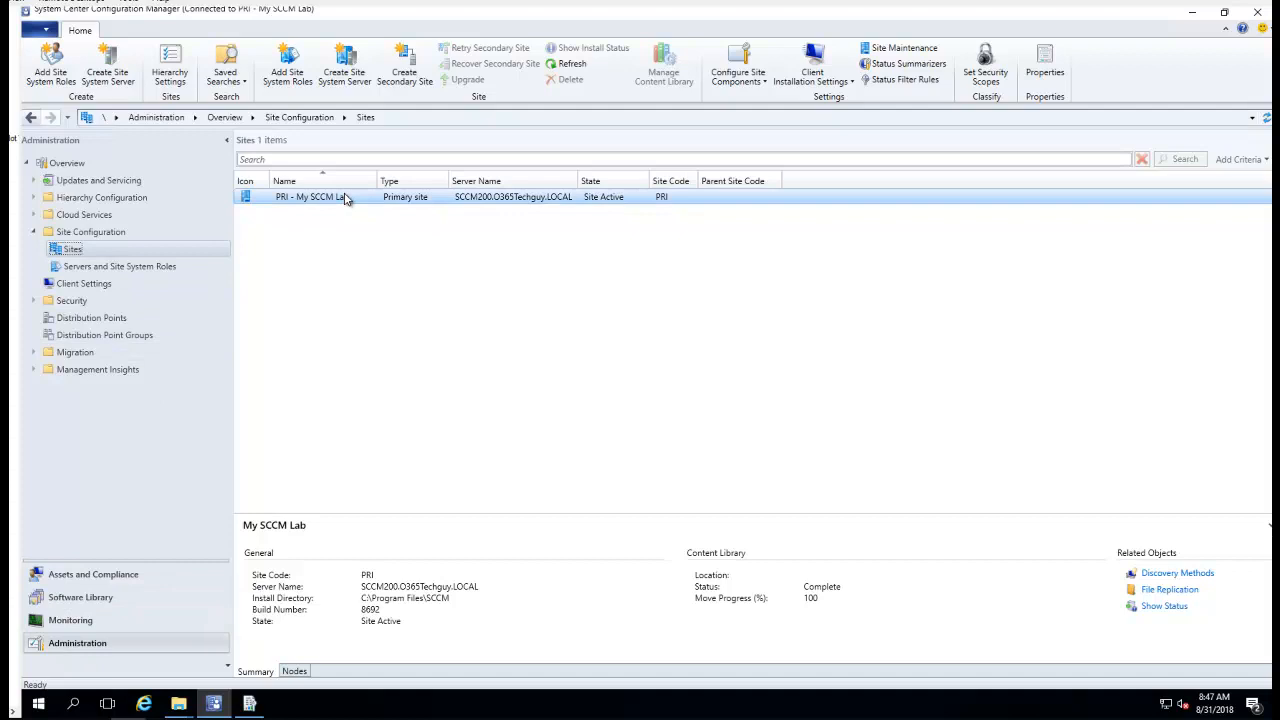
pyautogui.rightClick(310, 196)
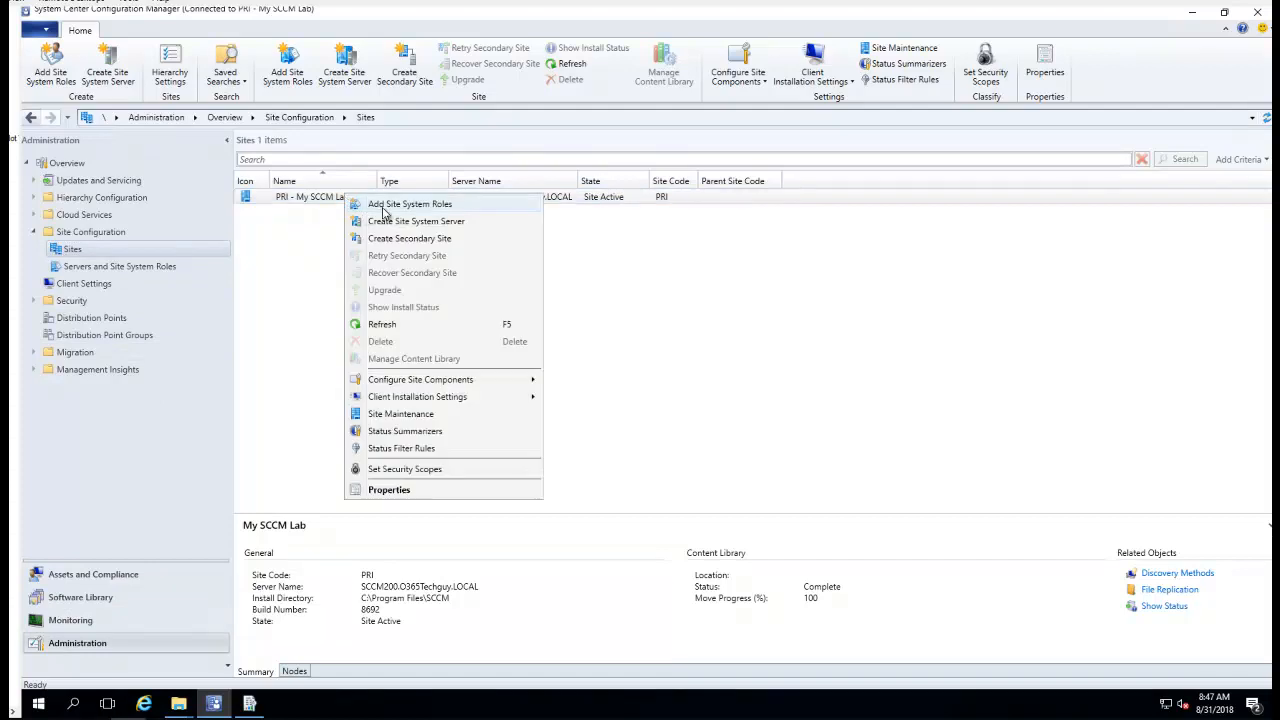
pyautogui.moveTo(413, 213)
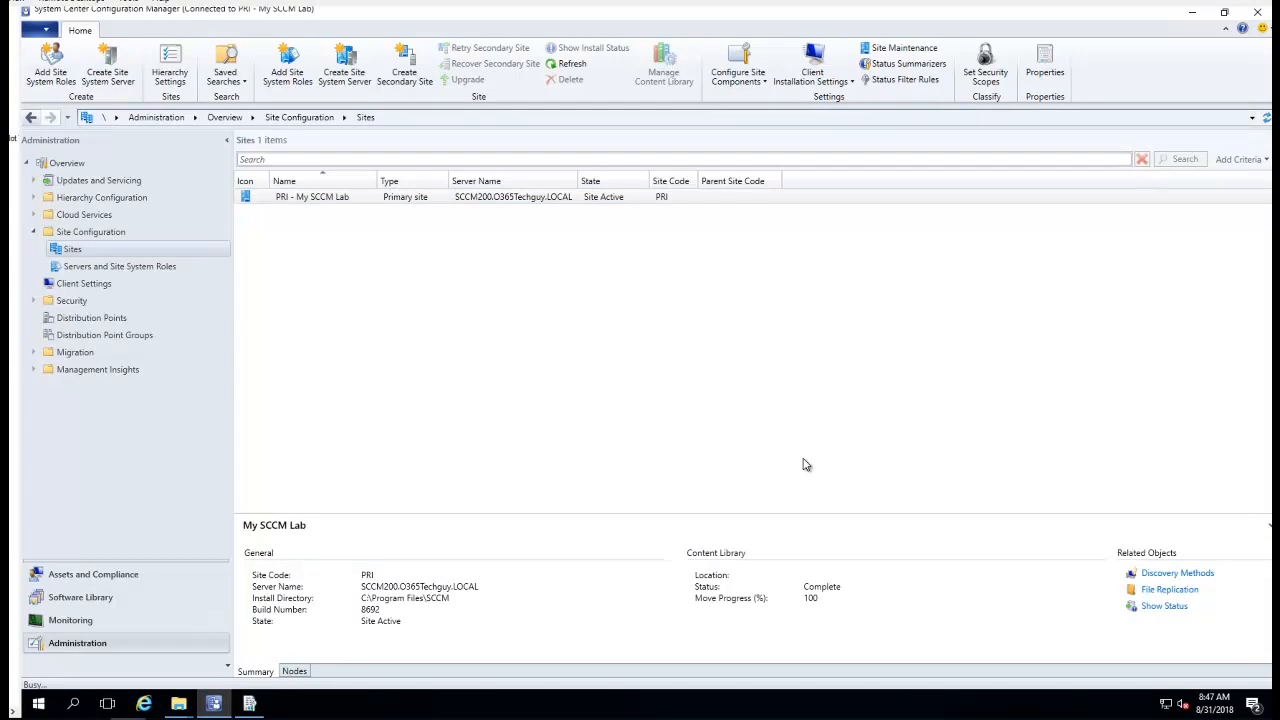
pyautogui.moveTo(763, 474)
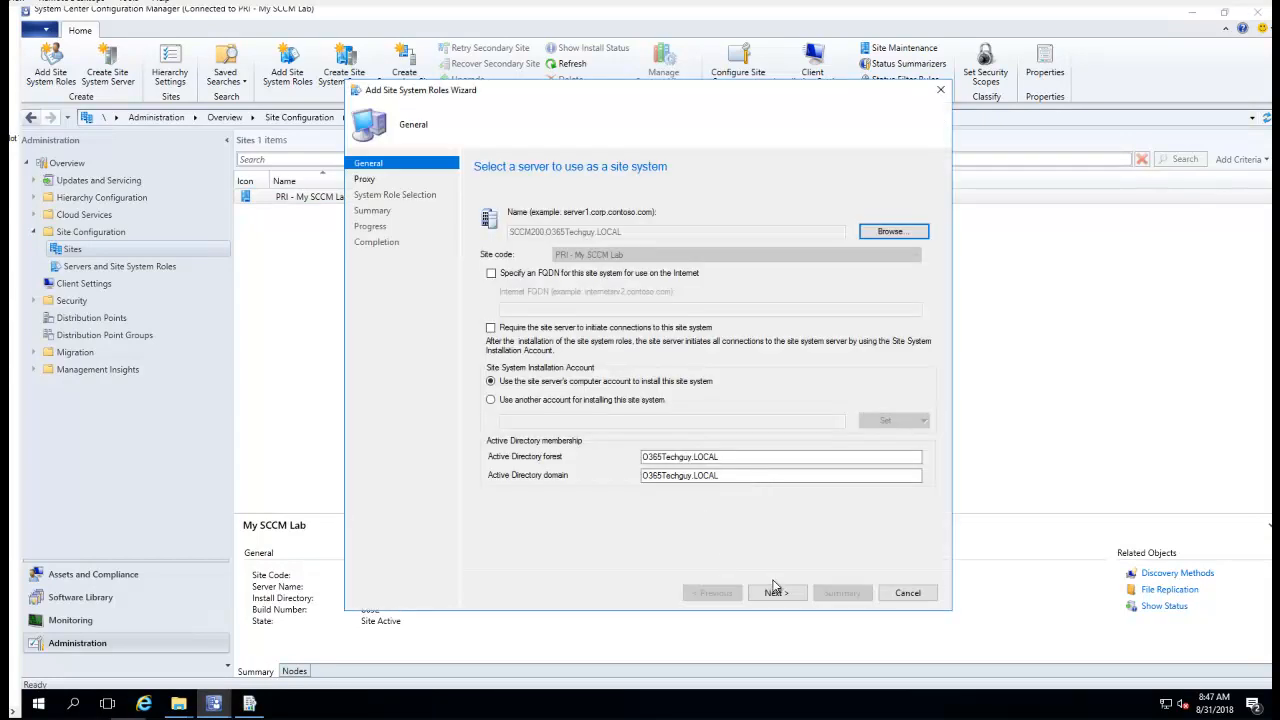
# Step: Accept the default server and proxy settings and select the Reporting services point role
pyautogui.click(777, 592)
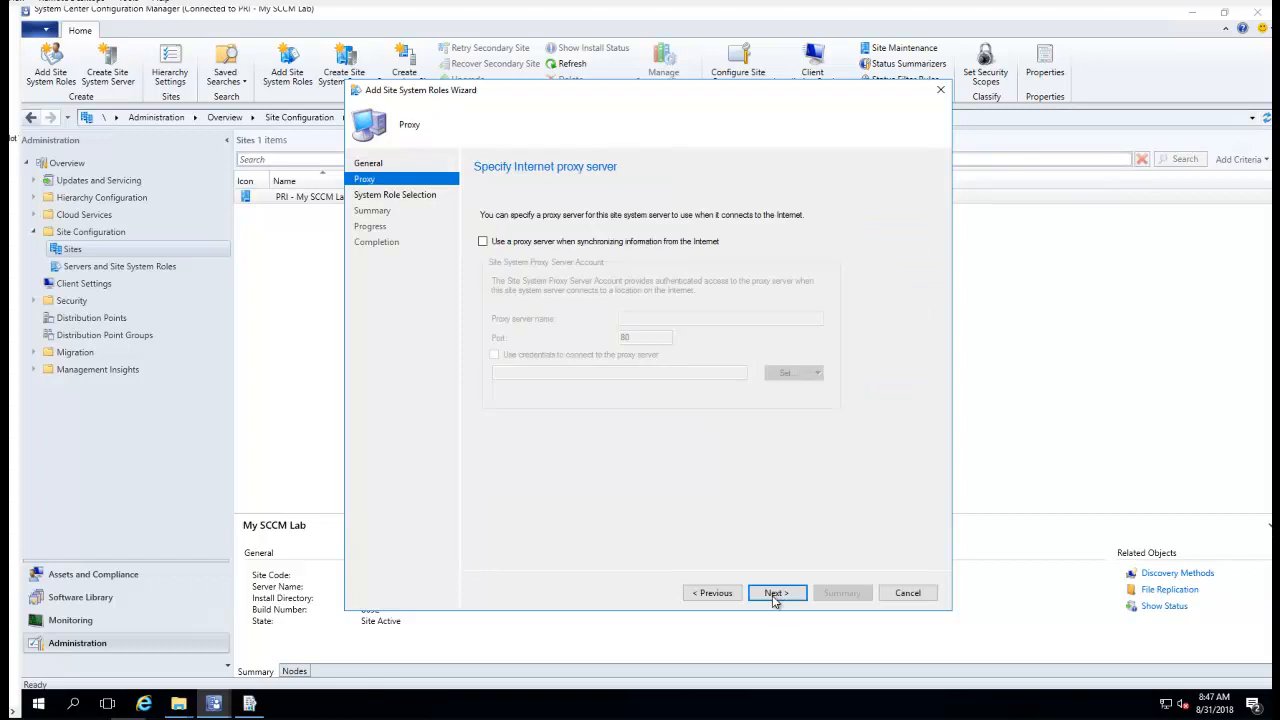
pyautogui.click(776, 593)
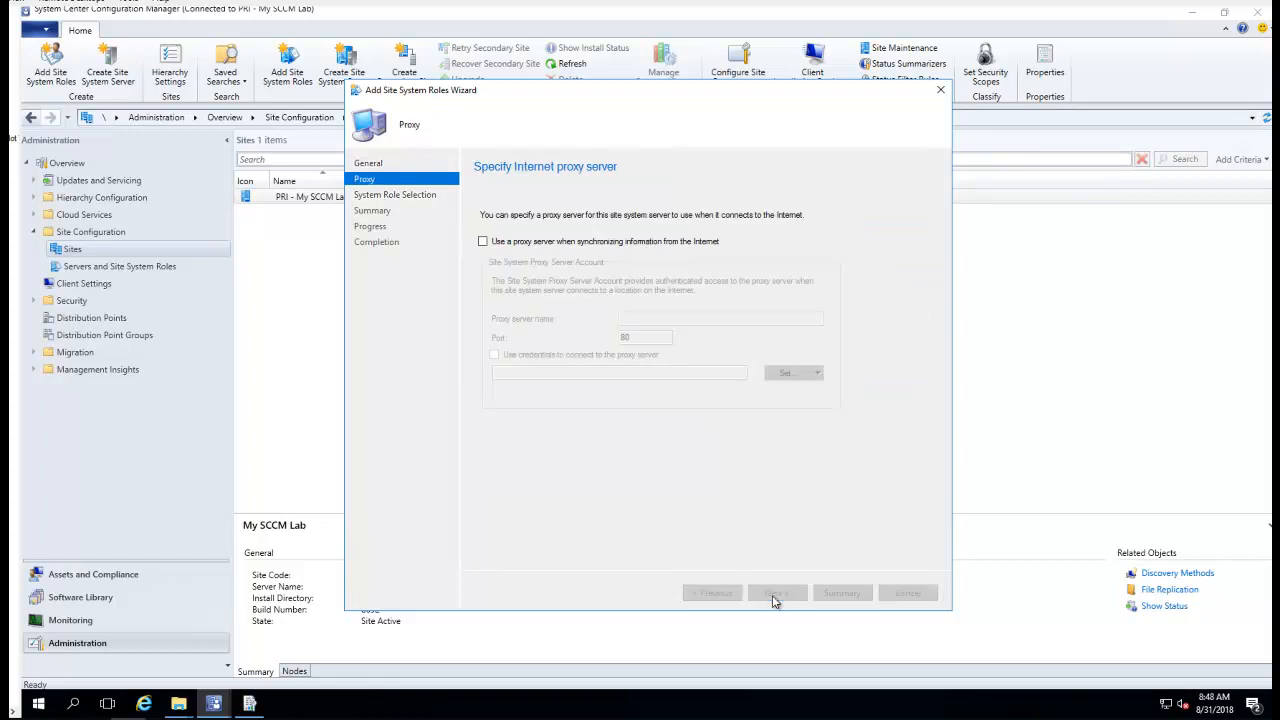
pyautogui.click(776, 592)
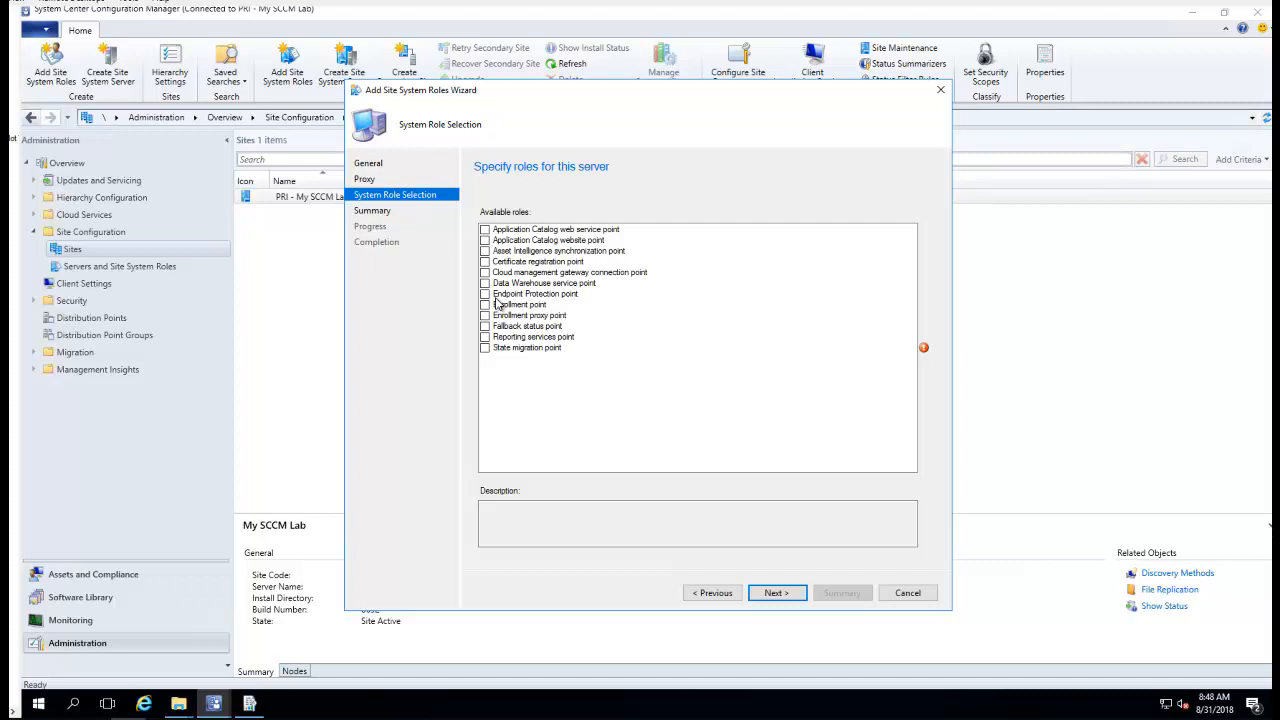
pyautogui.click(485, 337)
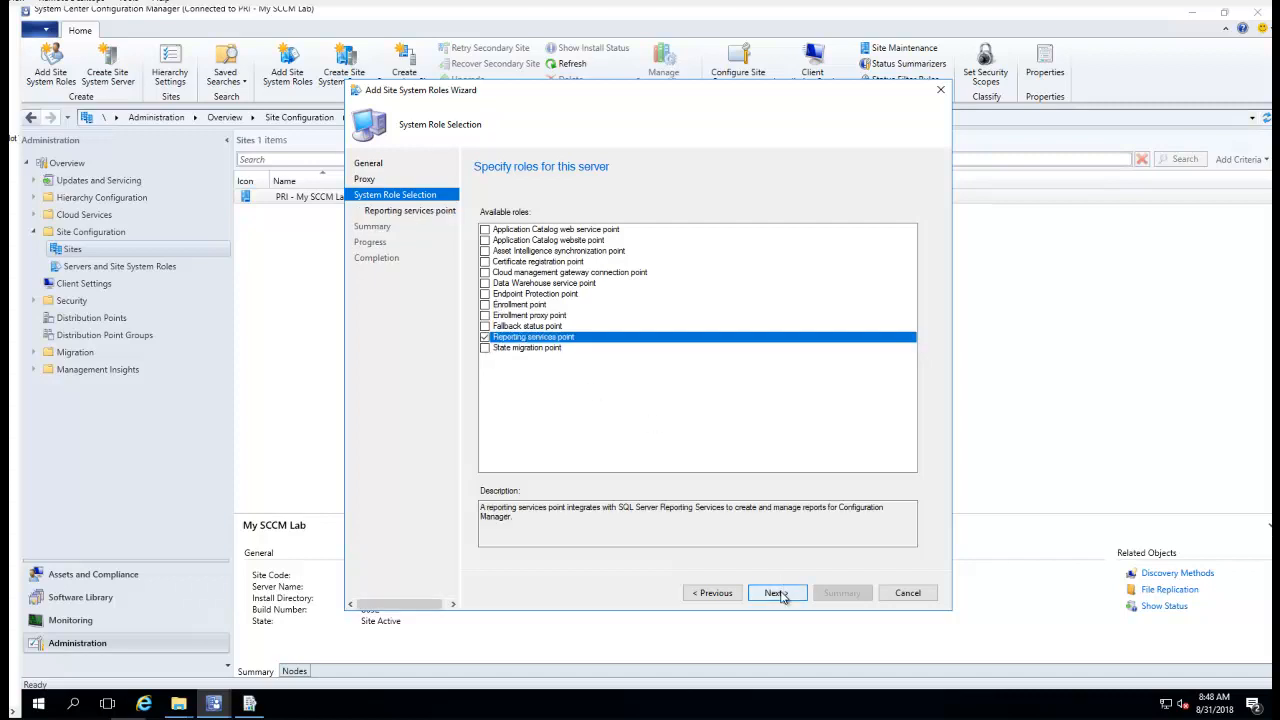
pyautogui.click(776, 592)
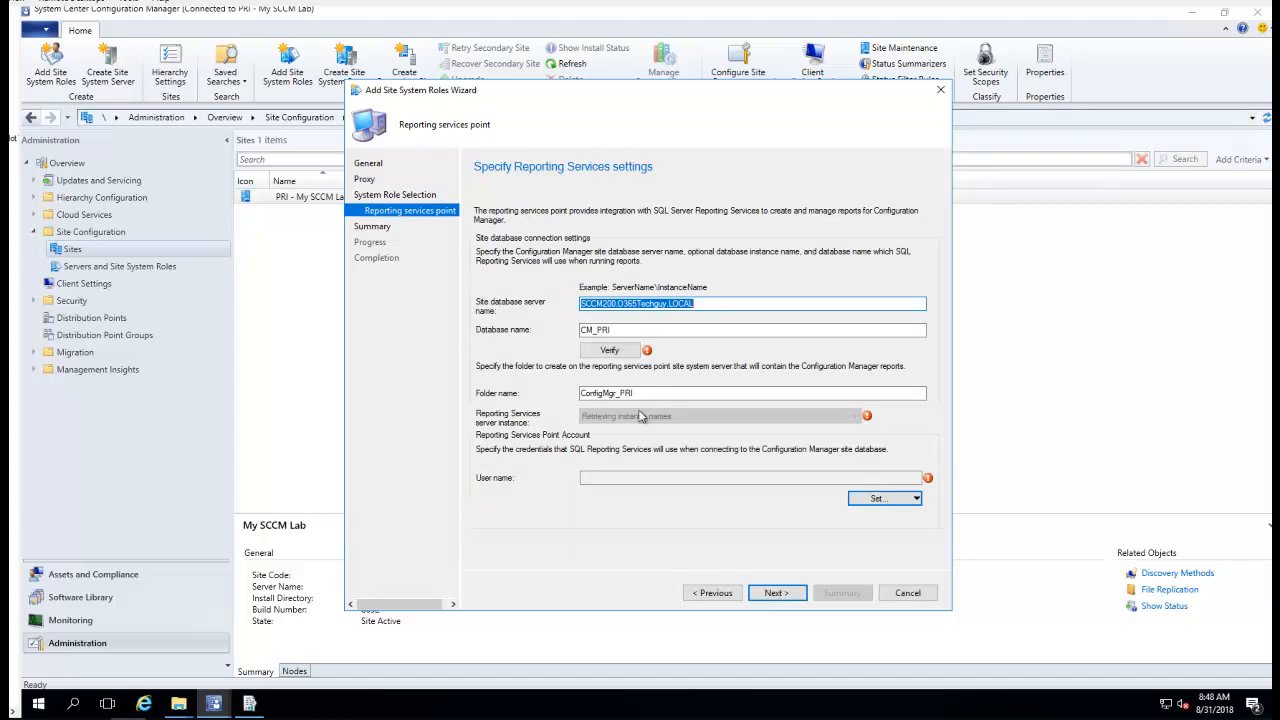
# Step: Verify the site database connection, assign an existing reporting account, and advance to Summary
pyautogui.click(609, 350)
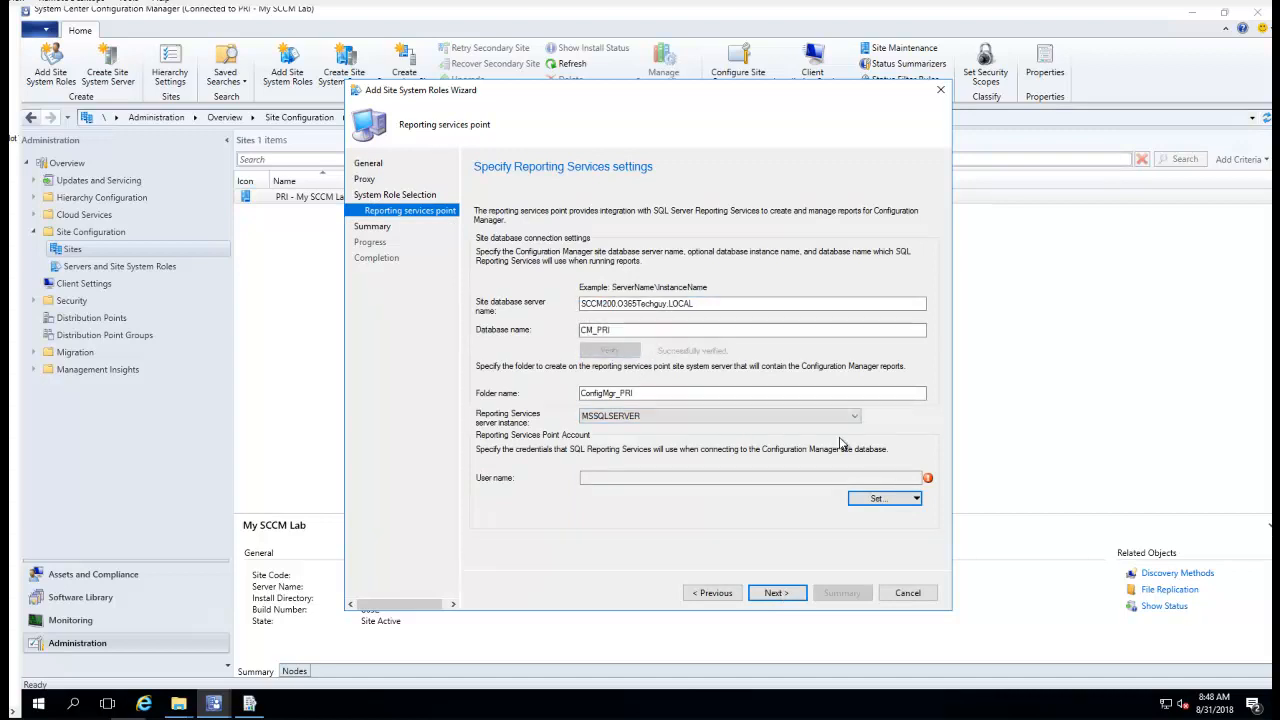
pyautogui.click(884, 498)
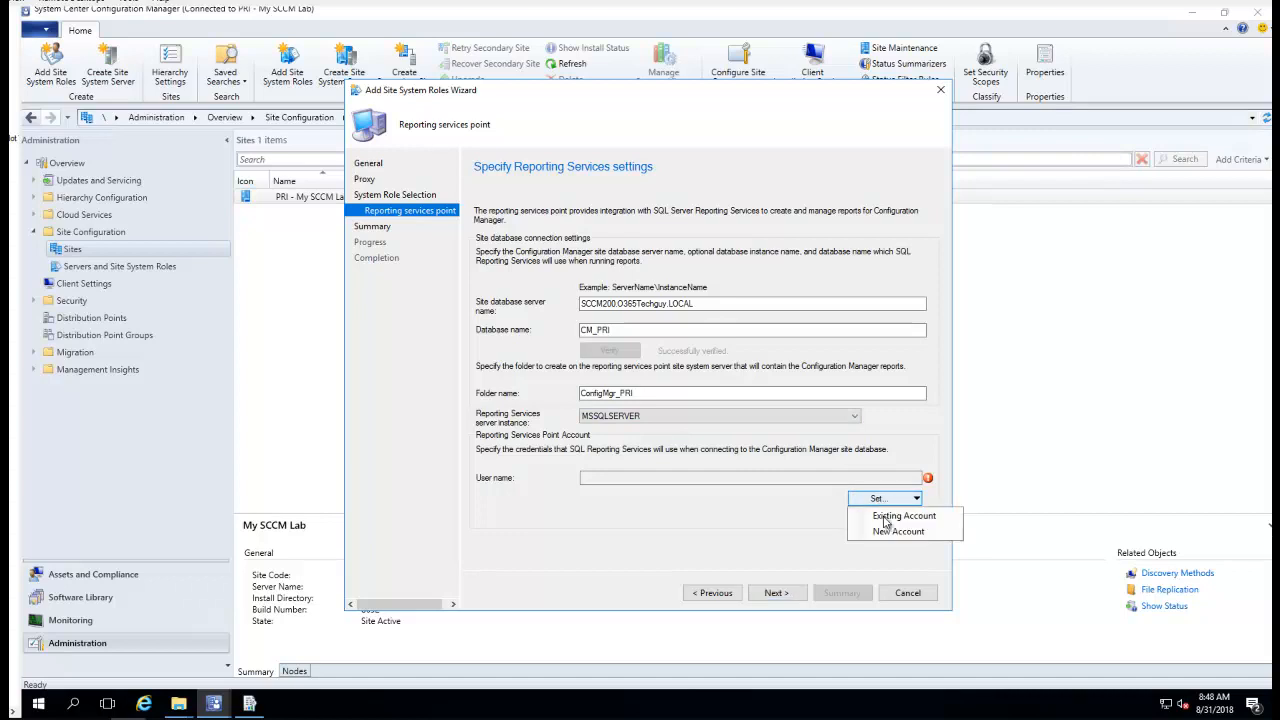
pyautogui.click(903, 515)
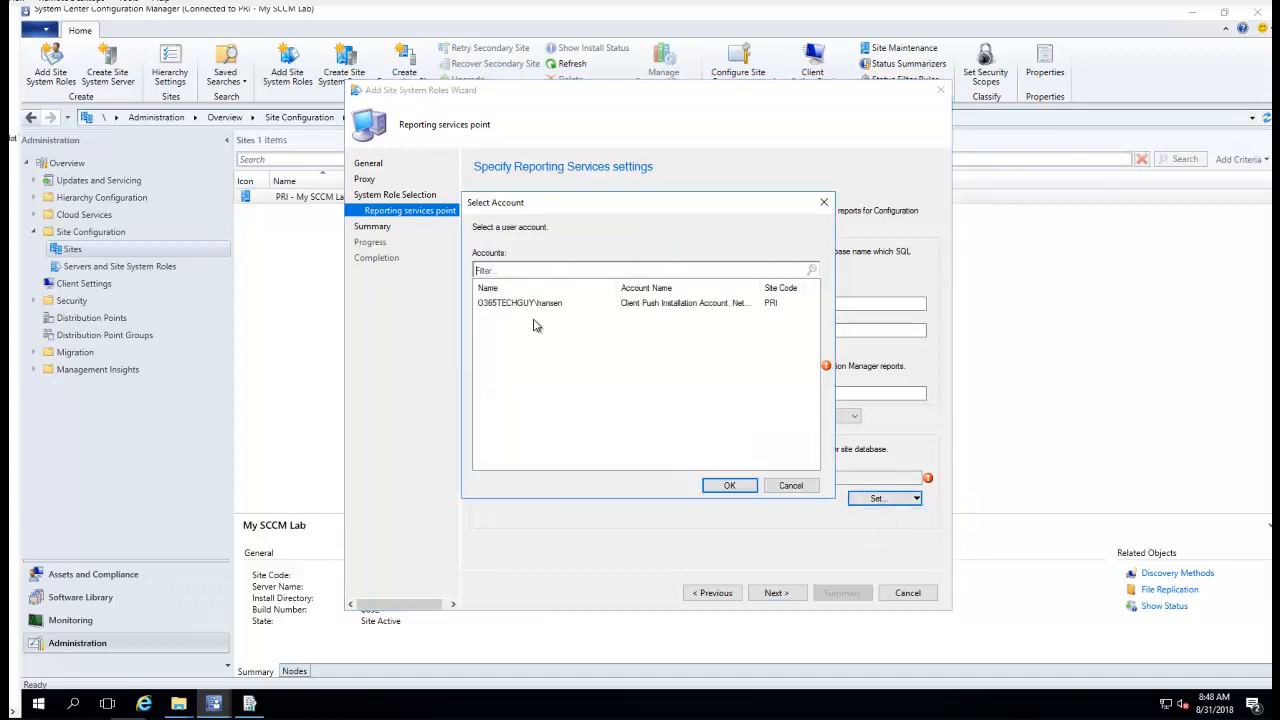
pyautogui.click(729, 485)
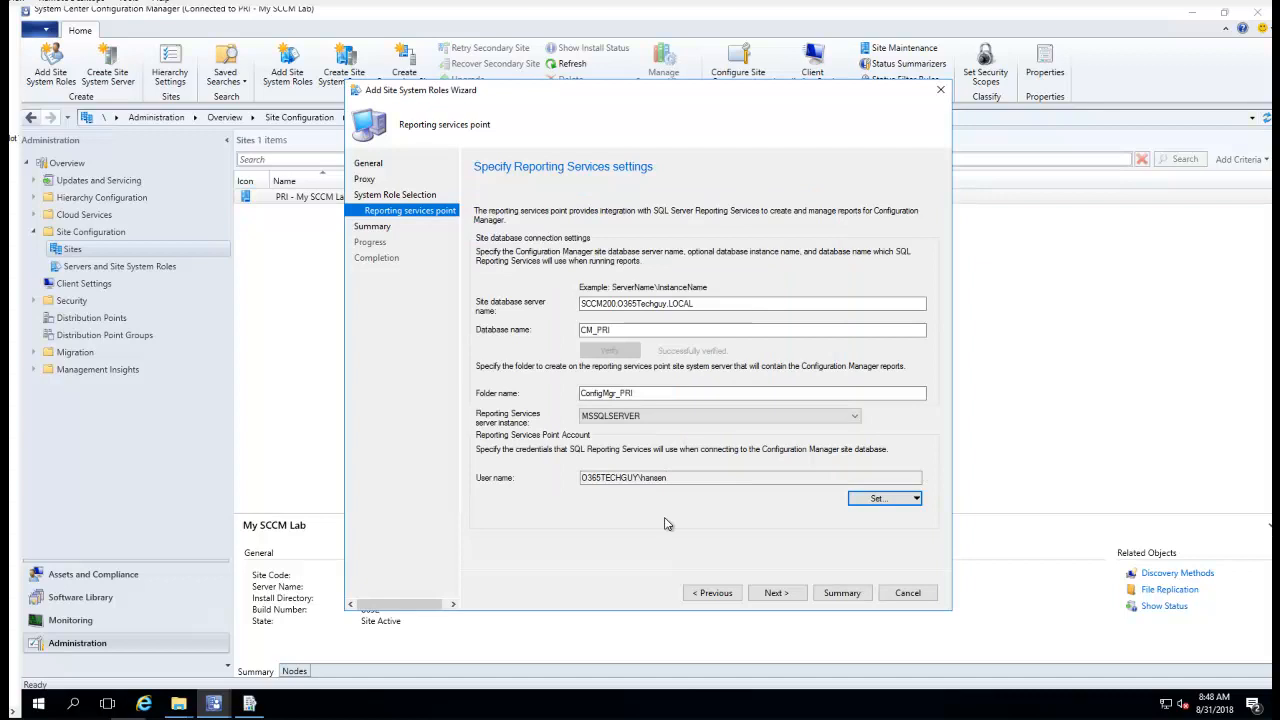
pyautogui.moveTo(629, 598)
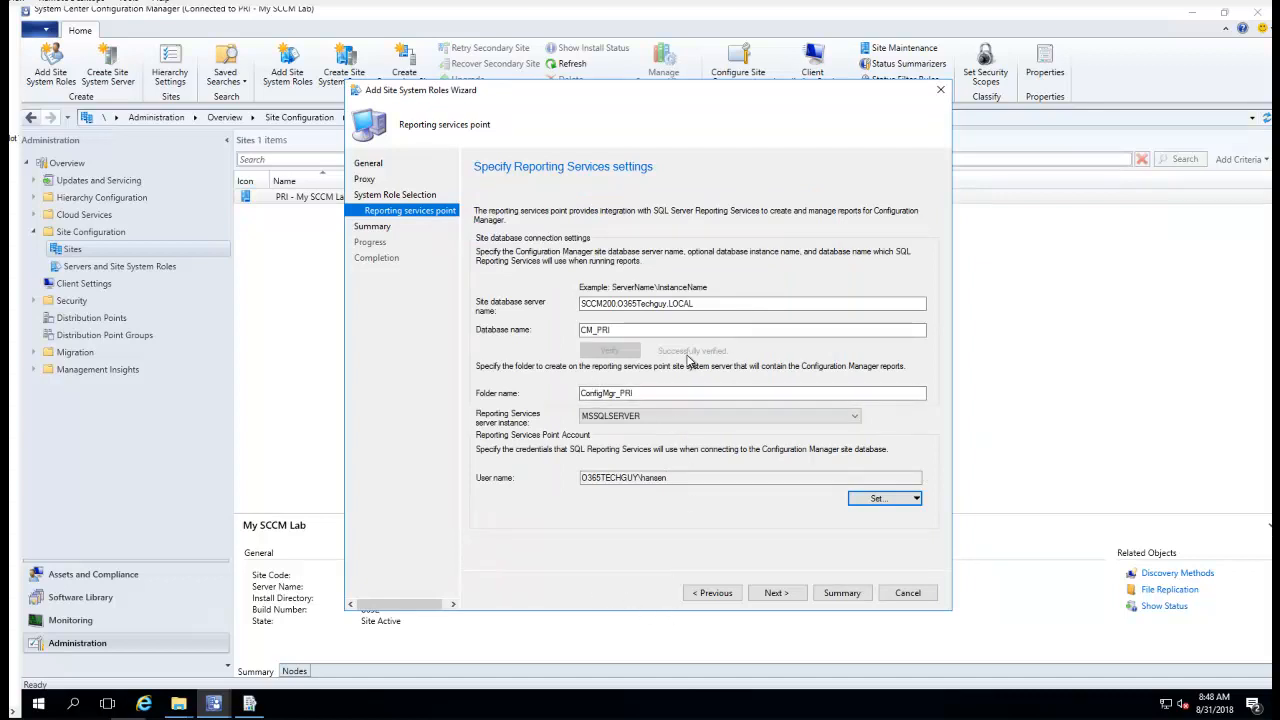
pyautogui.moveTo(616, 519)
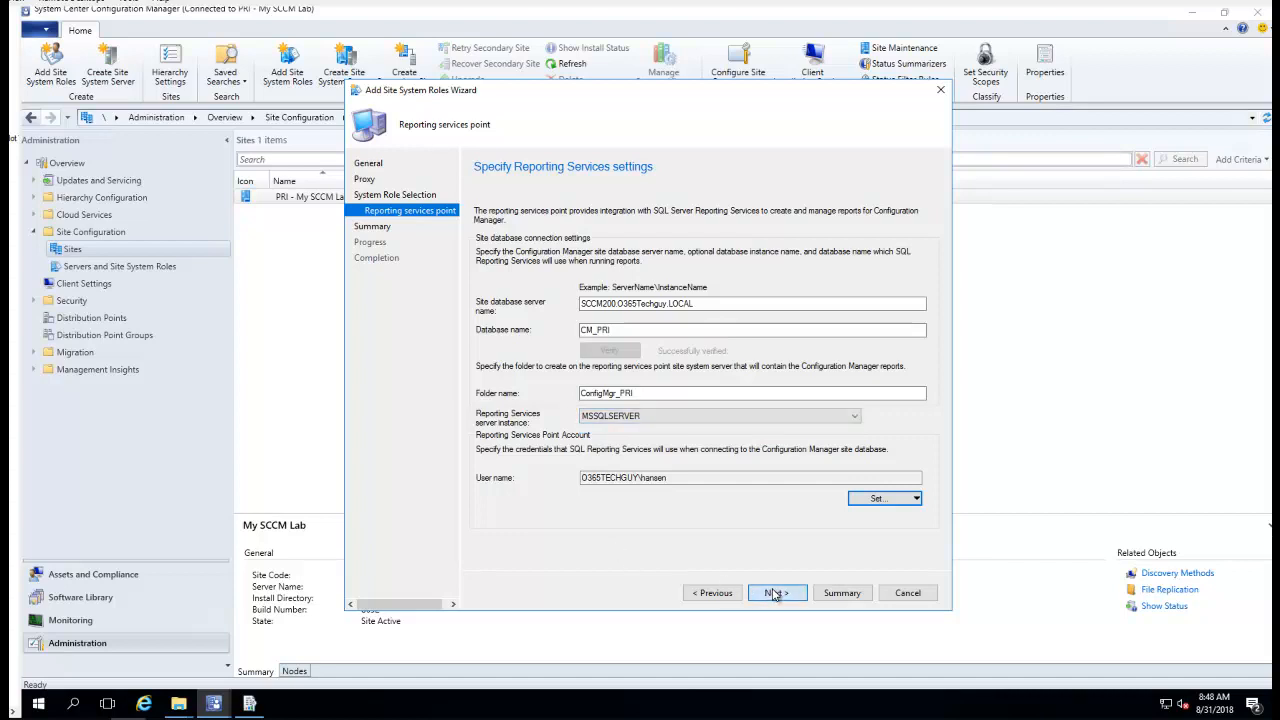
pyautogui.click(777, 592)
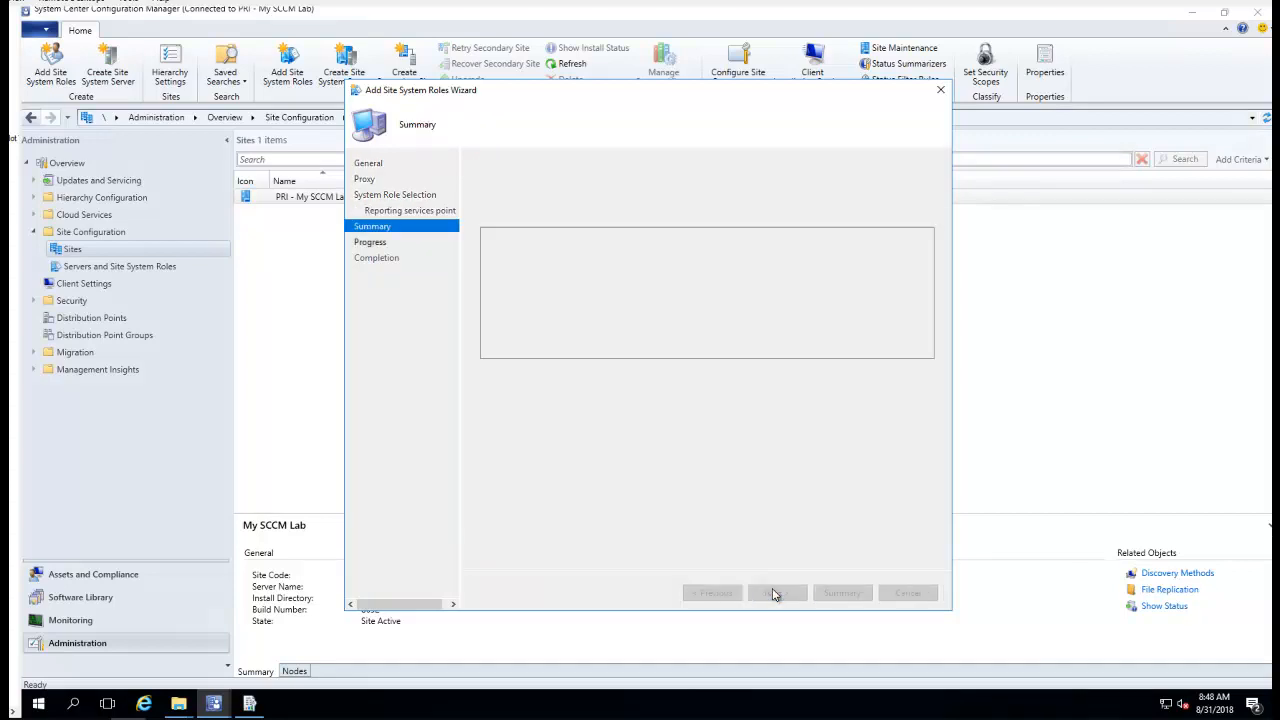
# Step: Install the reporting services point from the Summary page and close the completed wizard
pyautogui.click(775, 592)
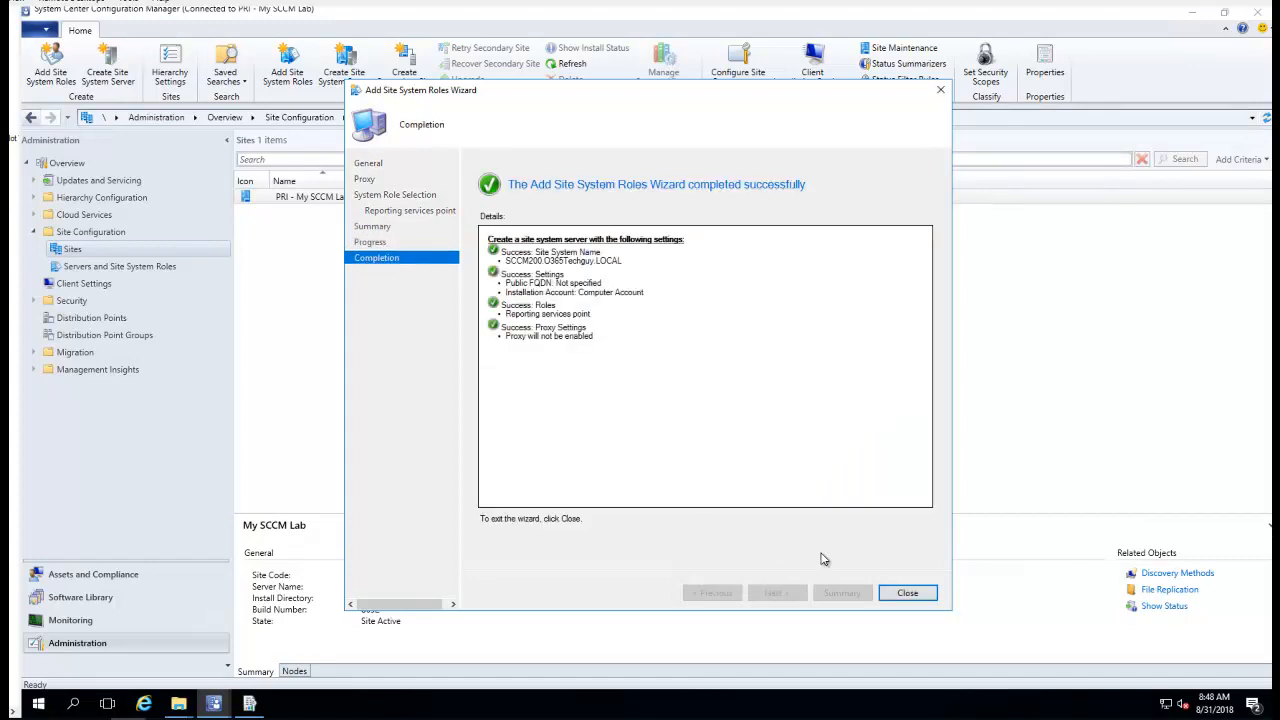
pyautogui.moveTo(797, 358)
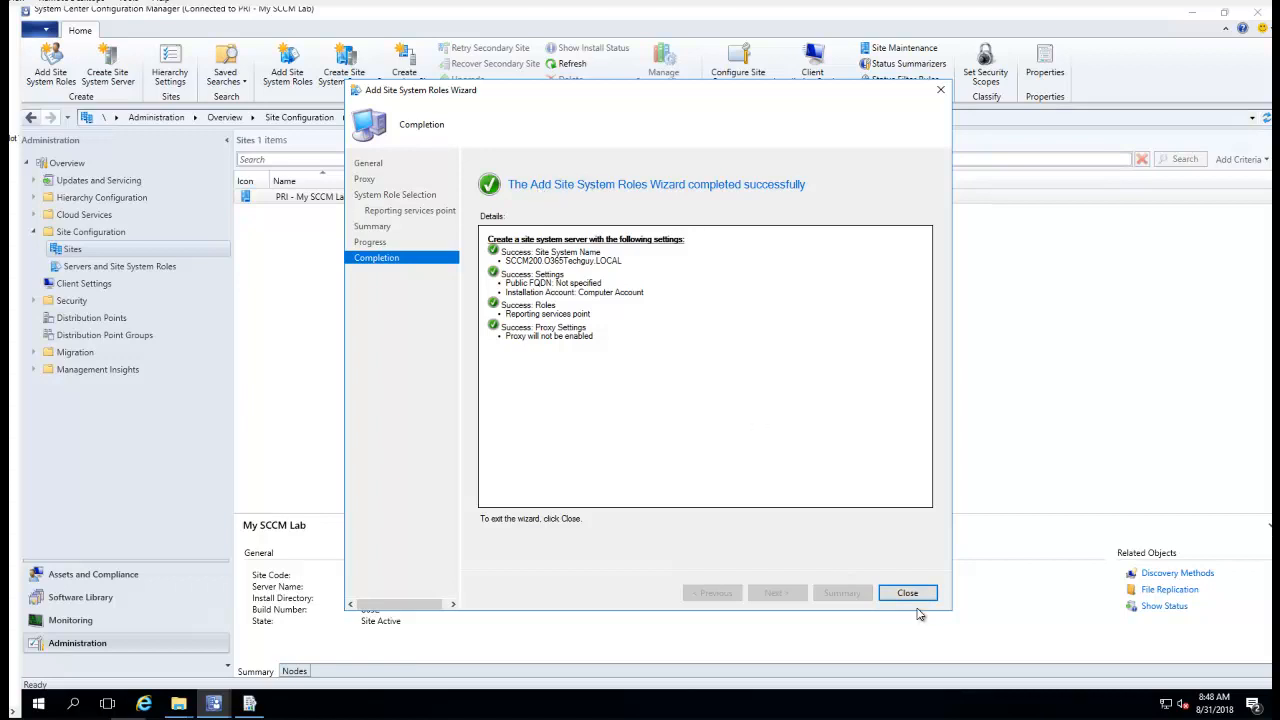
pyautogui.click(906, 592)
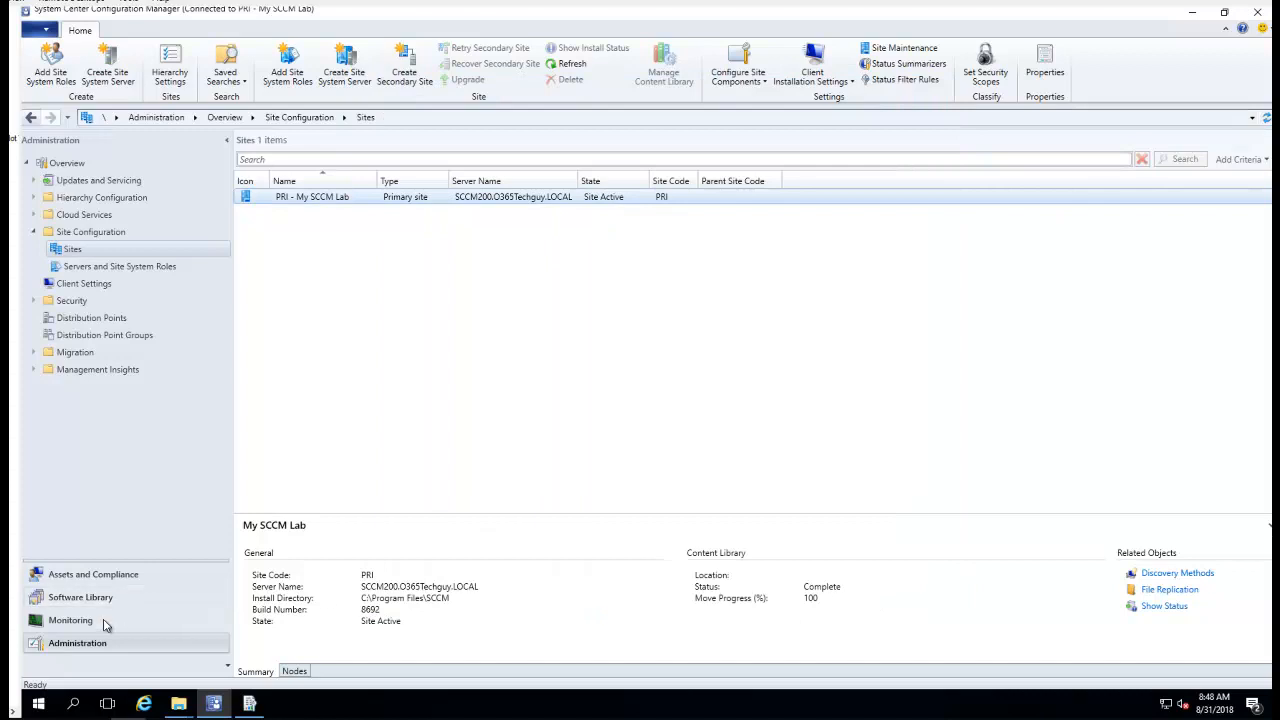
# Step: Open Monitoring > Reporting and view the empty Subscriptions list
pyautogui.click(70, 619)
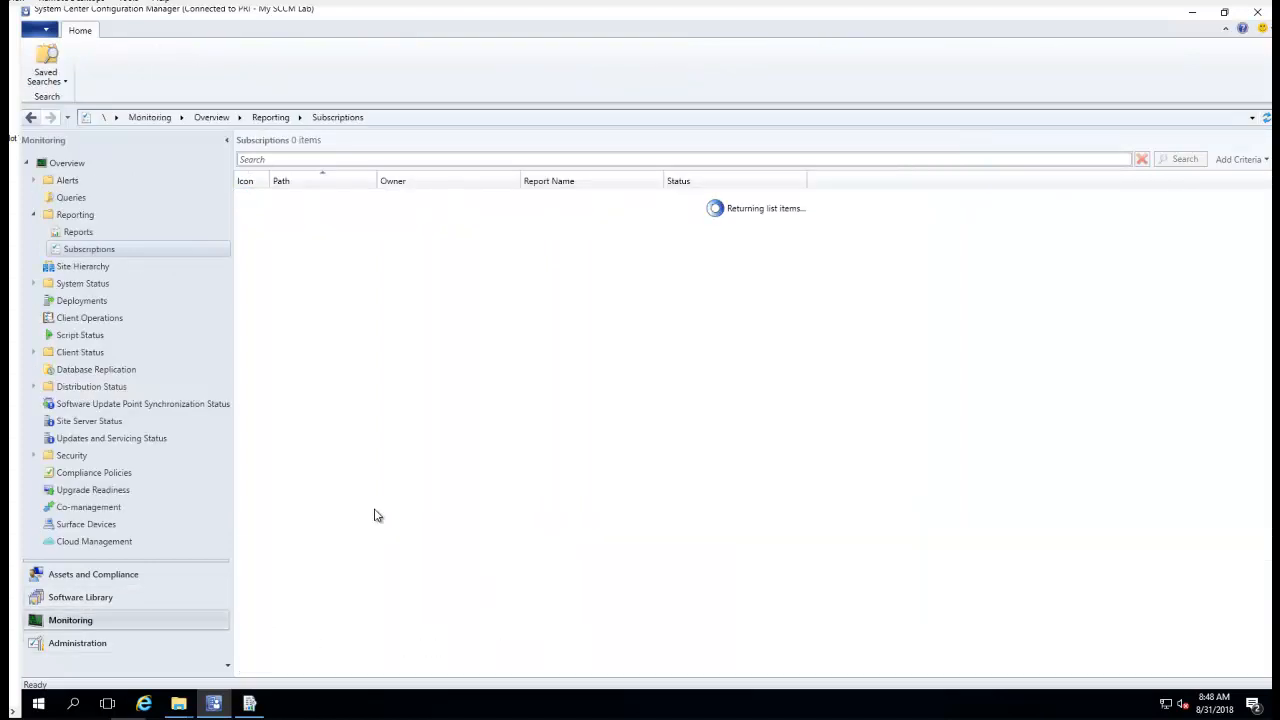
pyautogui.click(78, 231)
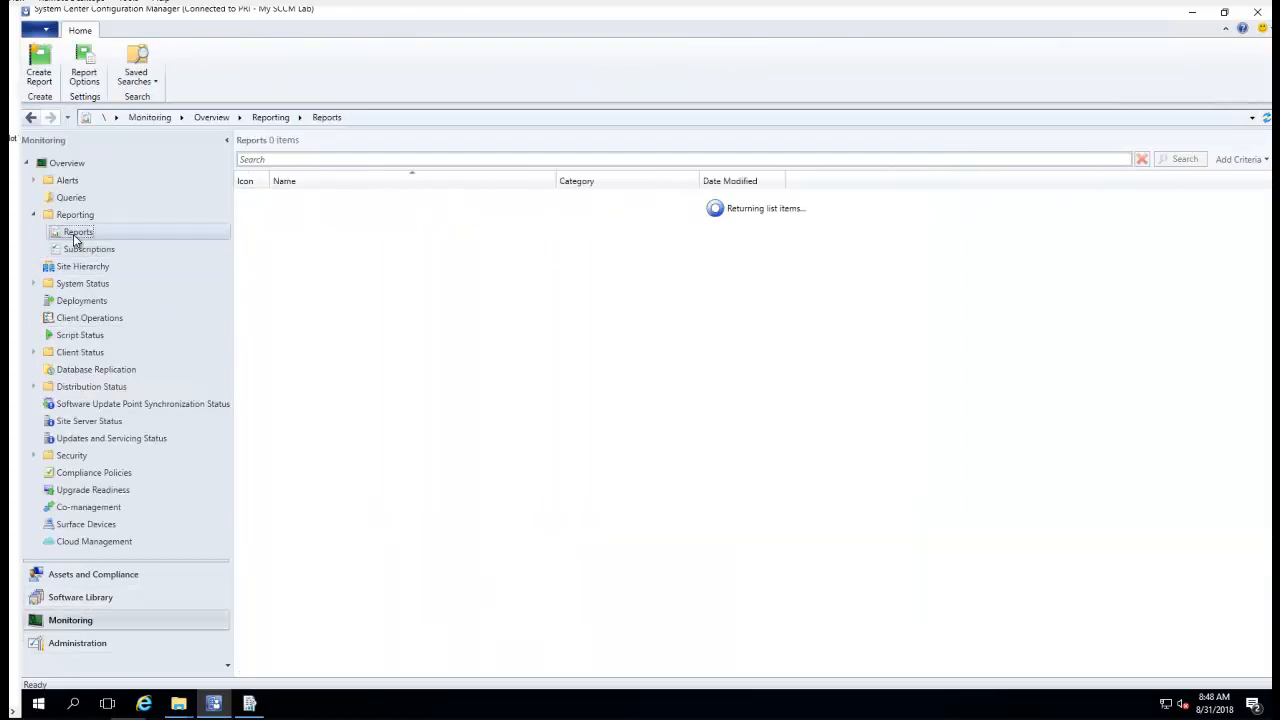
pyautogui.moveTo(140, 521)
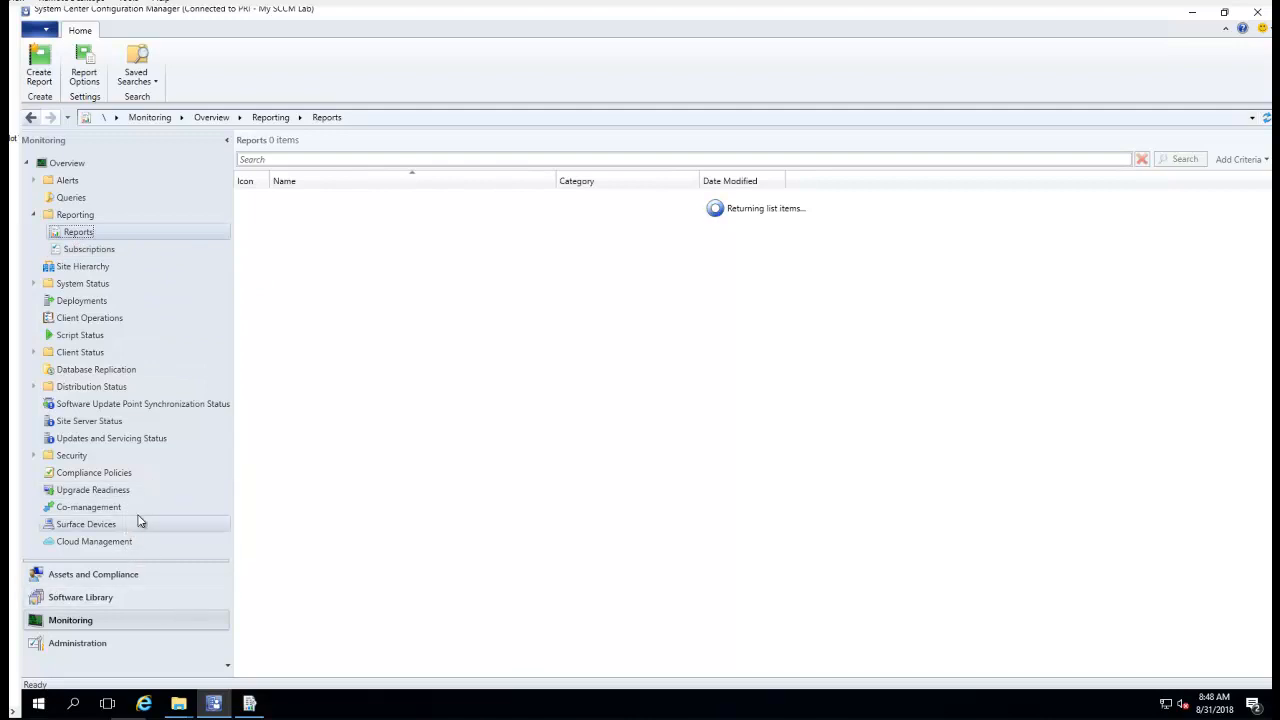
pyautogui.moveTo(95, 265)
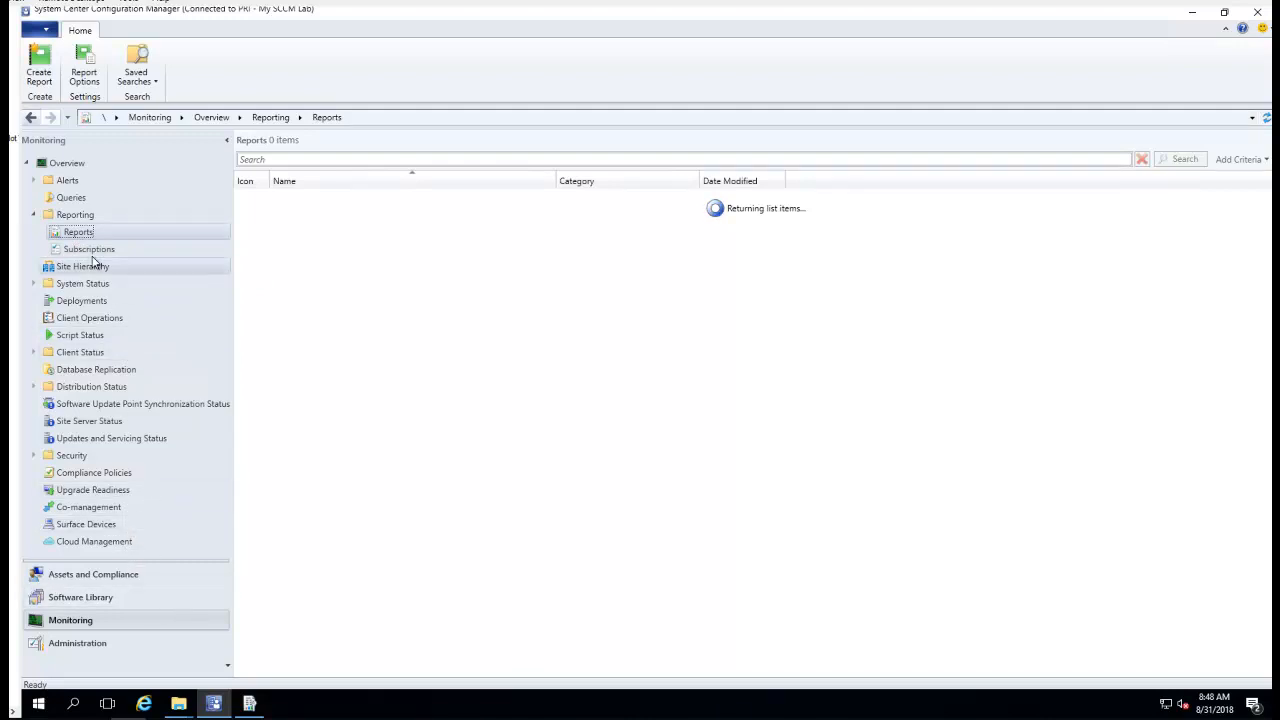
pyautogui.moveTo(693, 558)
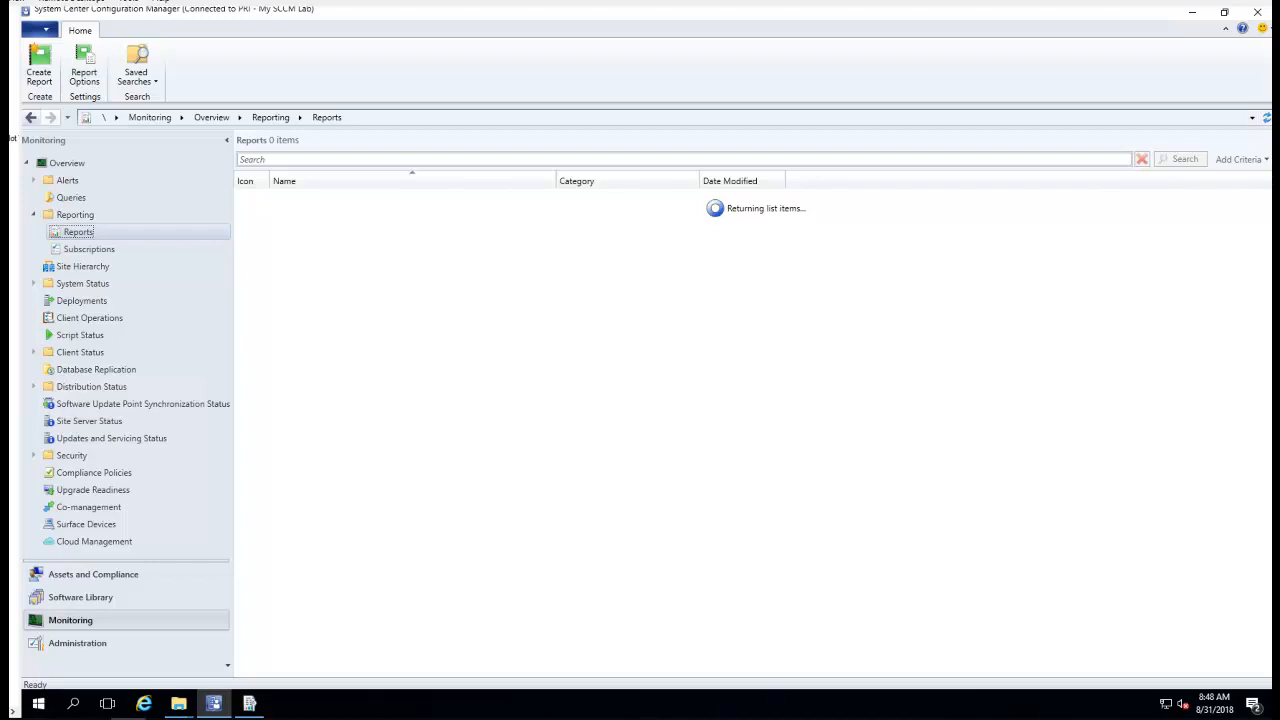
pyautogui.click(89, 248)
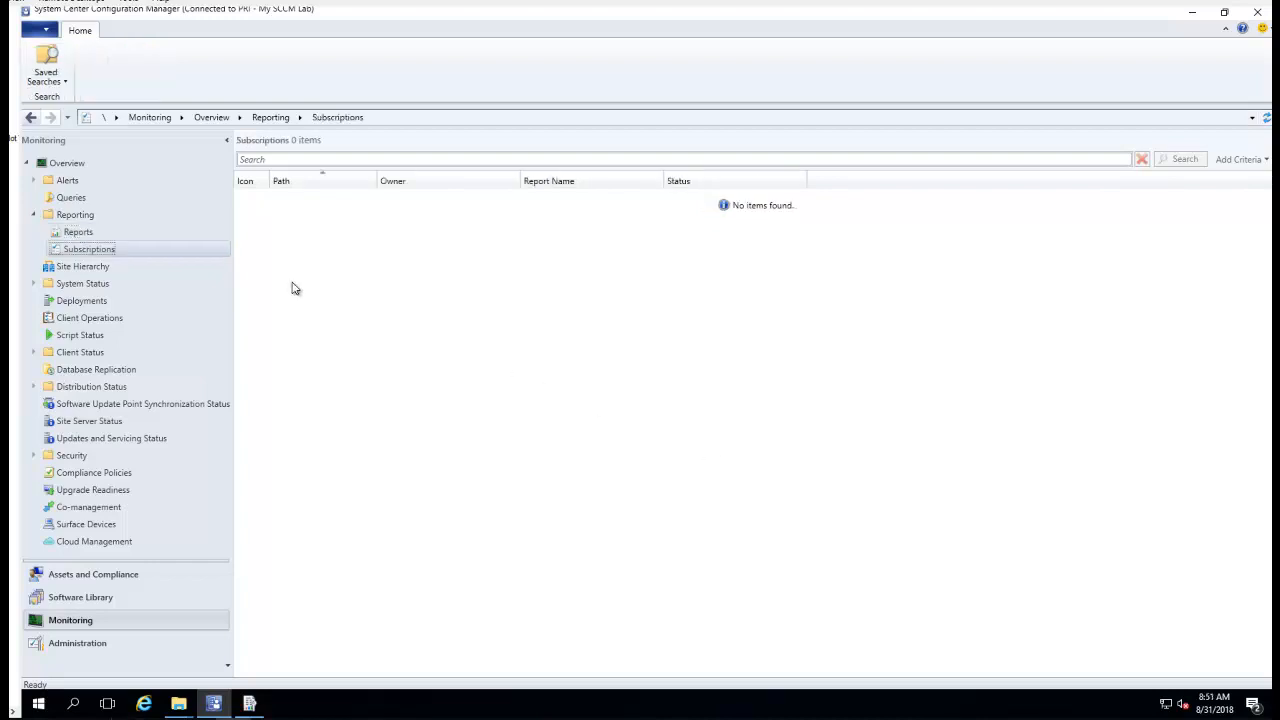
pyautogui.moveTo(977, 148)
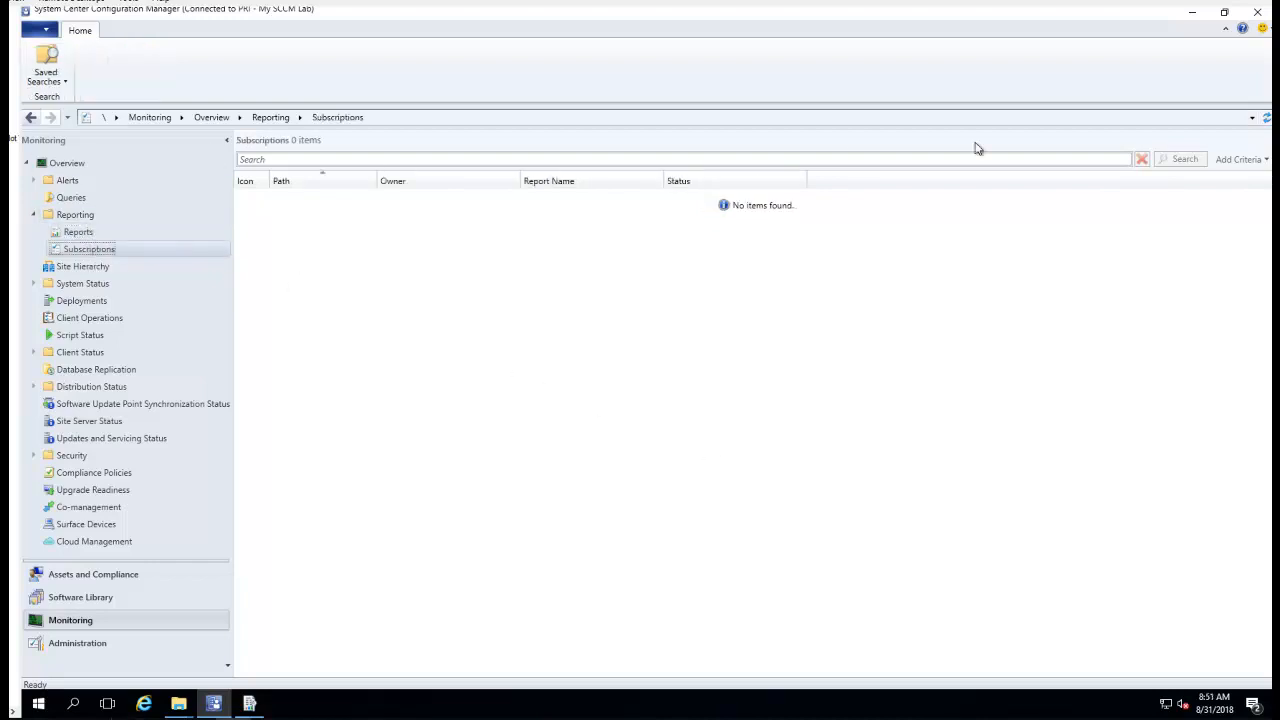
pyautogui.moveTo(1228, 181)
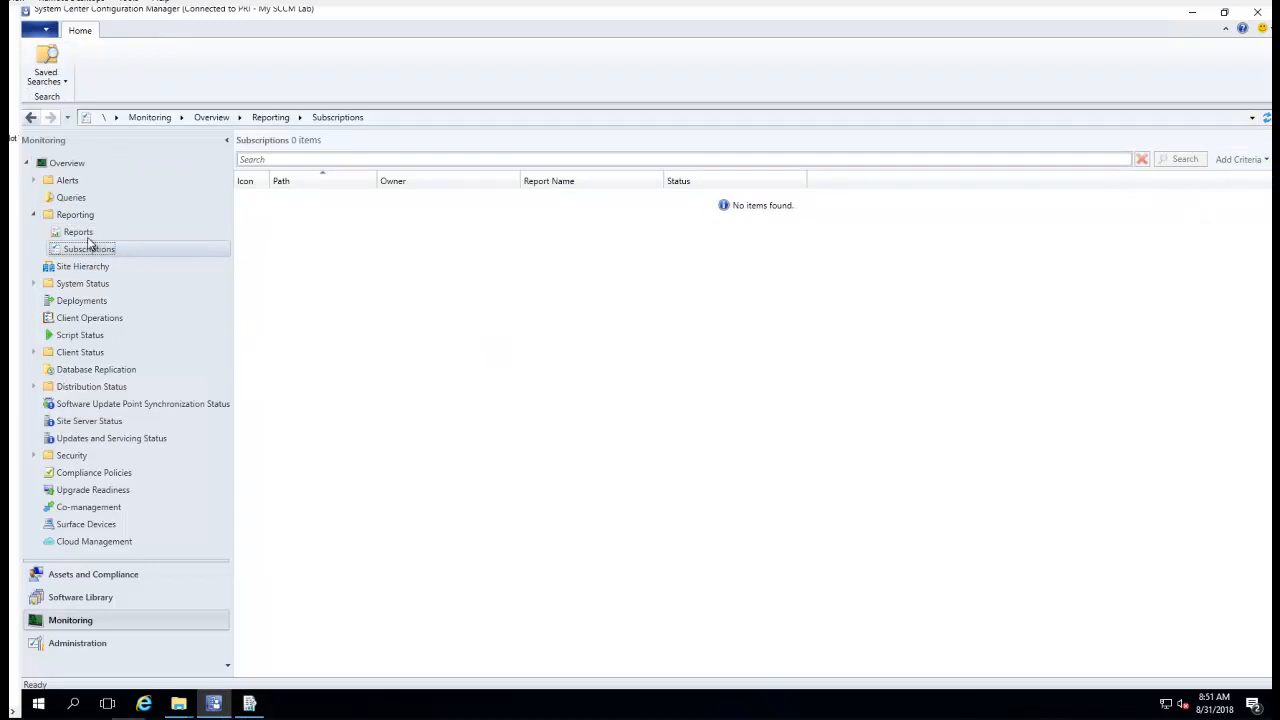
# Step: Select the Reports node and scroll through the 57 listed reports
pyautogui.click(78, 231)
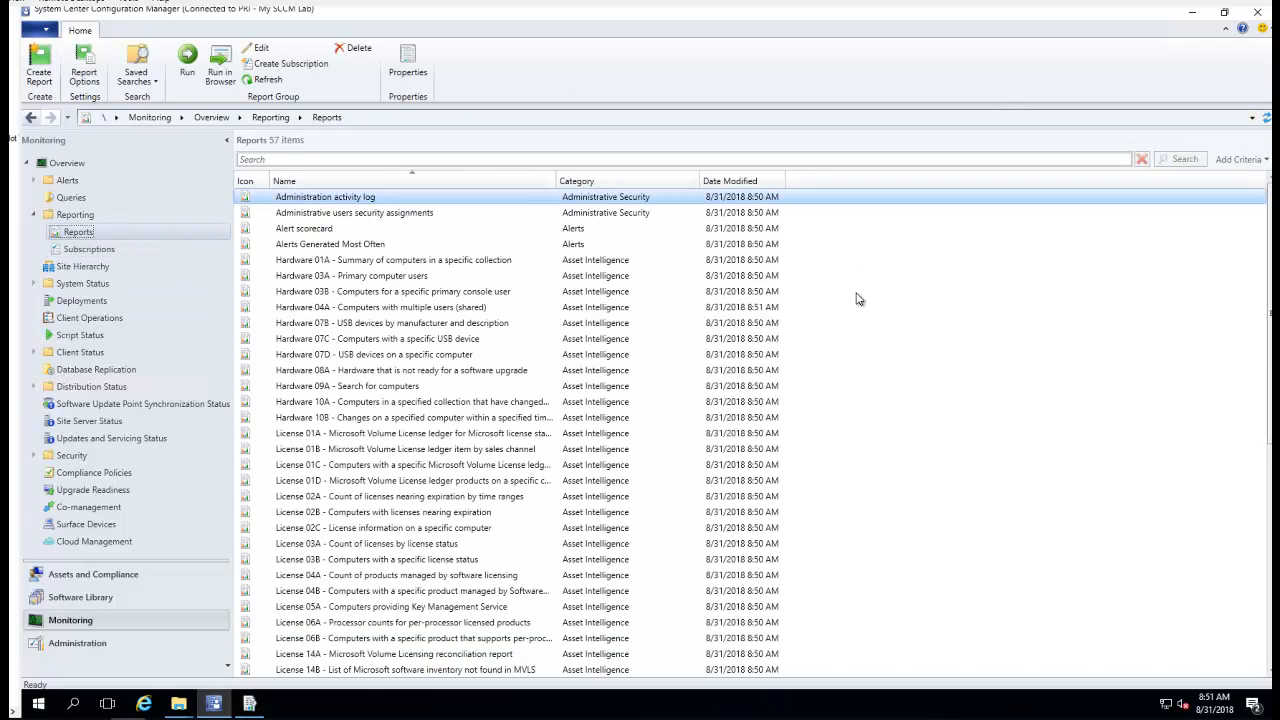
pyautogui.scroll(-3)
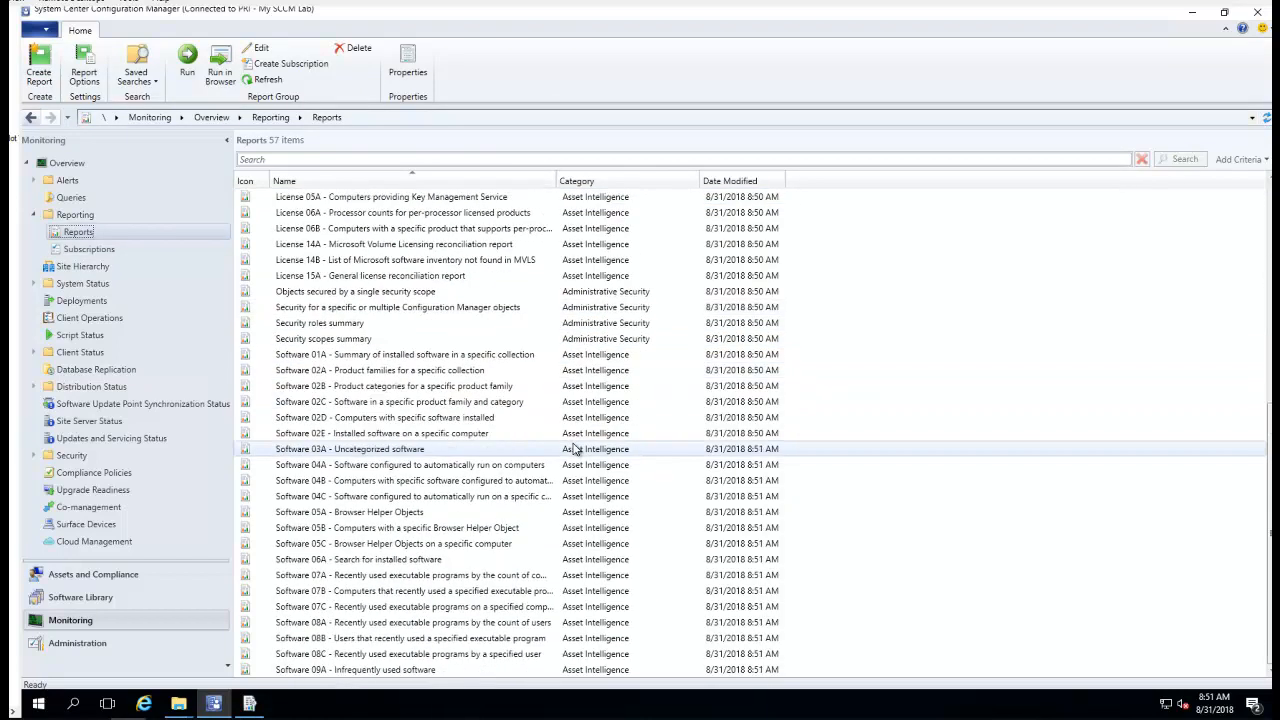
pyautogui.moveTo(600, 527)
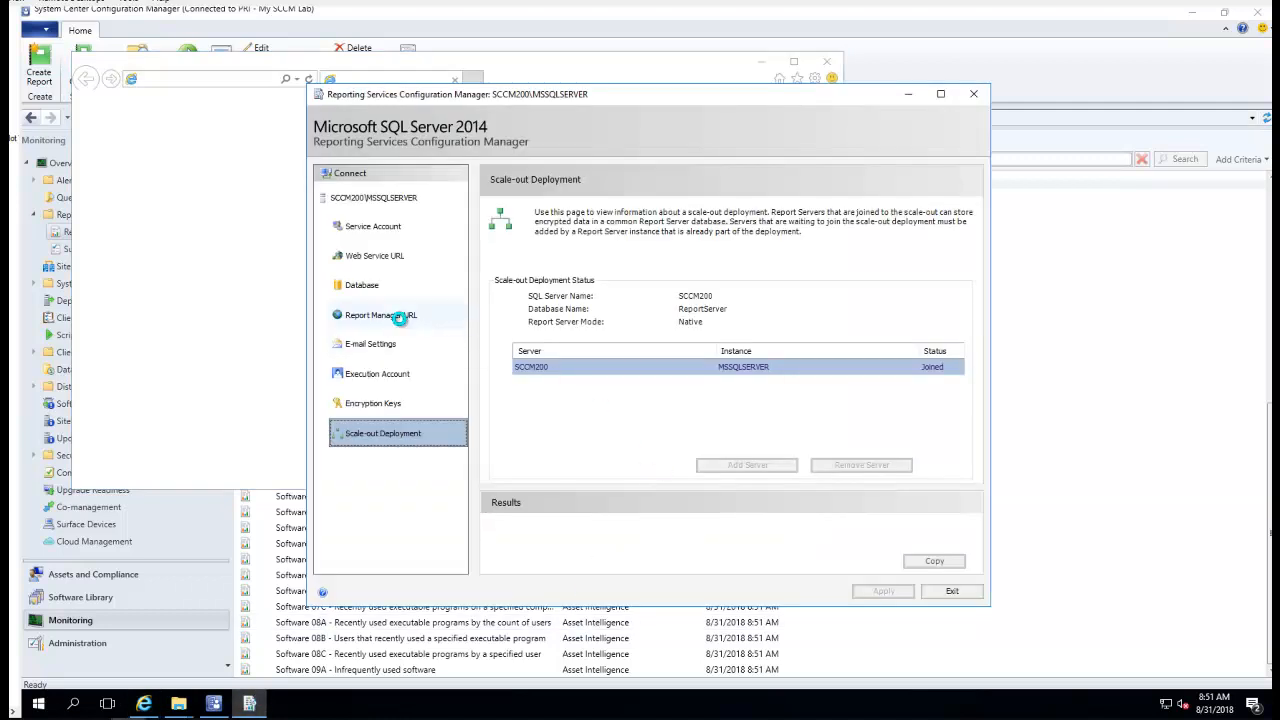
# Step: Show the Report Manager URL page in Reporting Services Configuration Manager
pyautogui.click(381, 315)
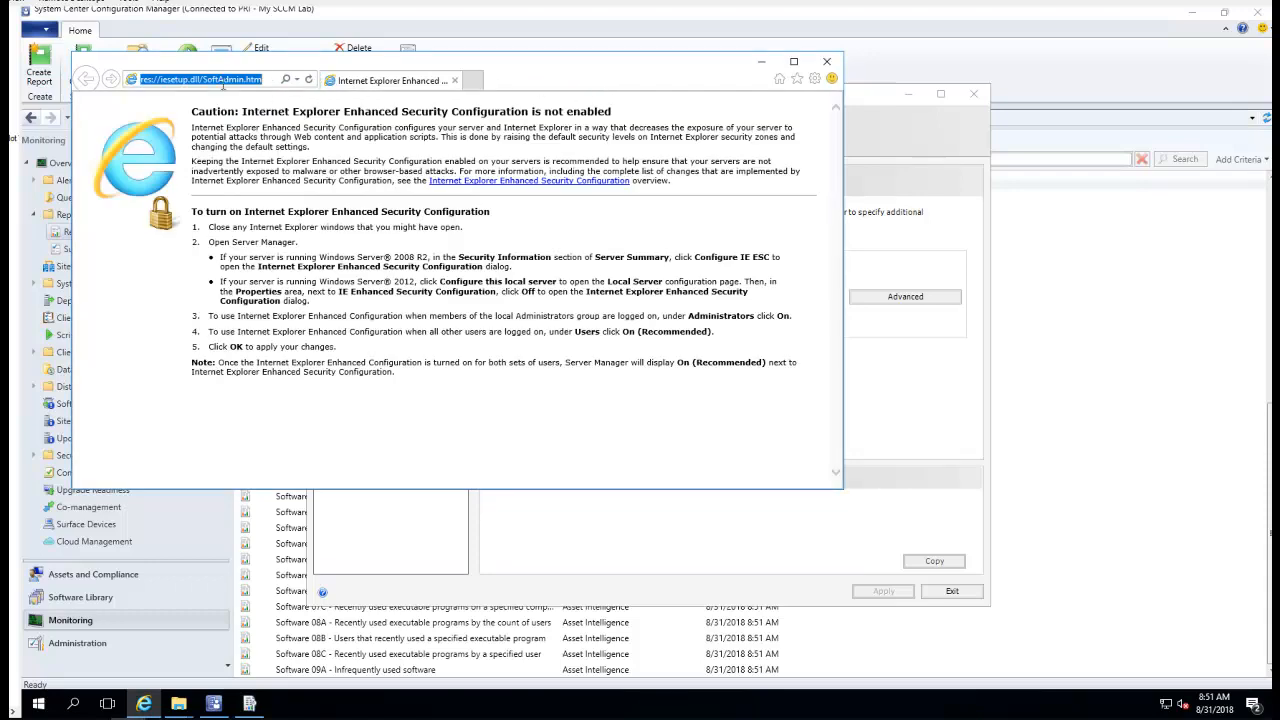
pyautogui.write('sccm')
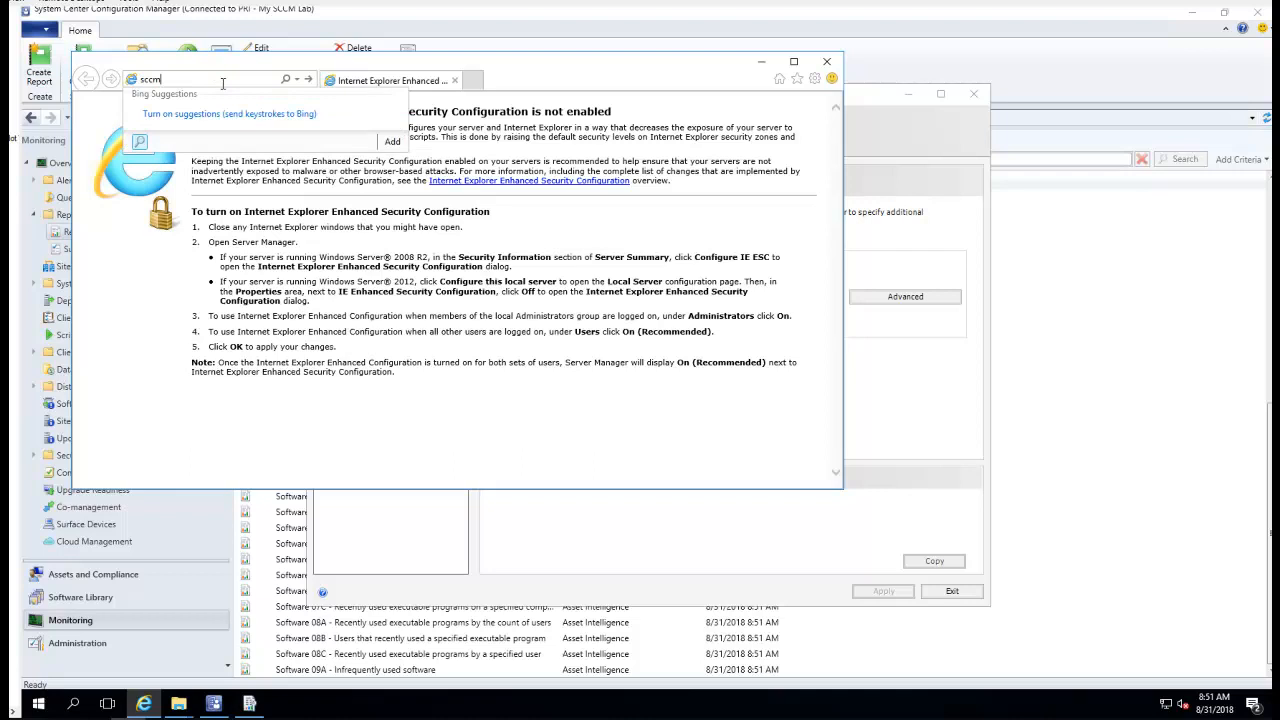
pyautogui.write('200')
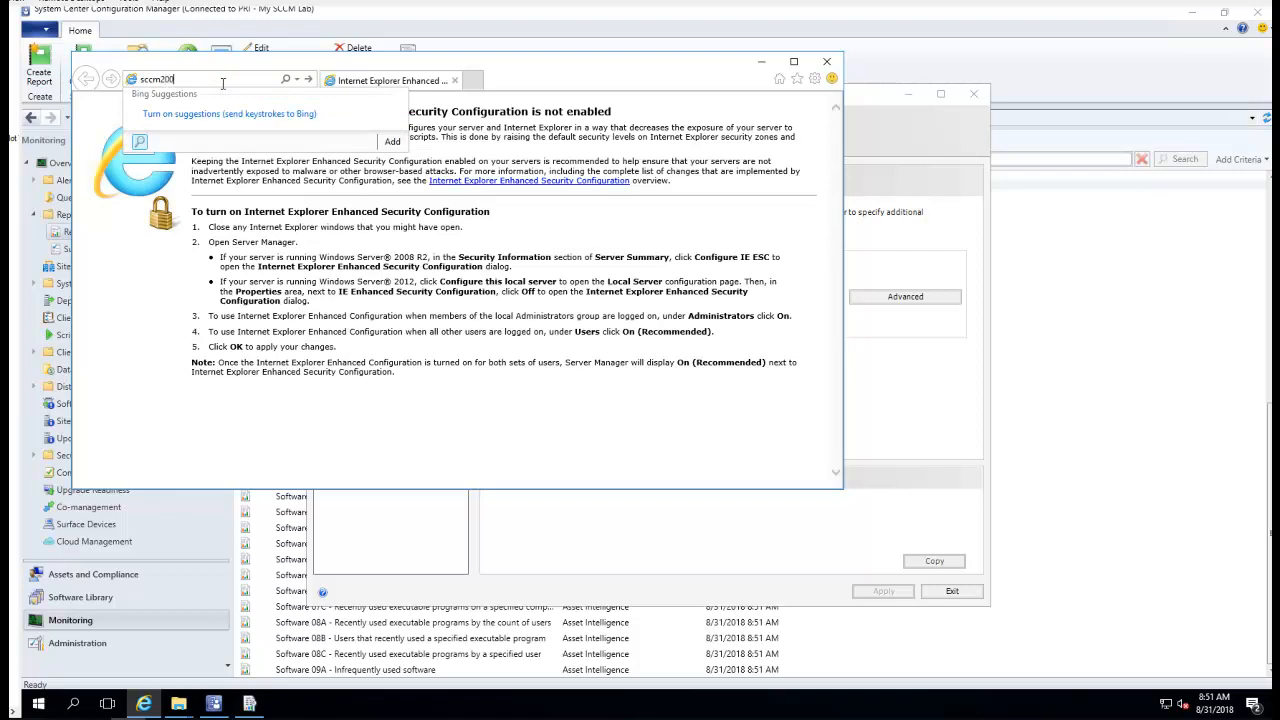
pyautogui.write('/reports')
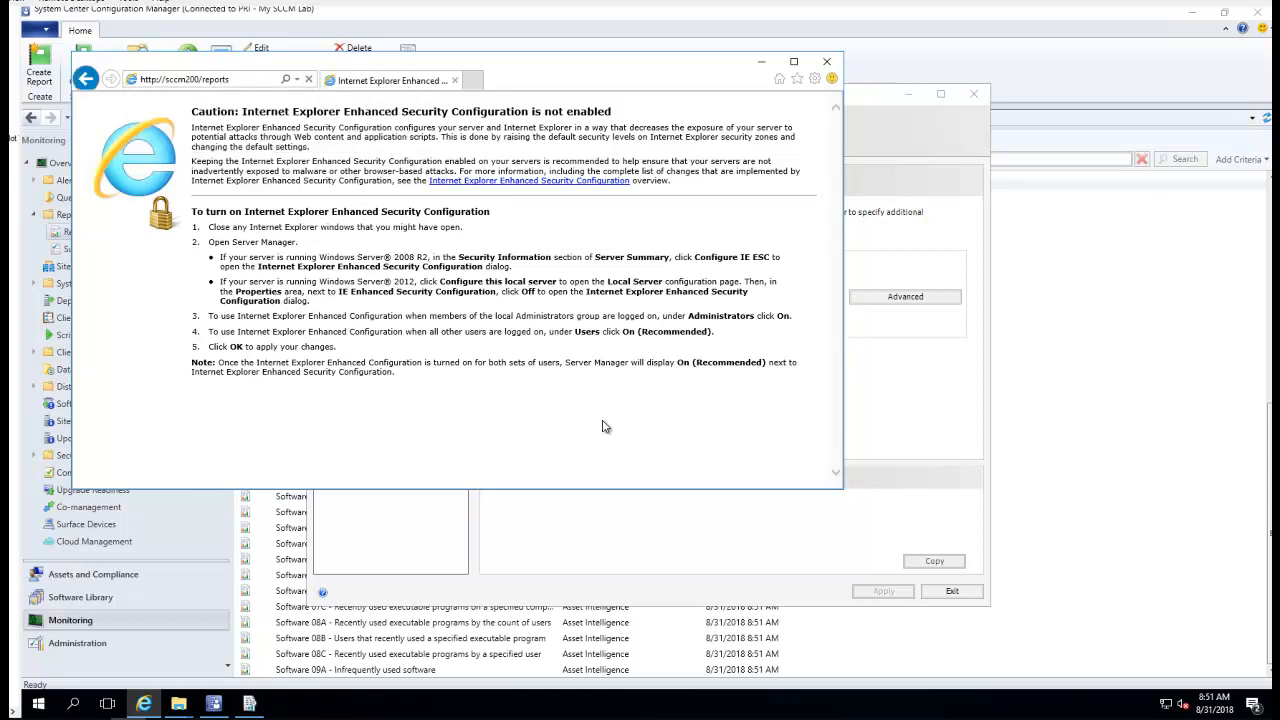
pyautogui.moveTo(158, 138)
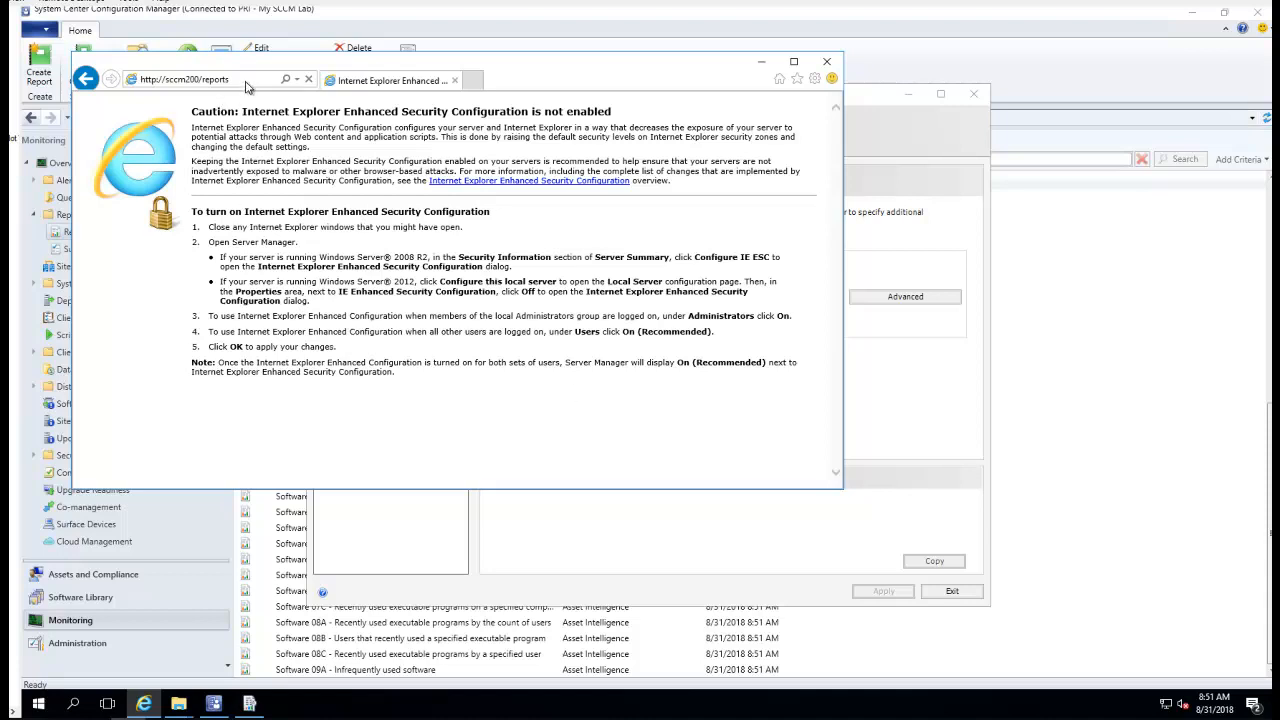
pyautogui.moveTo(181, 92)
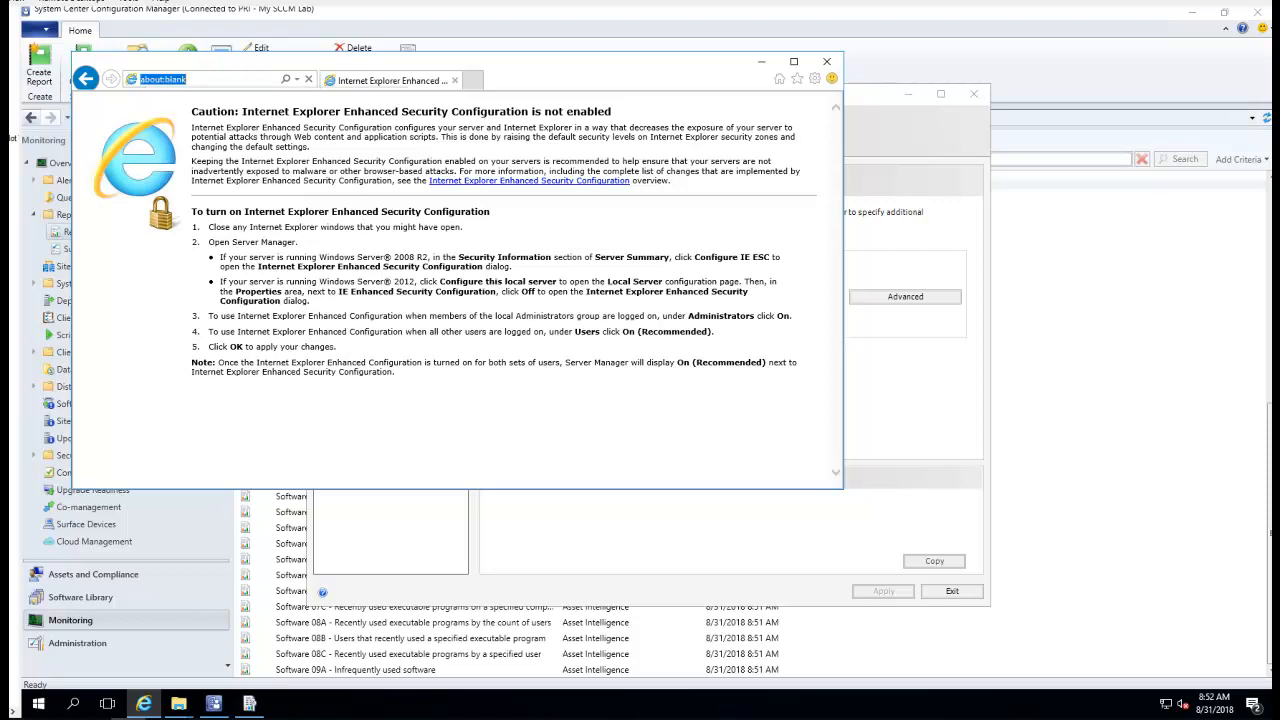
pyautogui.write('http://sccm200/')
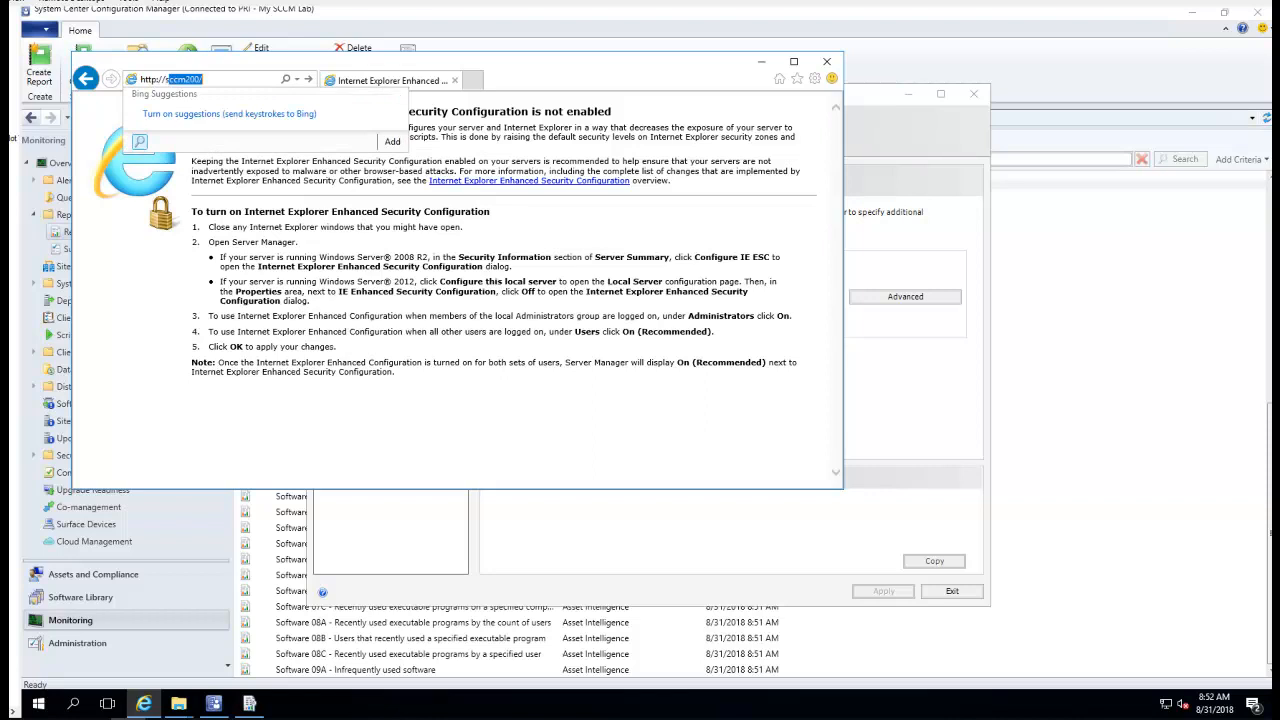
pyautogui.write('reports')
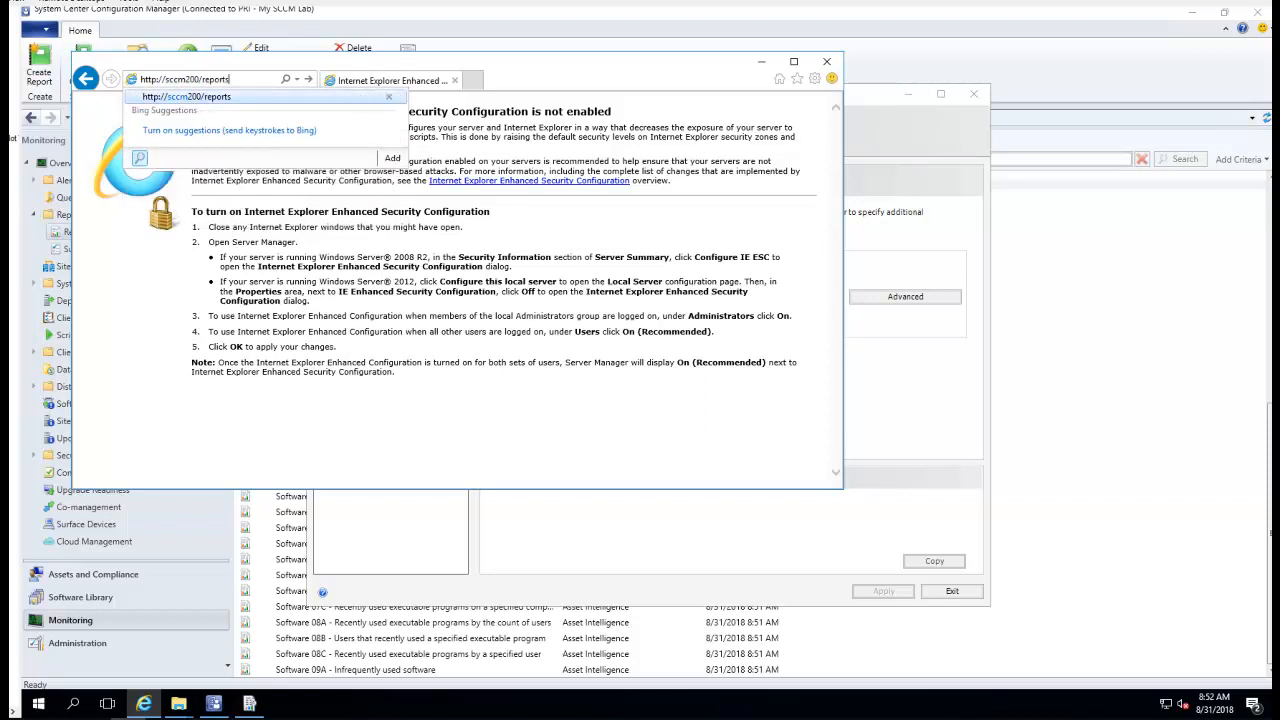
pyautogui.press('Return')
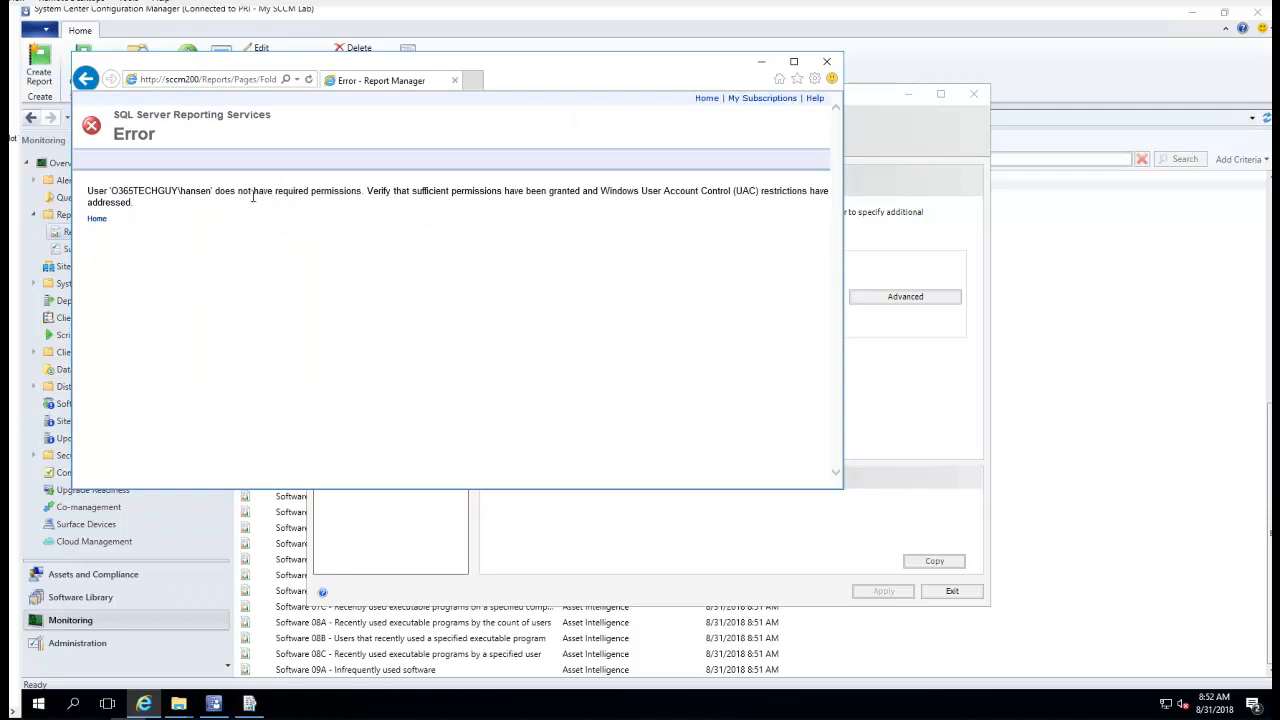
pyautogui.moveTo(184, 224)
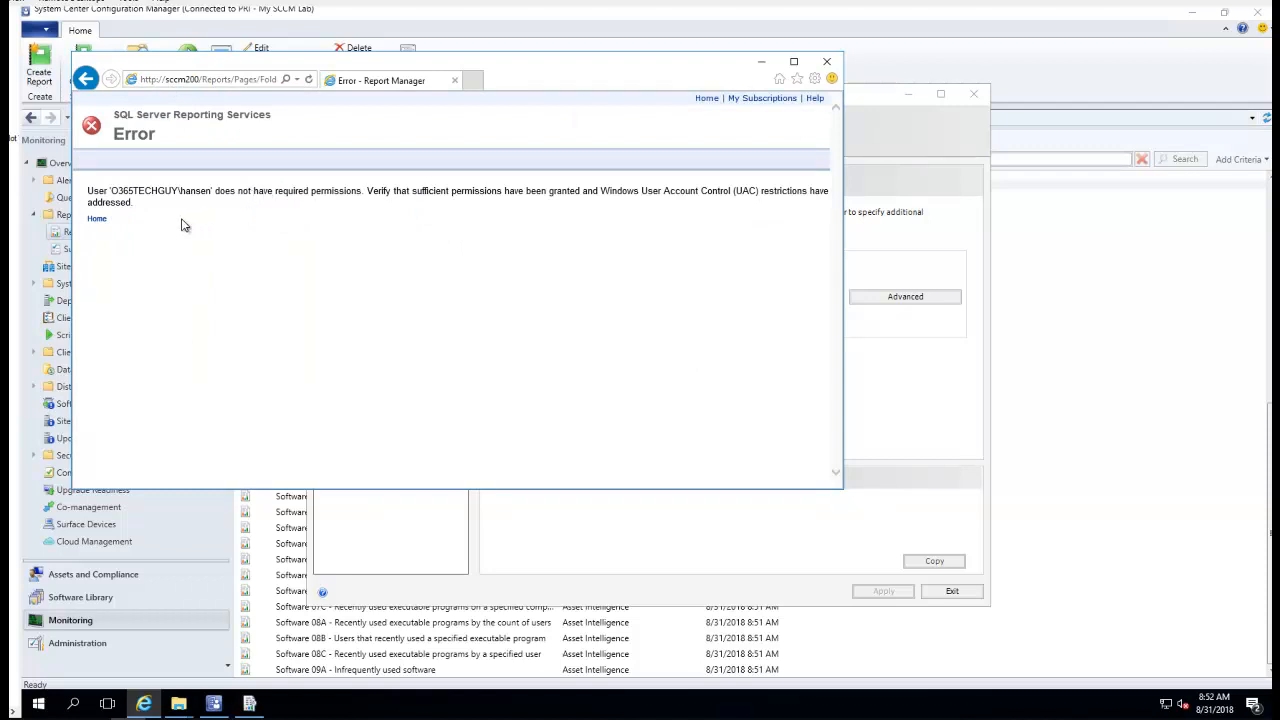
pyautogui.moveTo(745, 217)
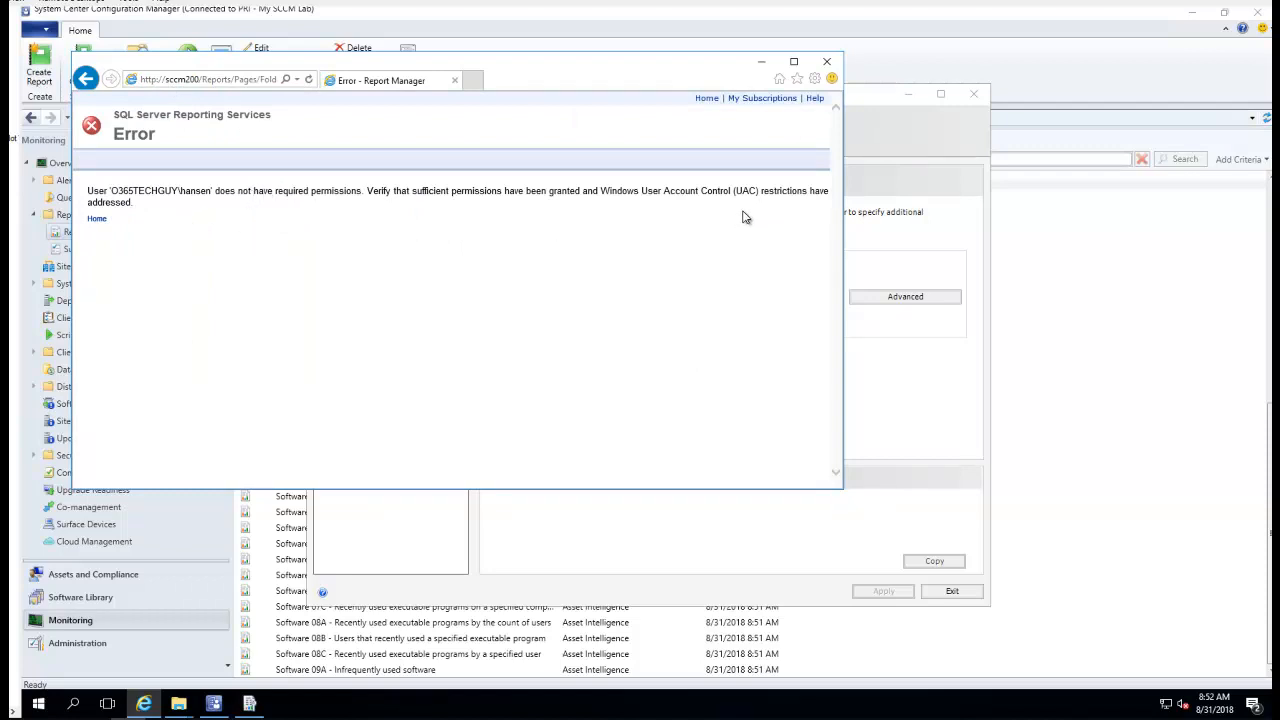
pyautogui.moveTo(171, 232)
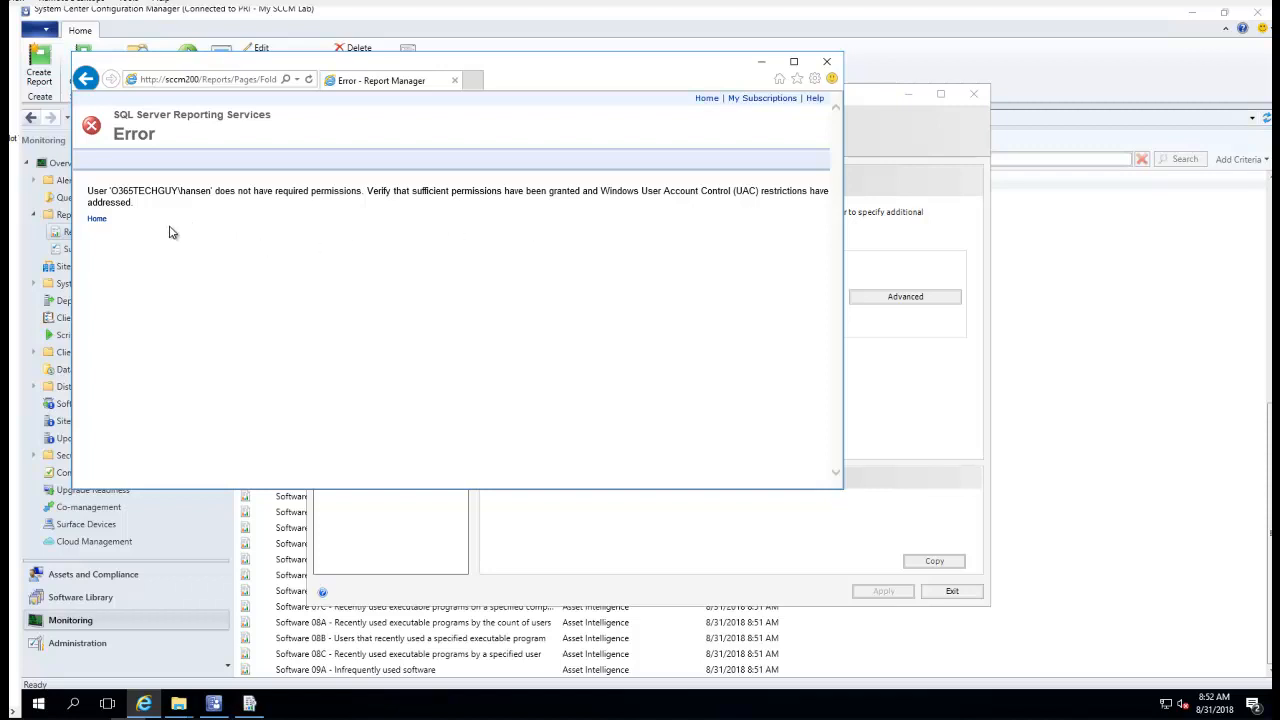
pyautogui.moveTo(164, 215)
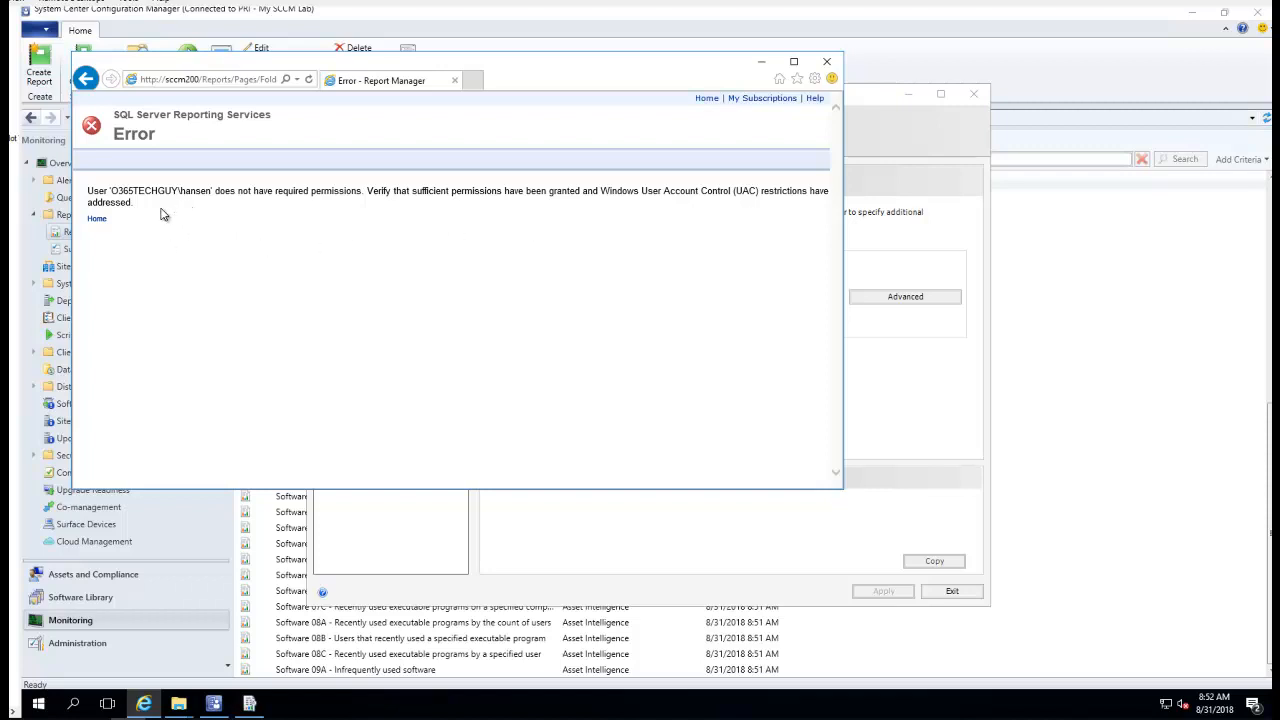
pyautogui.moveTo(285, 210)
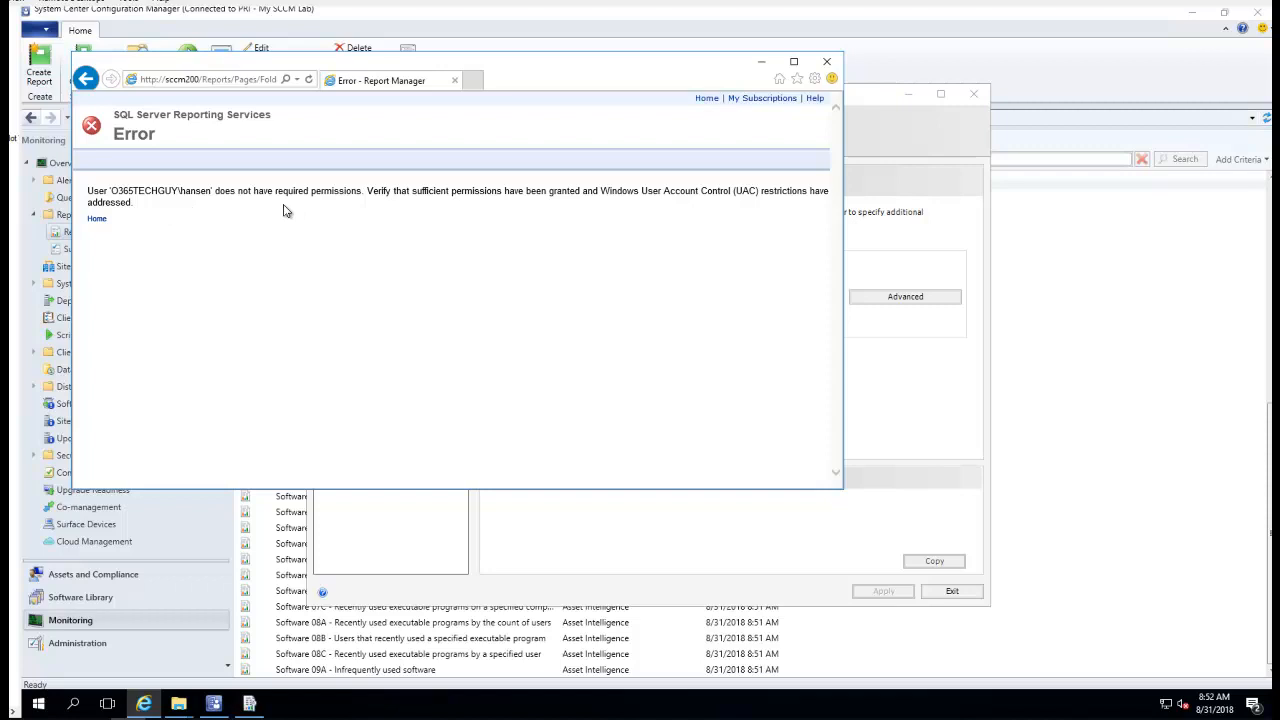
pyautogui.moveTo(323, 206)
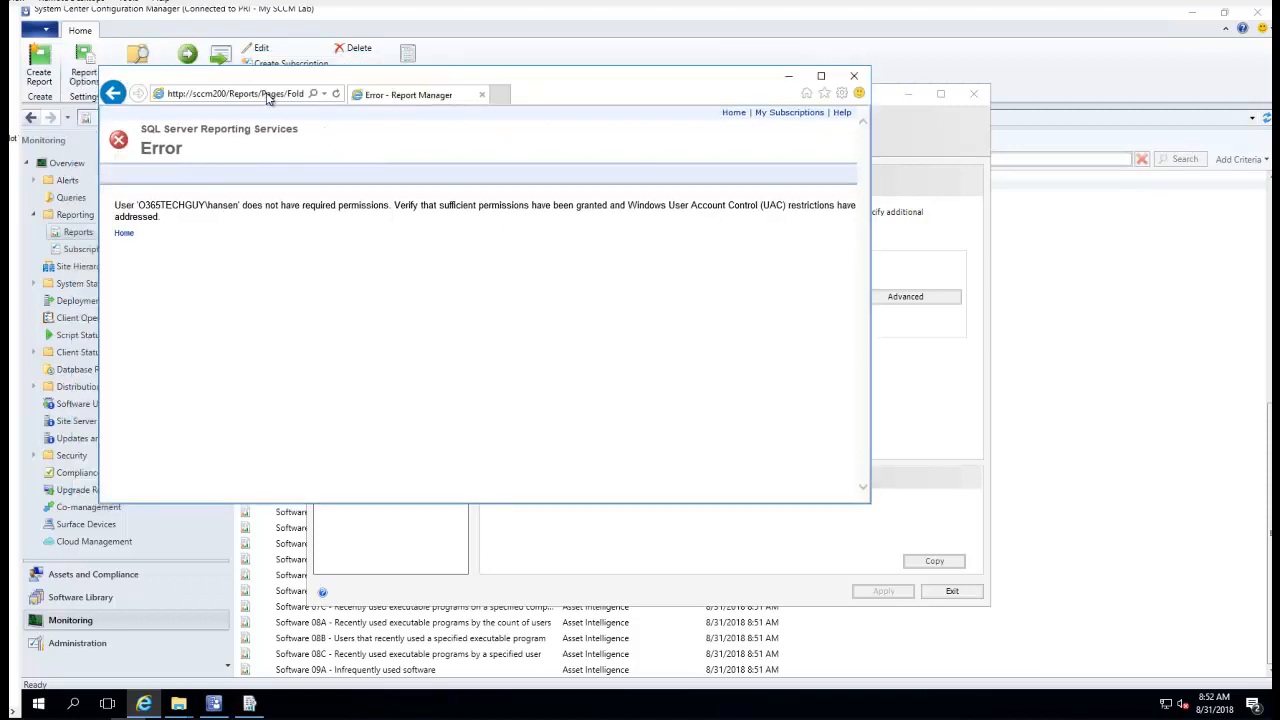
pyautogui.moveTo(191, 394)
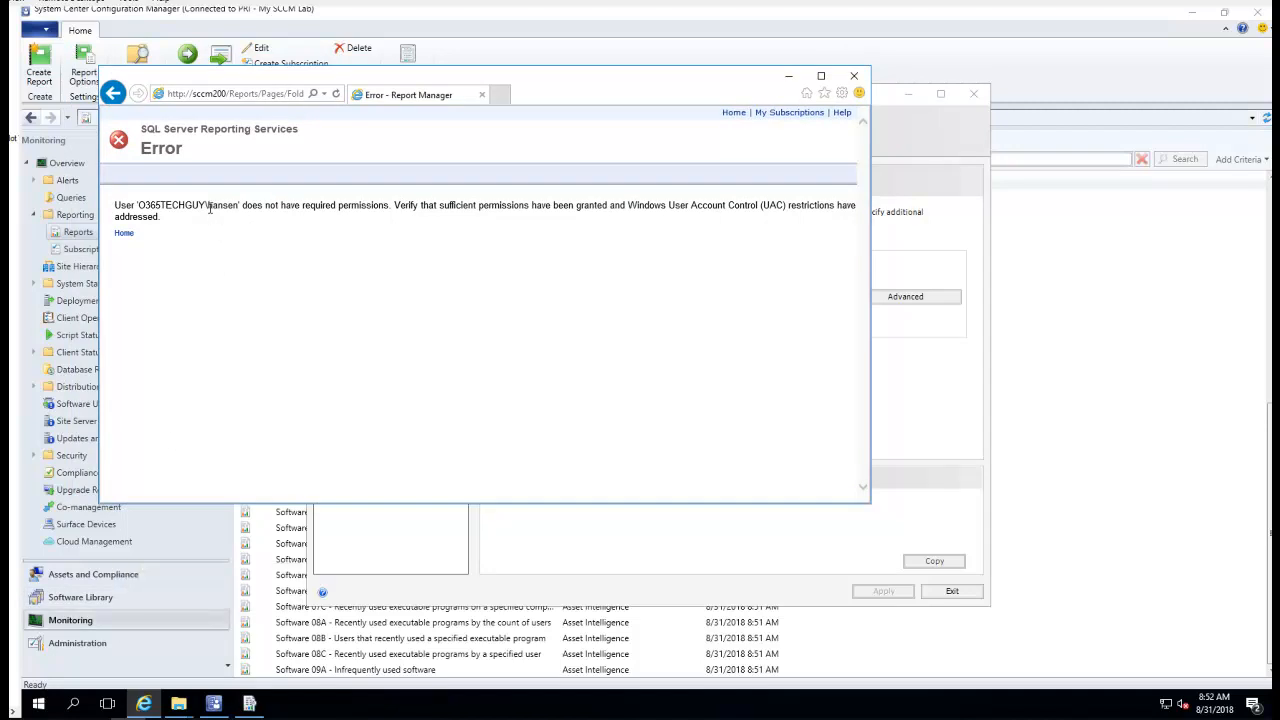
pyautogui.moveTo(397, 276)
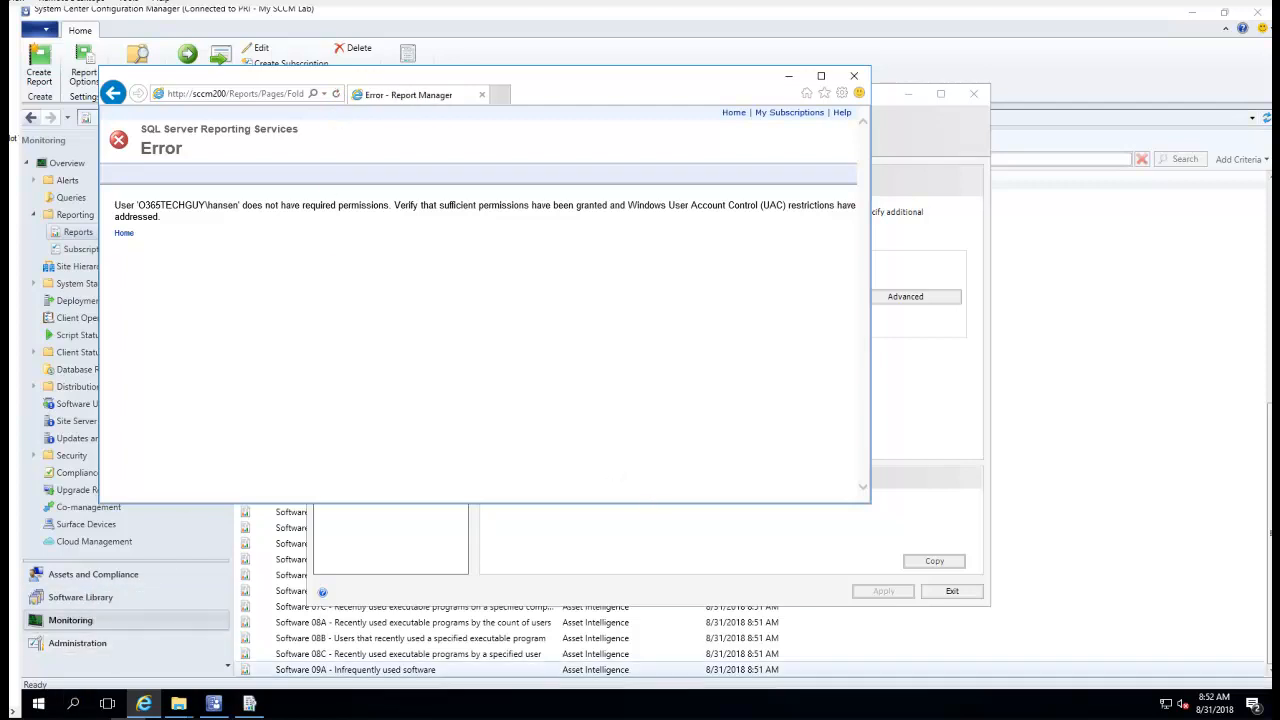
pyautogui.moveTo(477, 471)
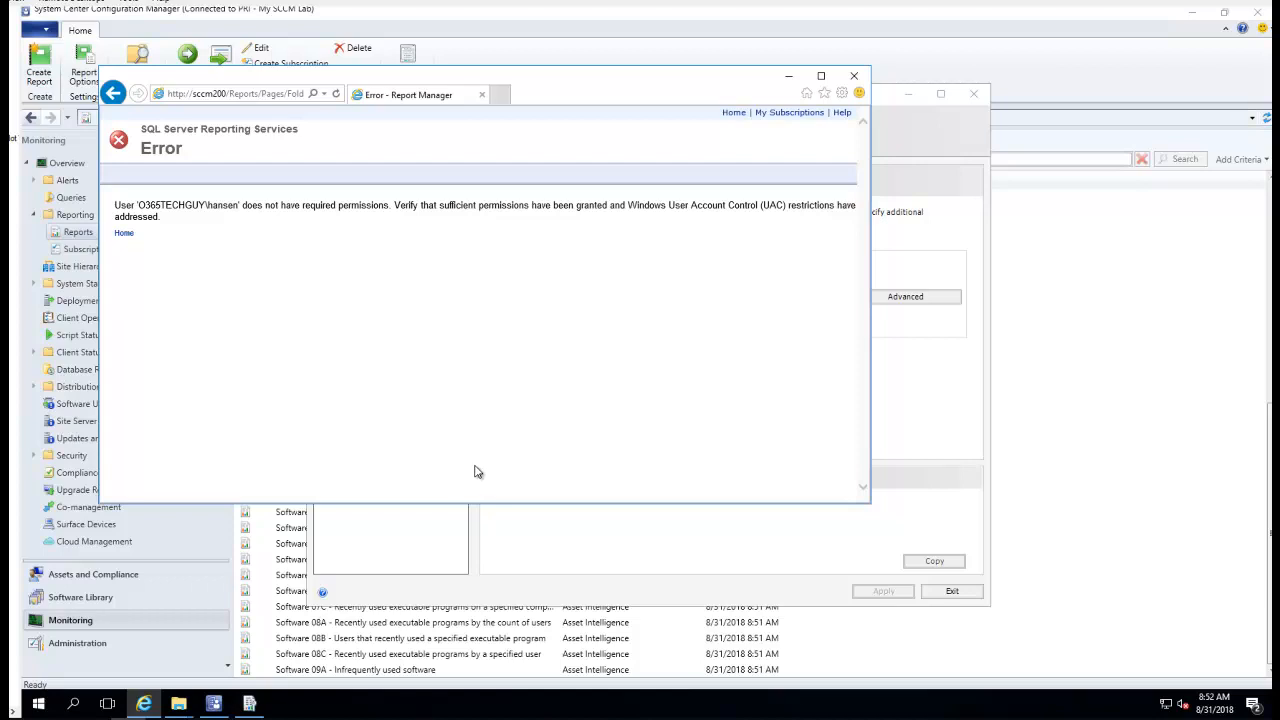
pyautogui.moveTo(535, 439)
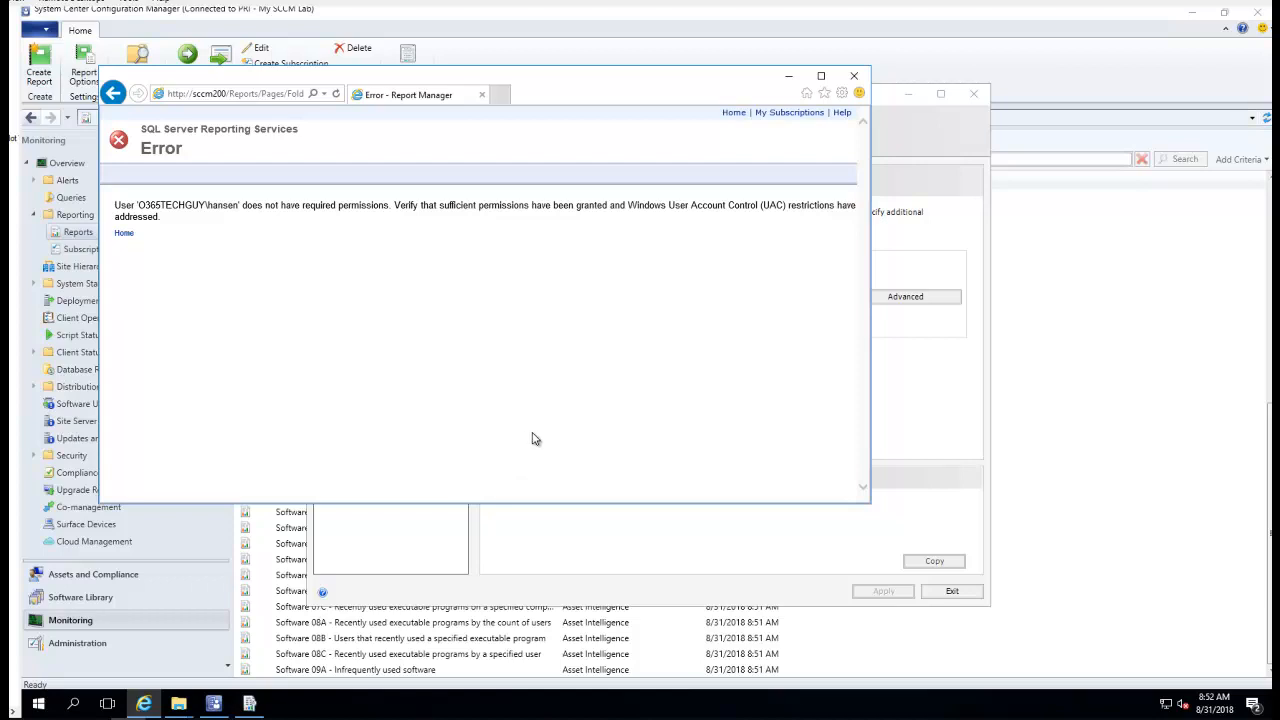